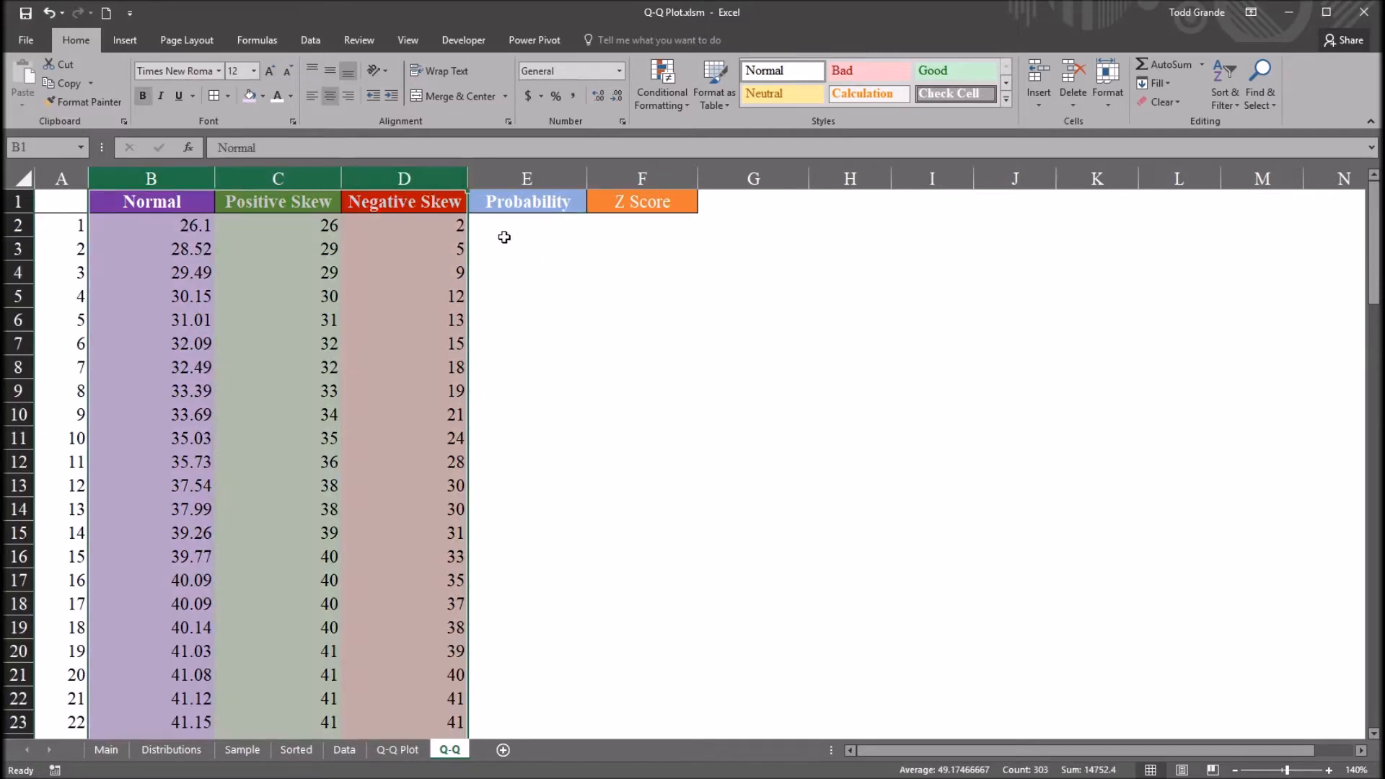
Step: Review the Normal, Positive Skew, Negative Skew, Probability and Z Score columns before building the formula
left_click(527, 226)
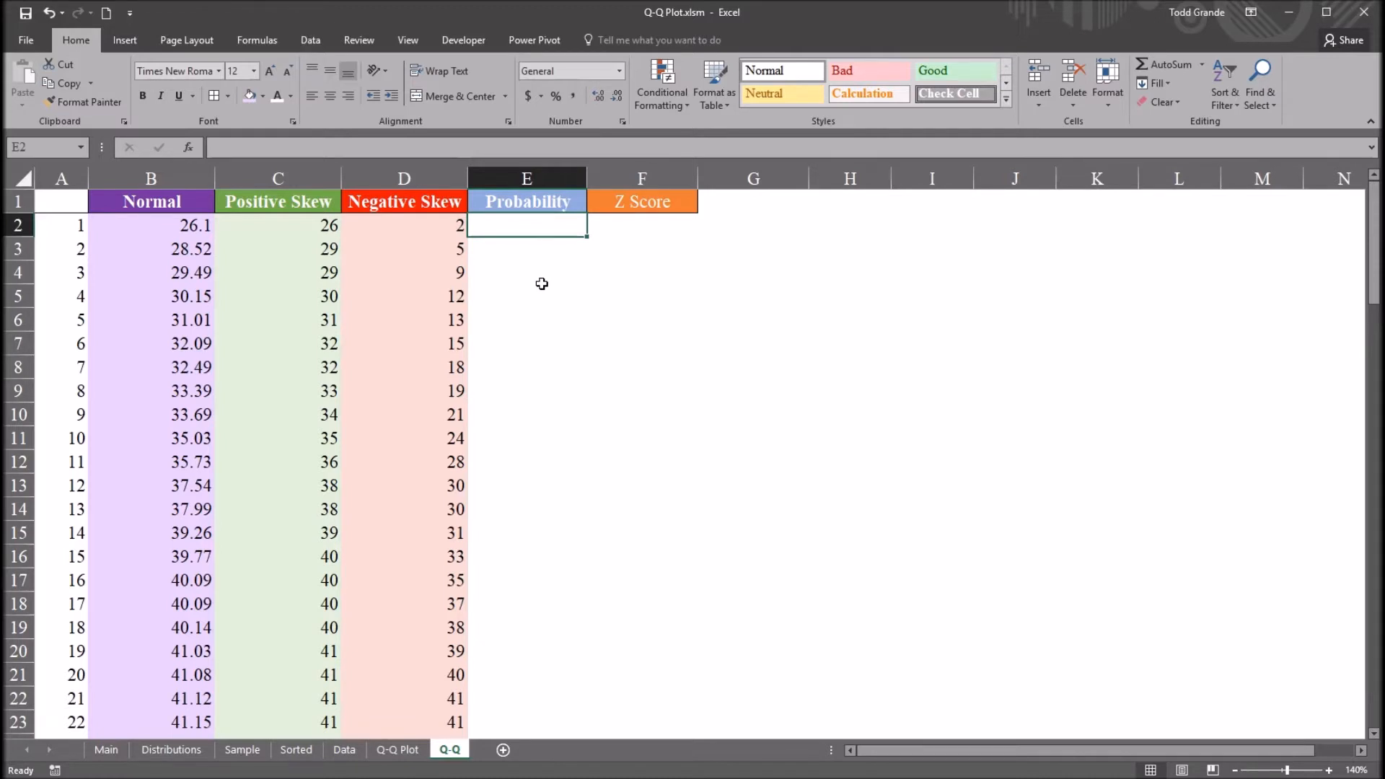
mouse_move(565, 757)
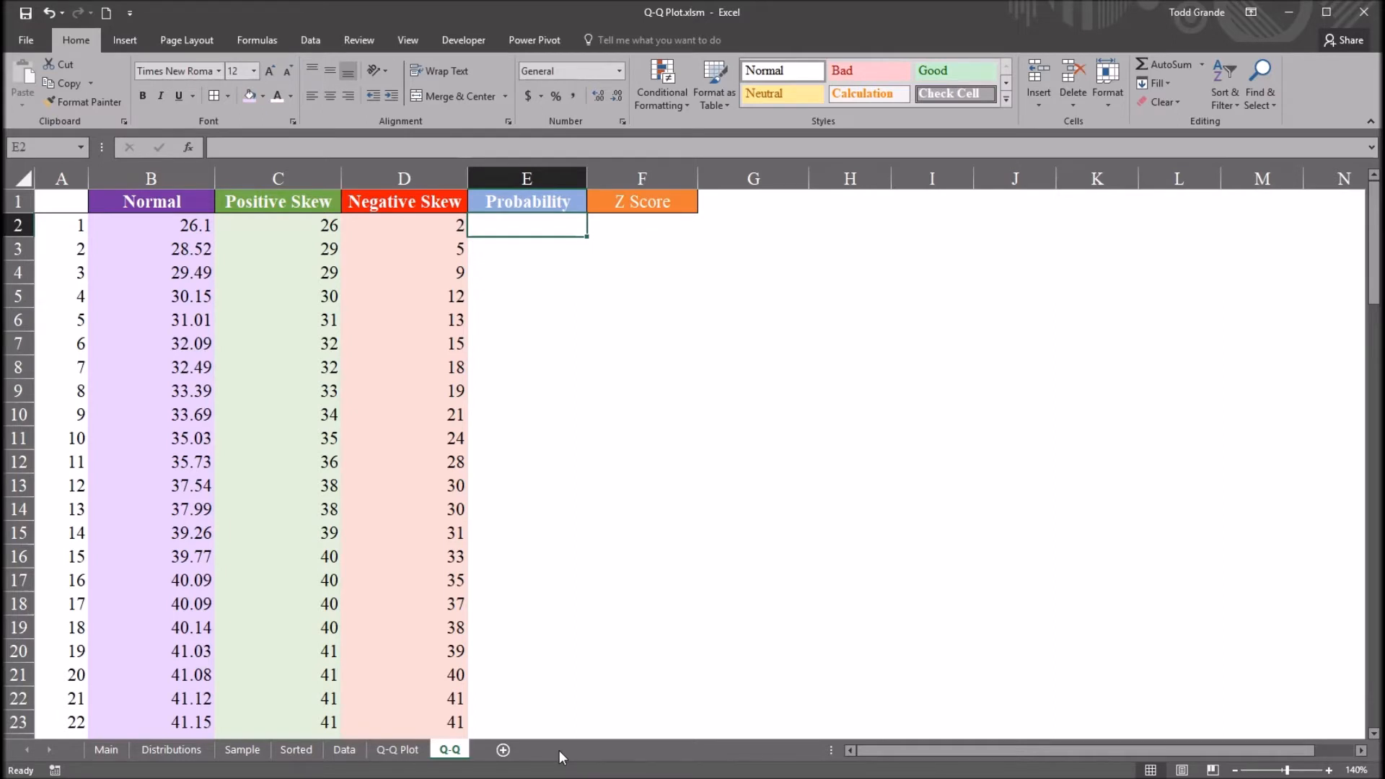
mouse_move(496, 477)
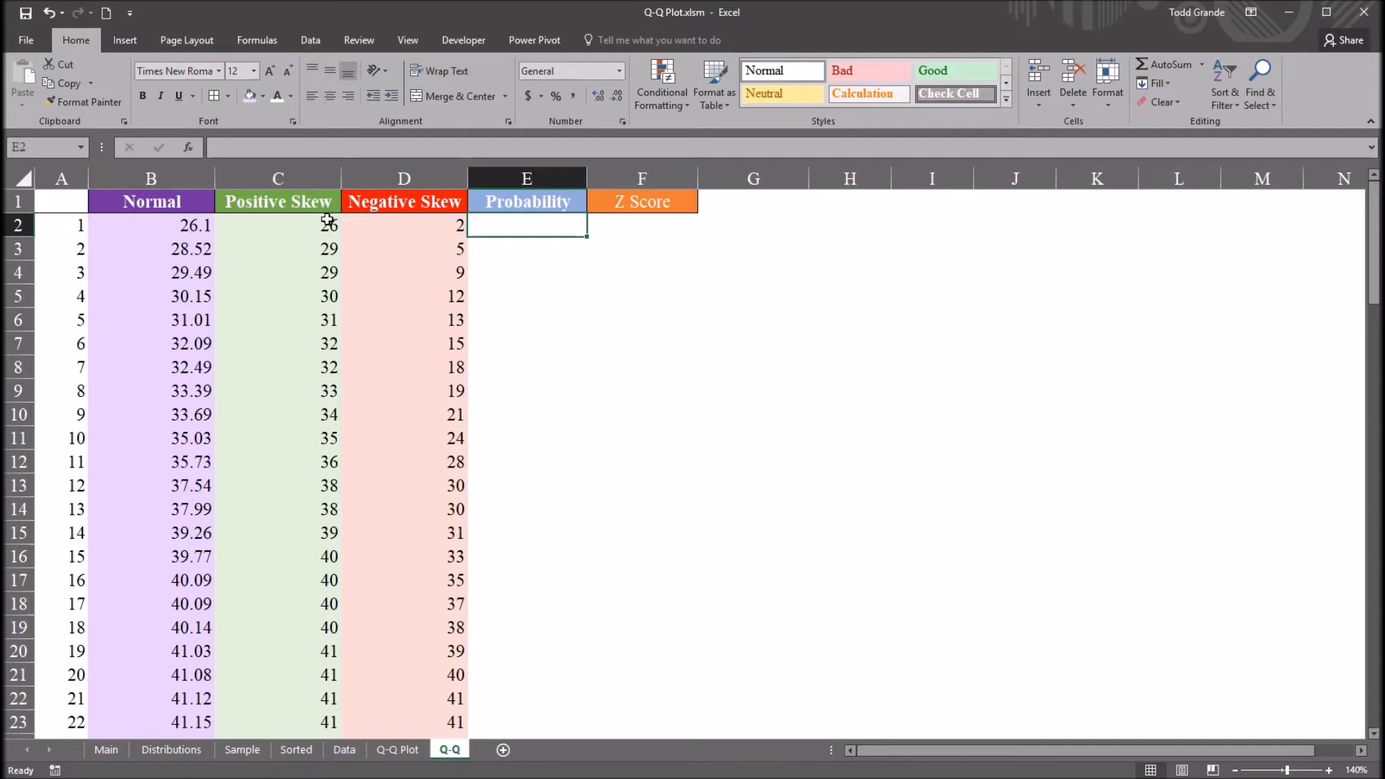
left_click(150, 179)
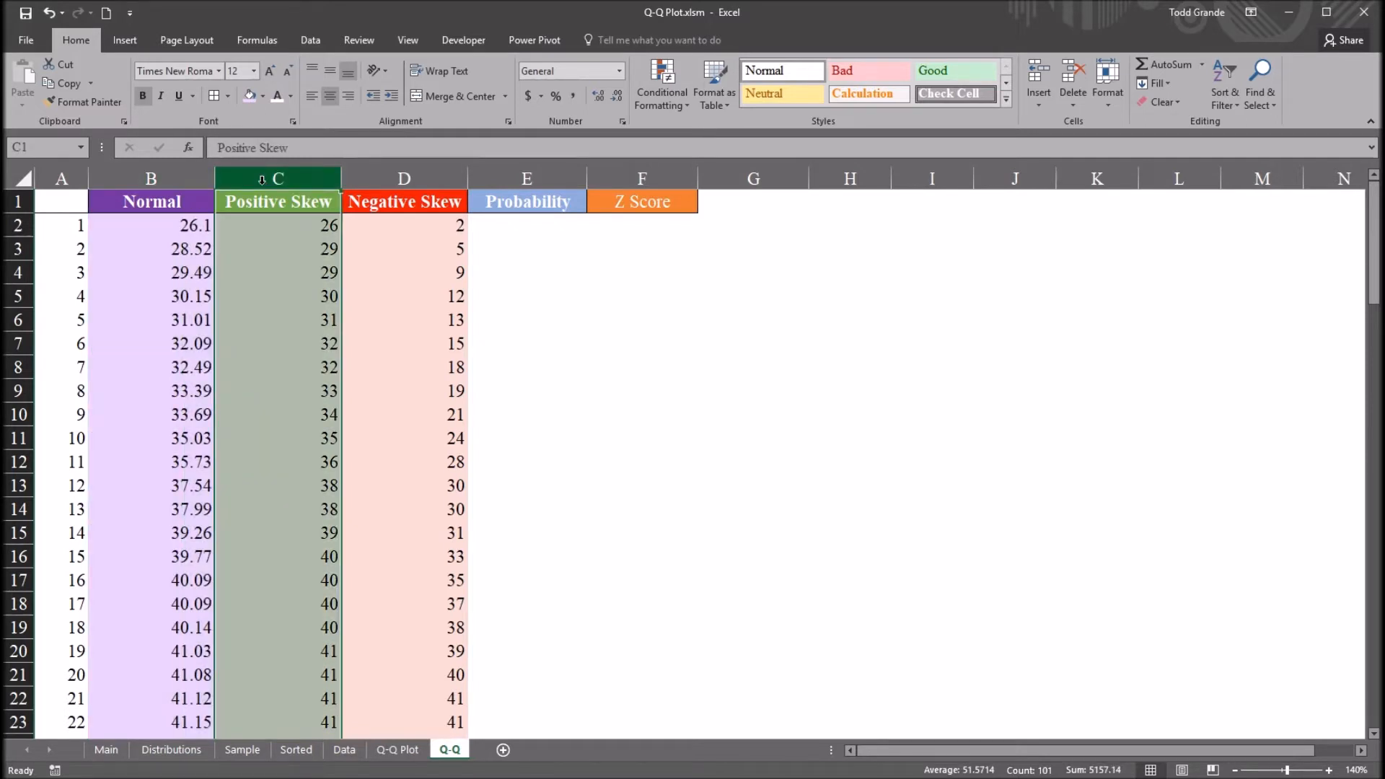
mouse_move(373, 195)
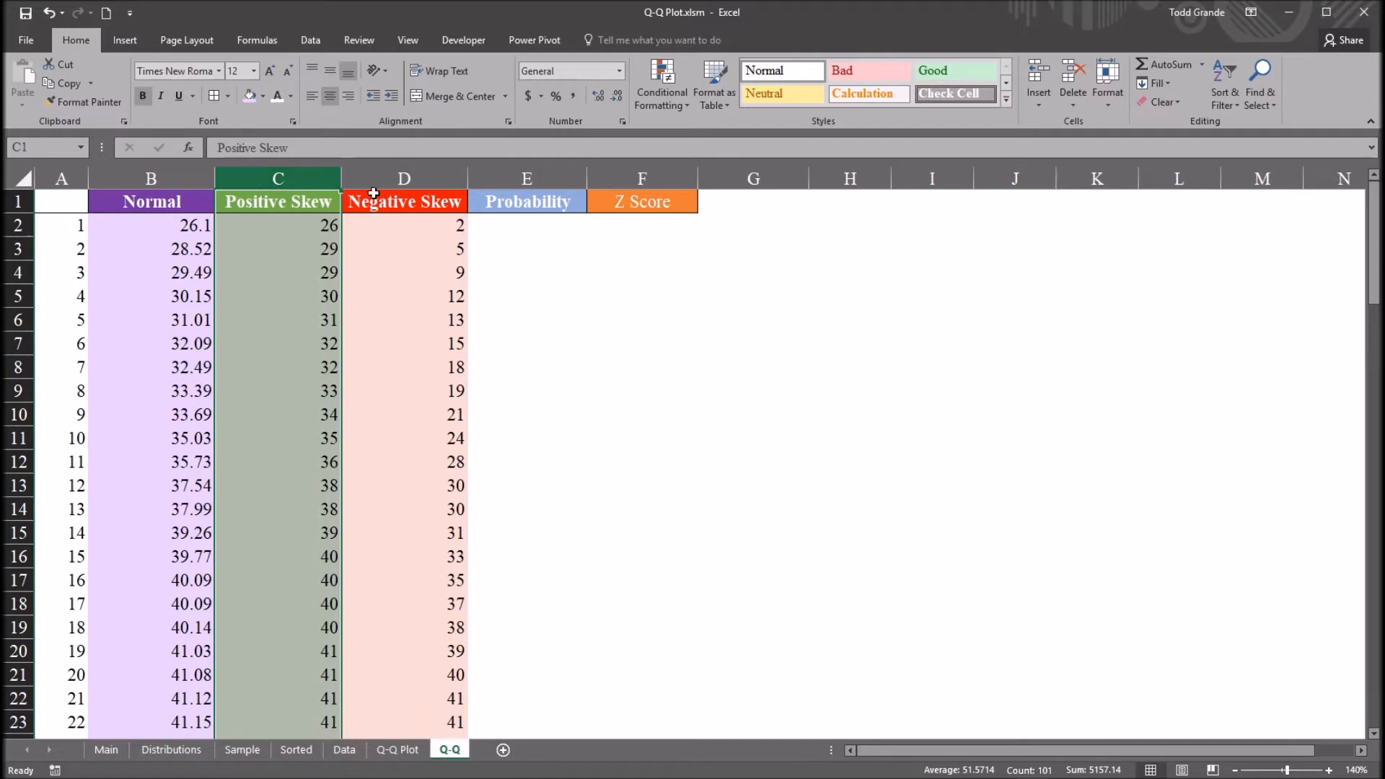
left_click(404, 202)
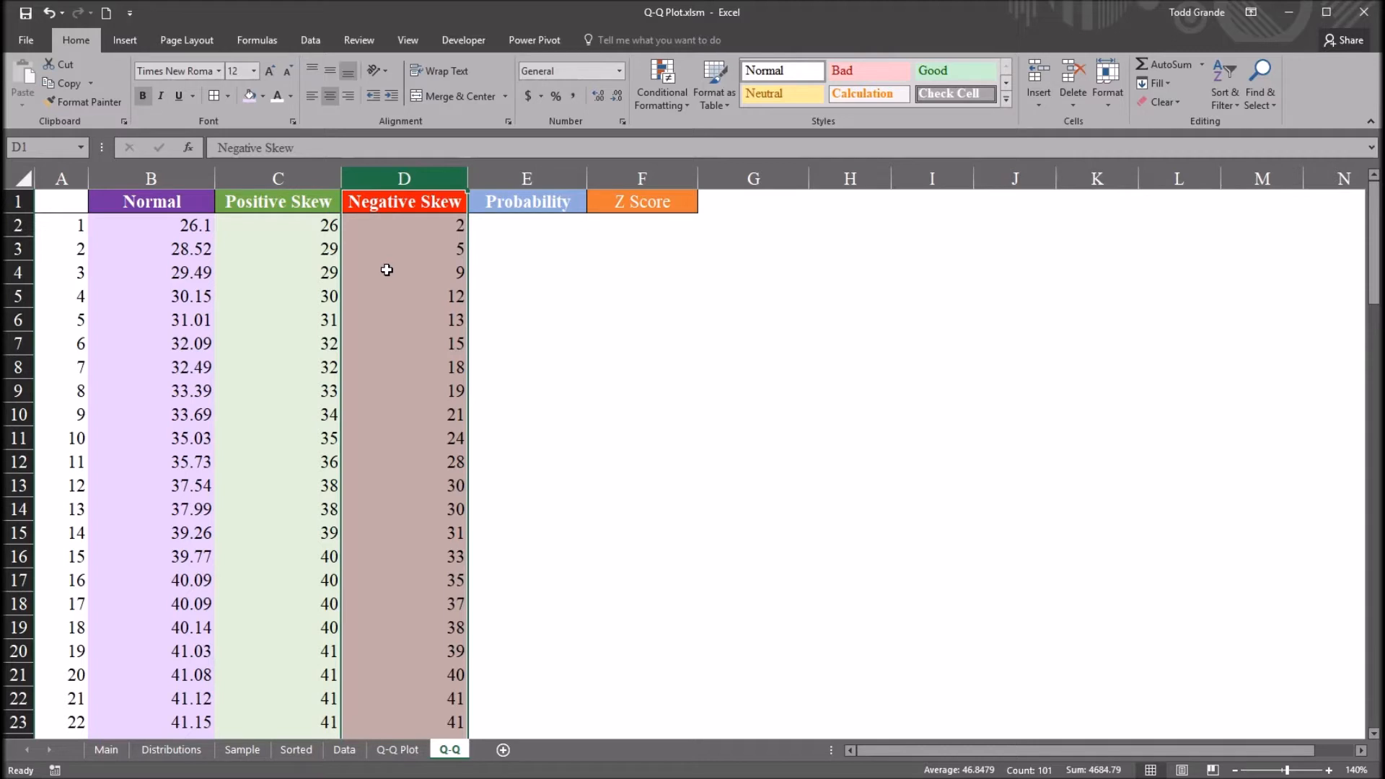
mouse_move(387, 257)
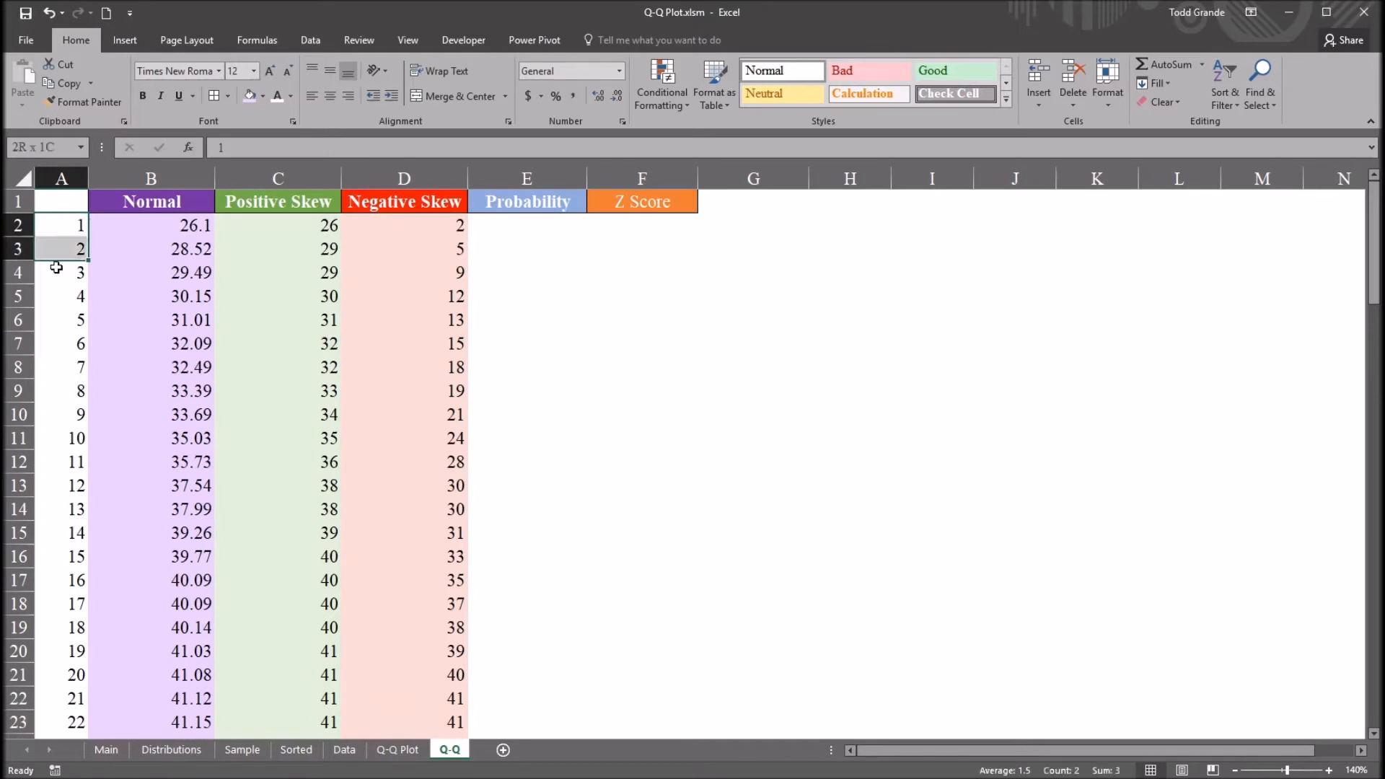
left_click(62, 225)
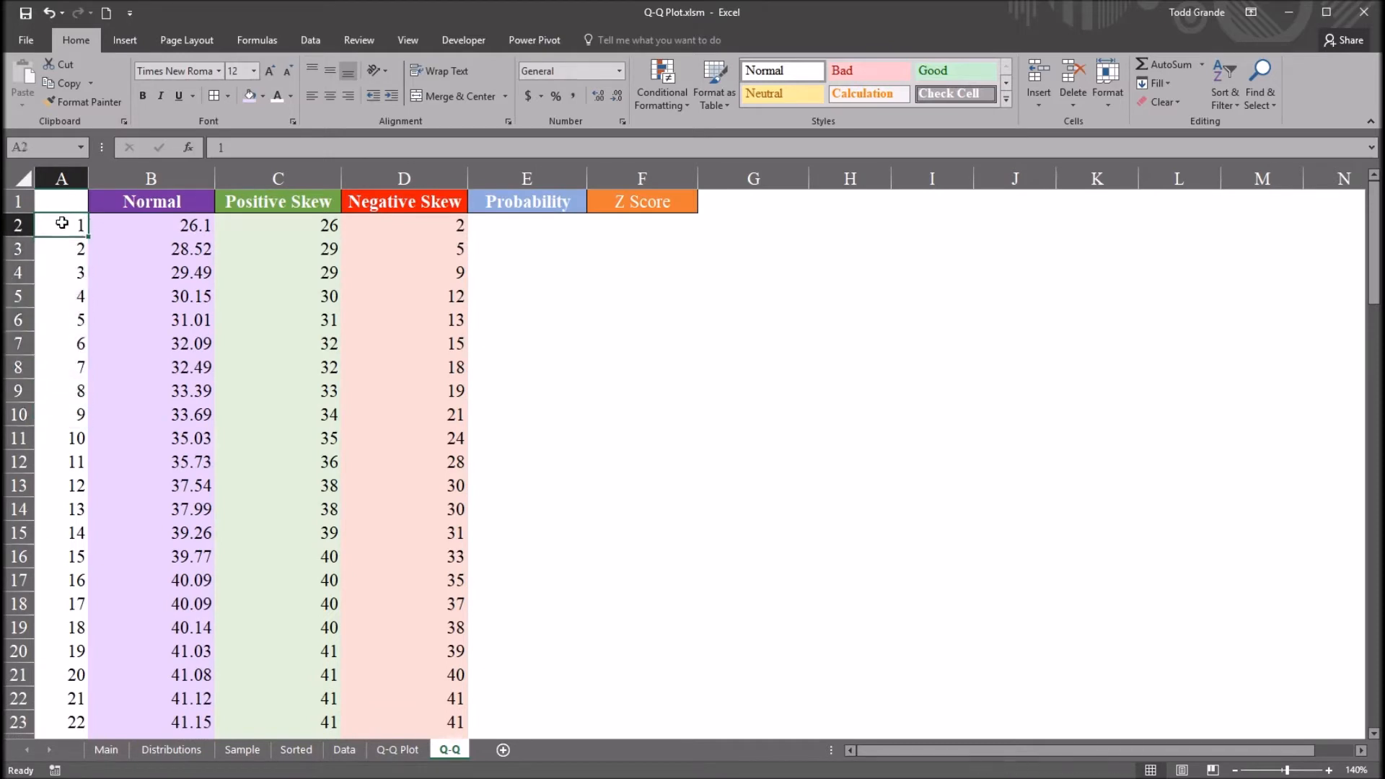
left_click(150, 179)
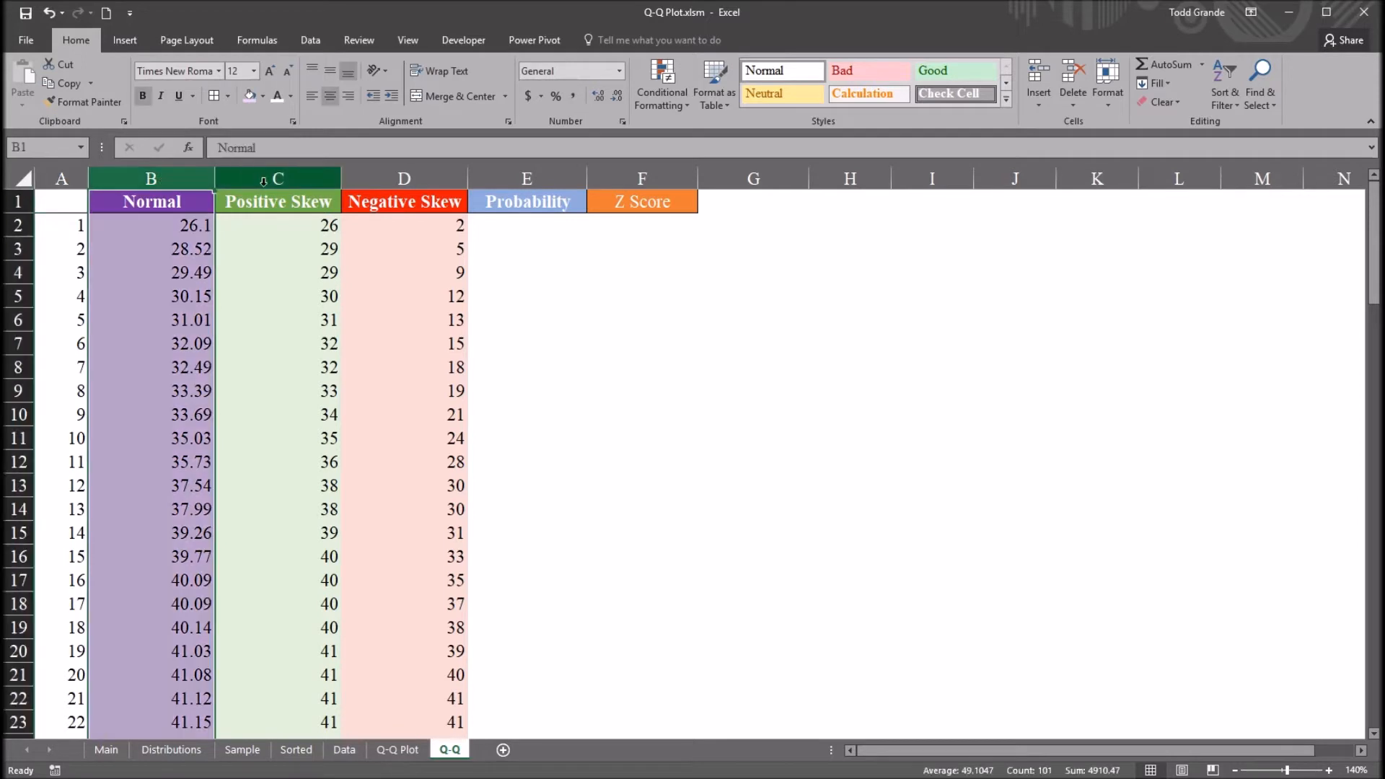
left_click(404, 202)
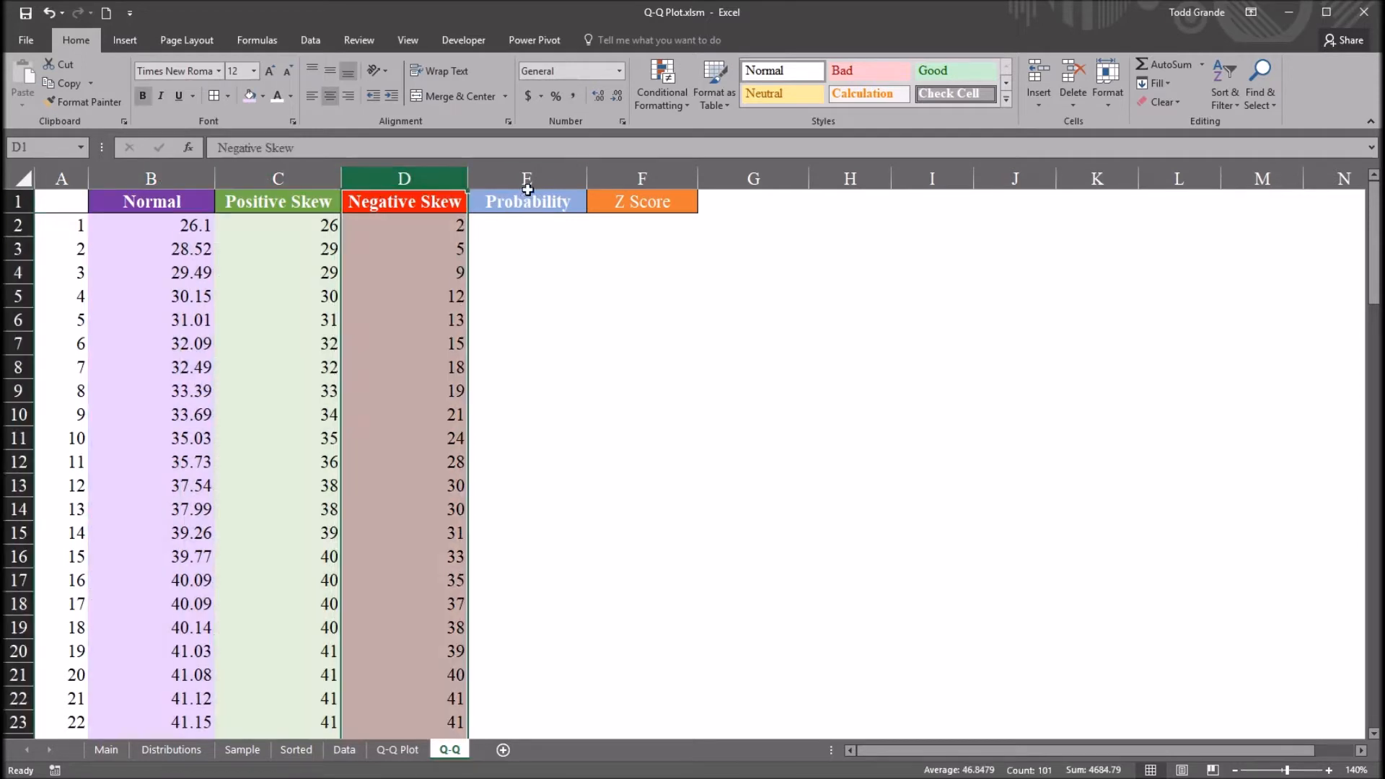
left_click(527, 202)
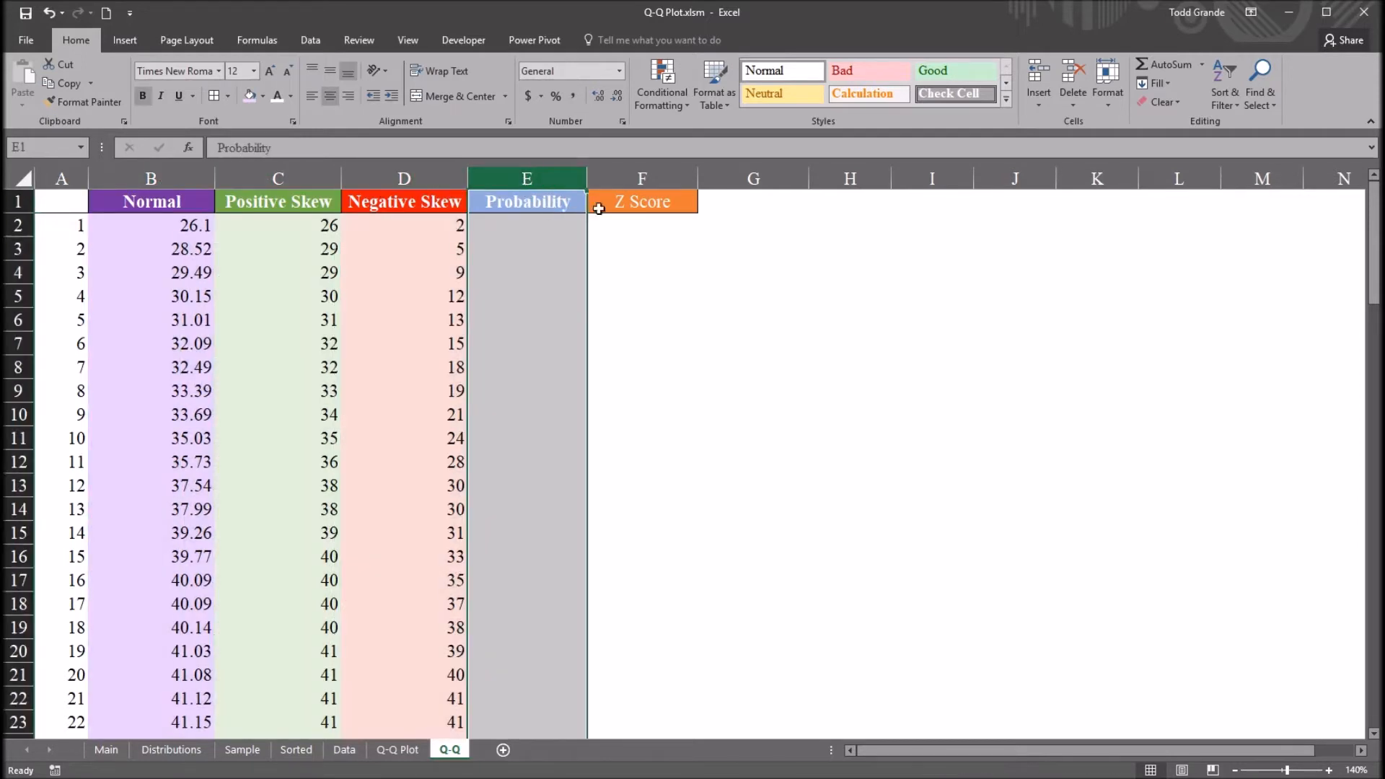
left_click(642, 202)
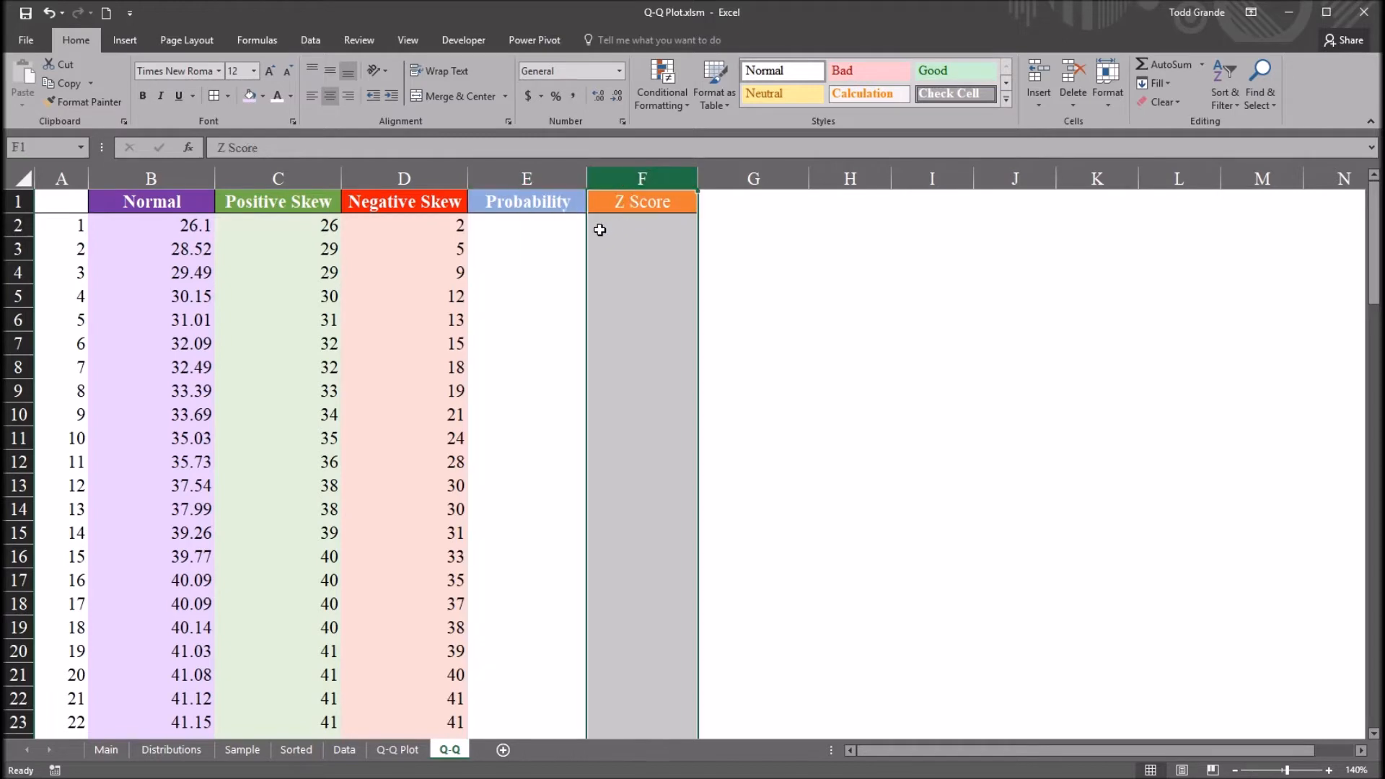
left_click(526, 225)
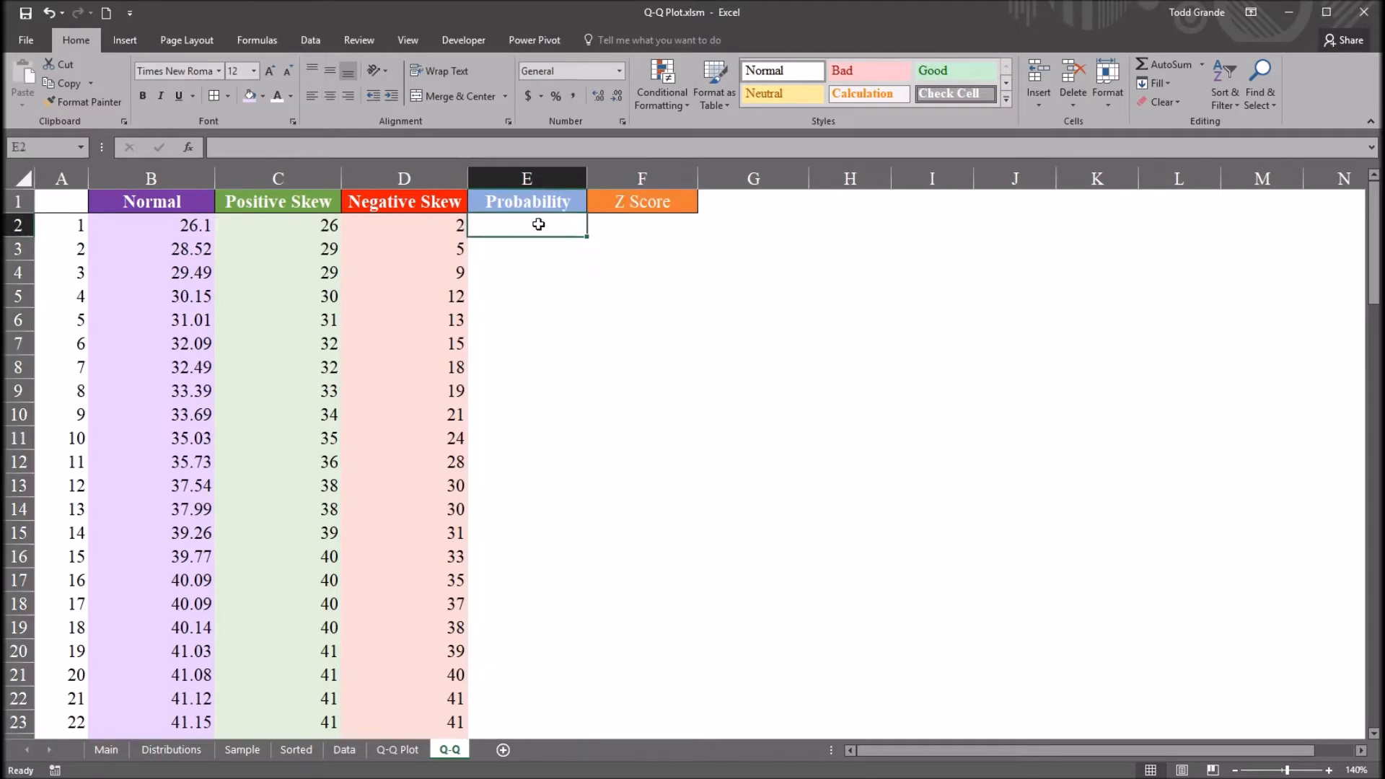
Step: Inspect the row-number and Normal columns and the sorting and filtering options
left_click(643, 225)
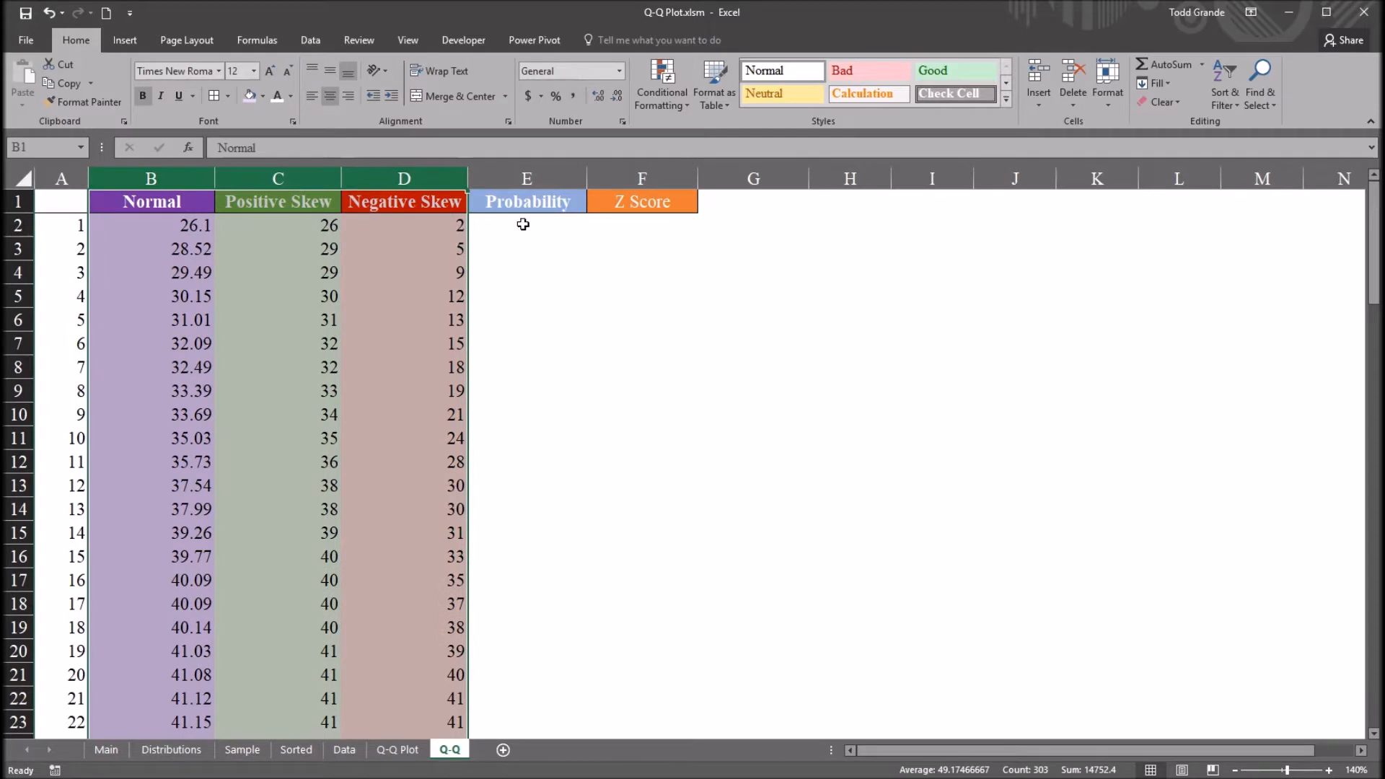
left_click(642, 225)
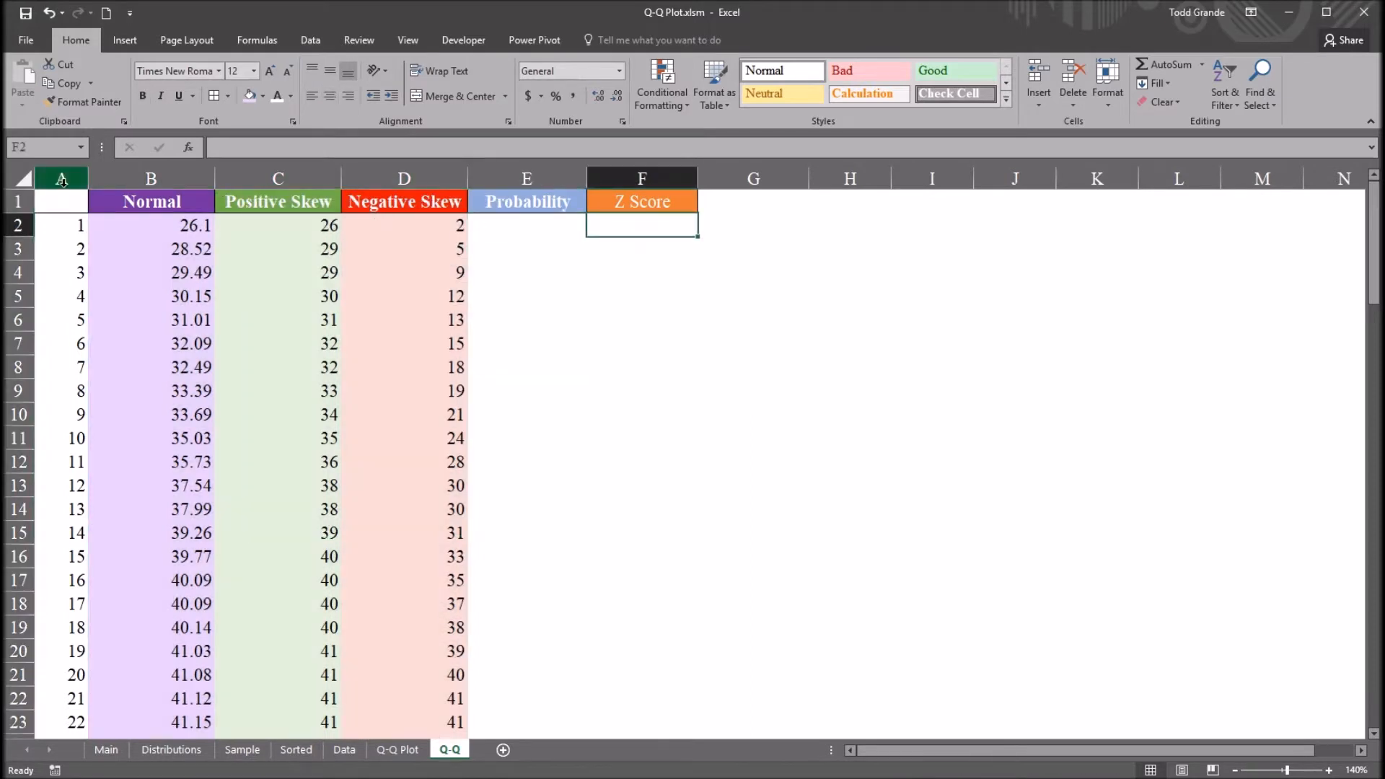
left_click(61, 179)
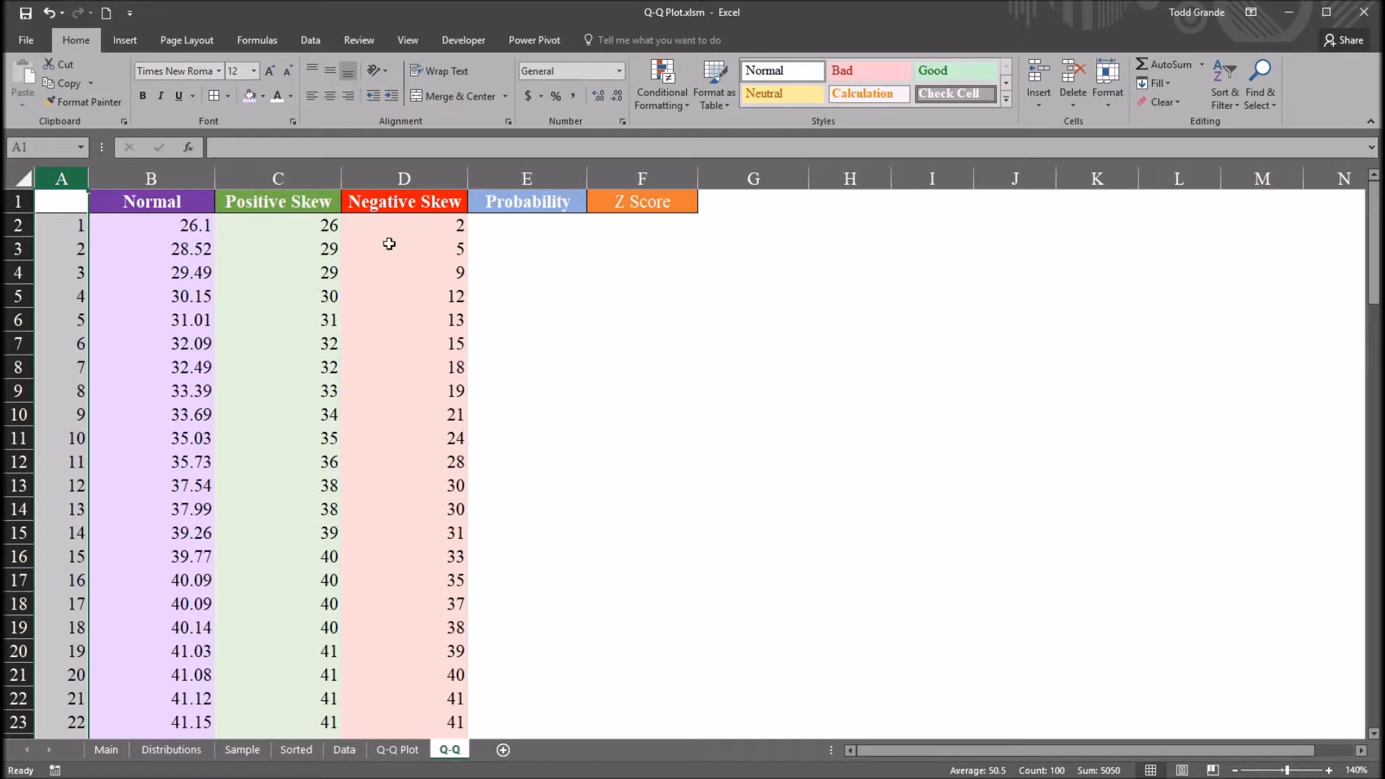
left_click(527, 225)
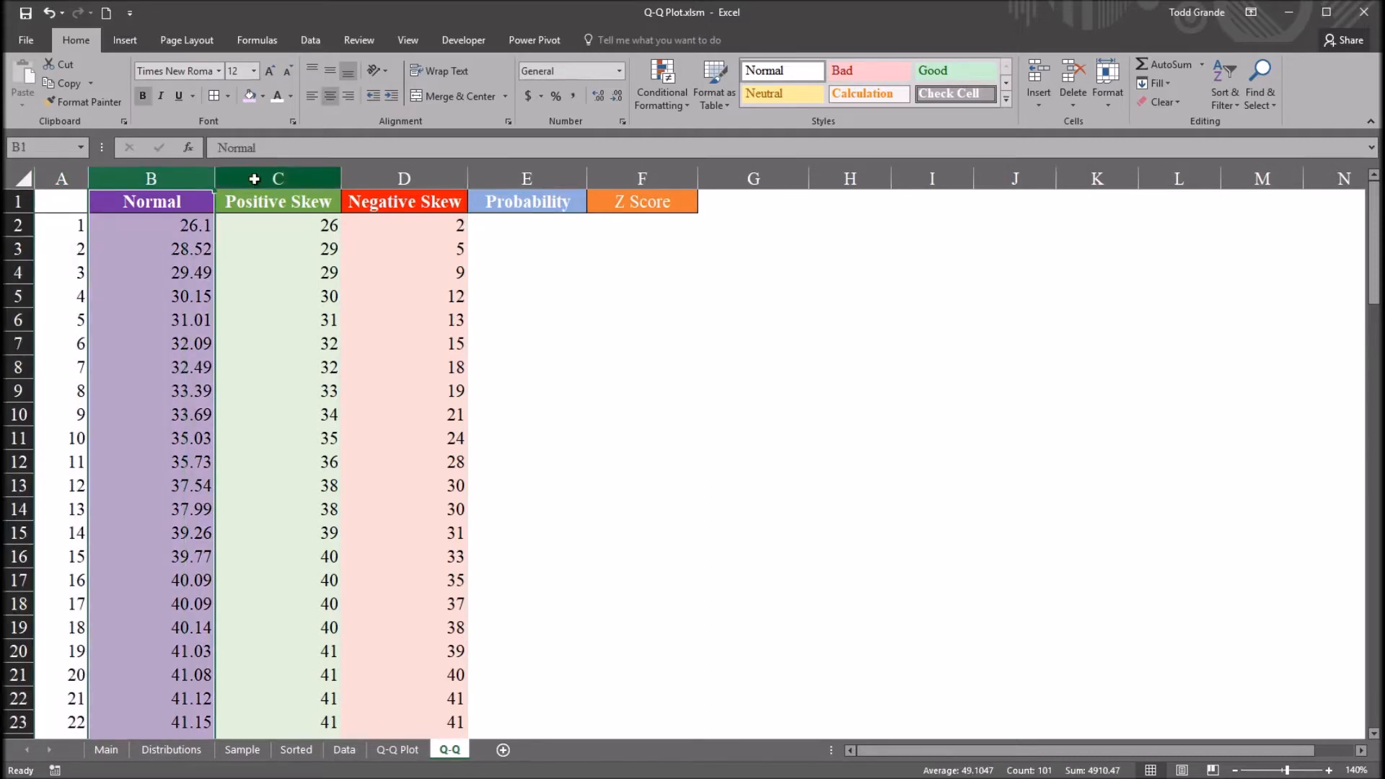
left_click(404, 177)
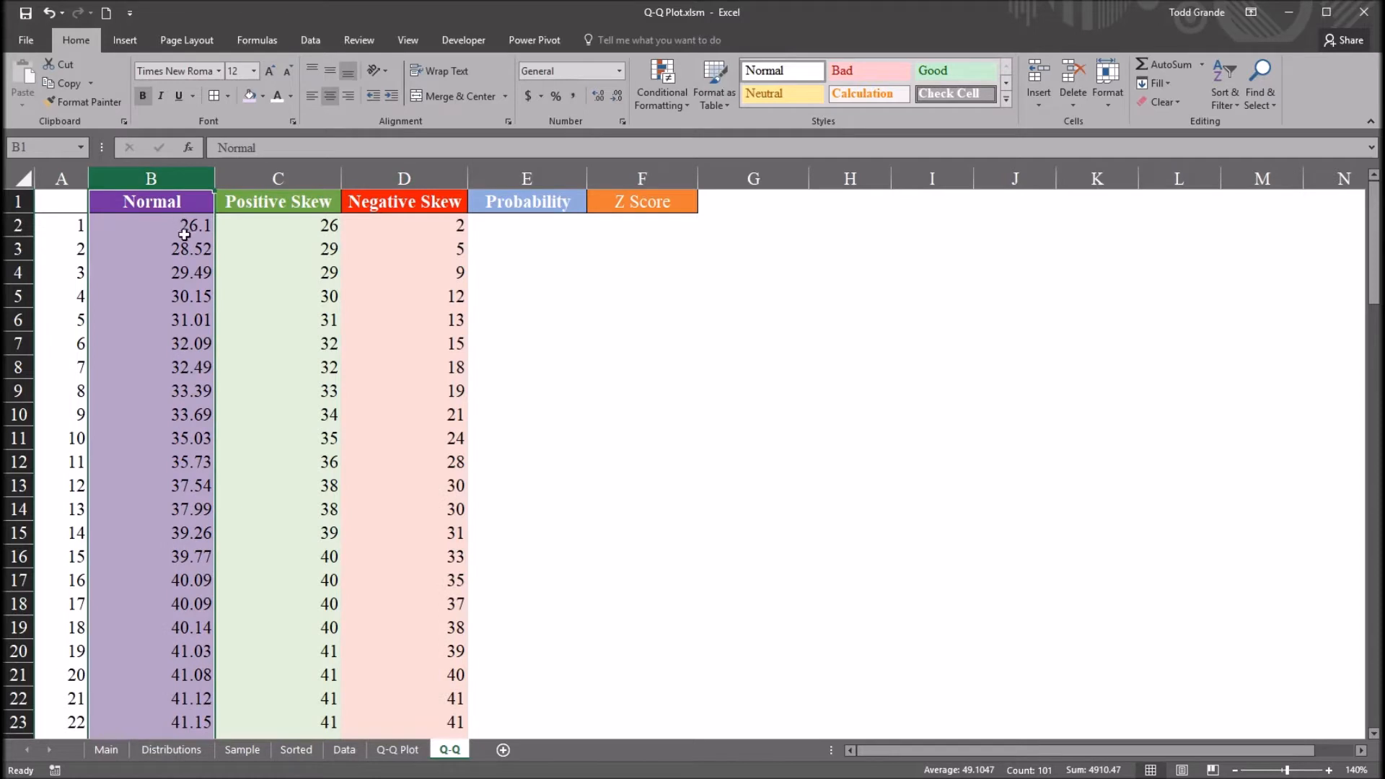
mouse_move(166, 249)
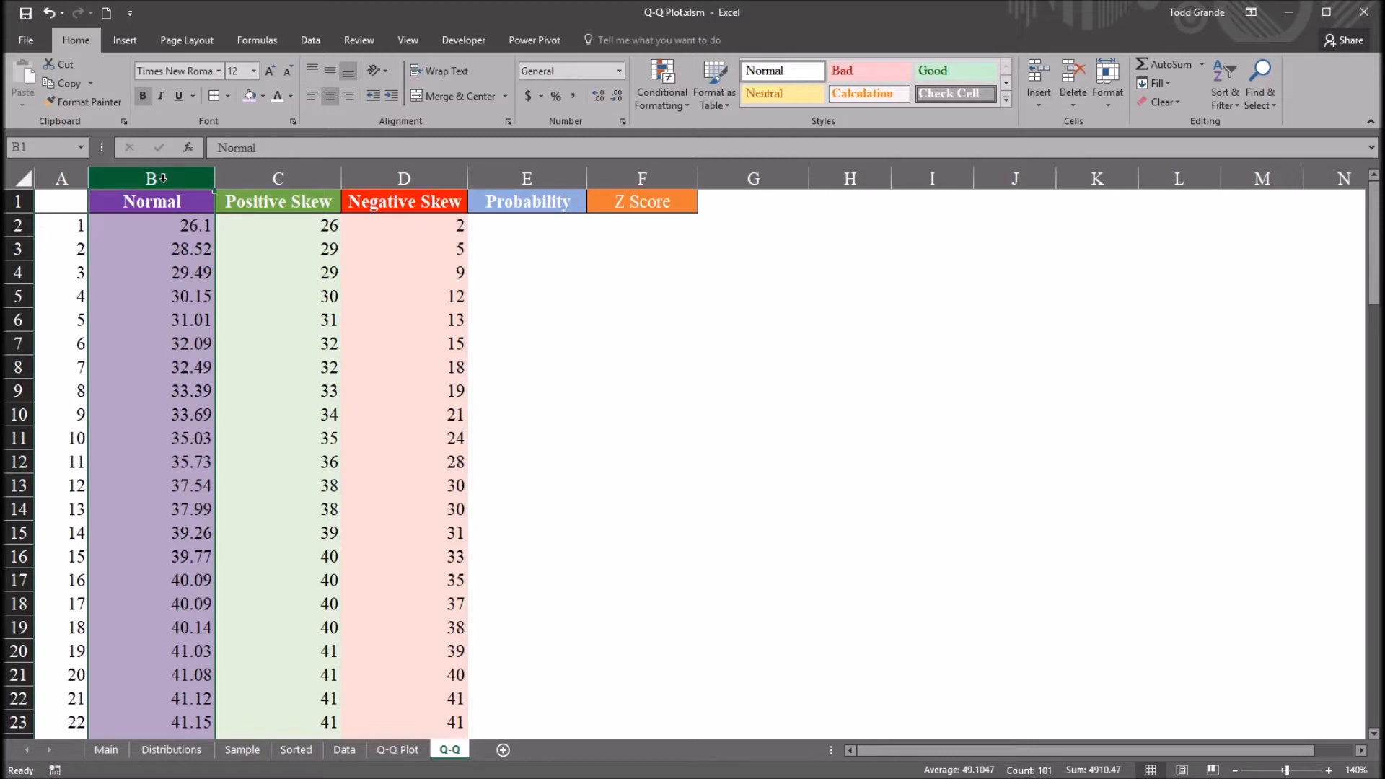
mouse_move(706, 177)
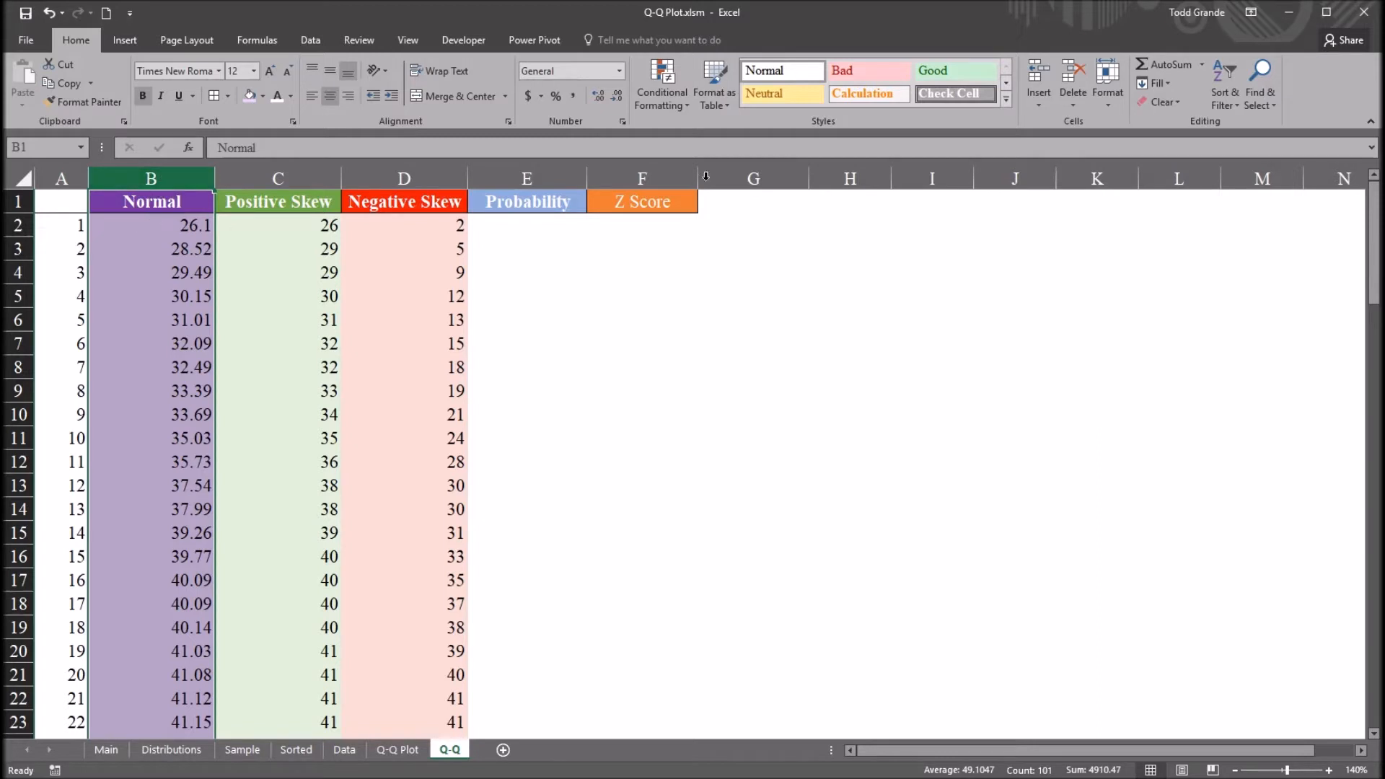
mouse_move(113, 67)
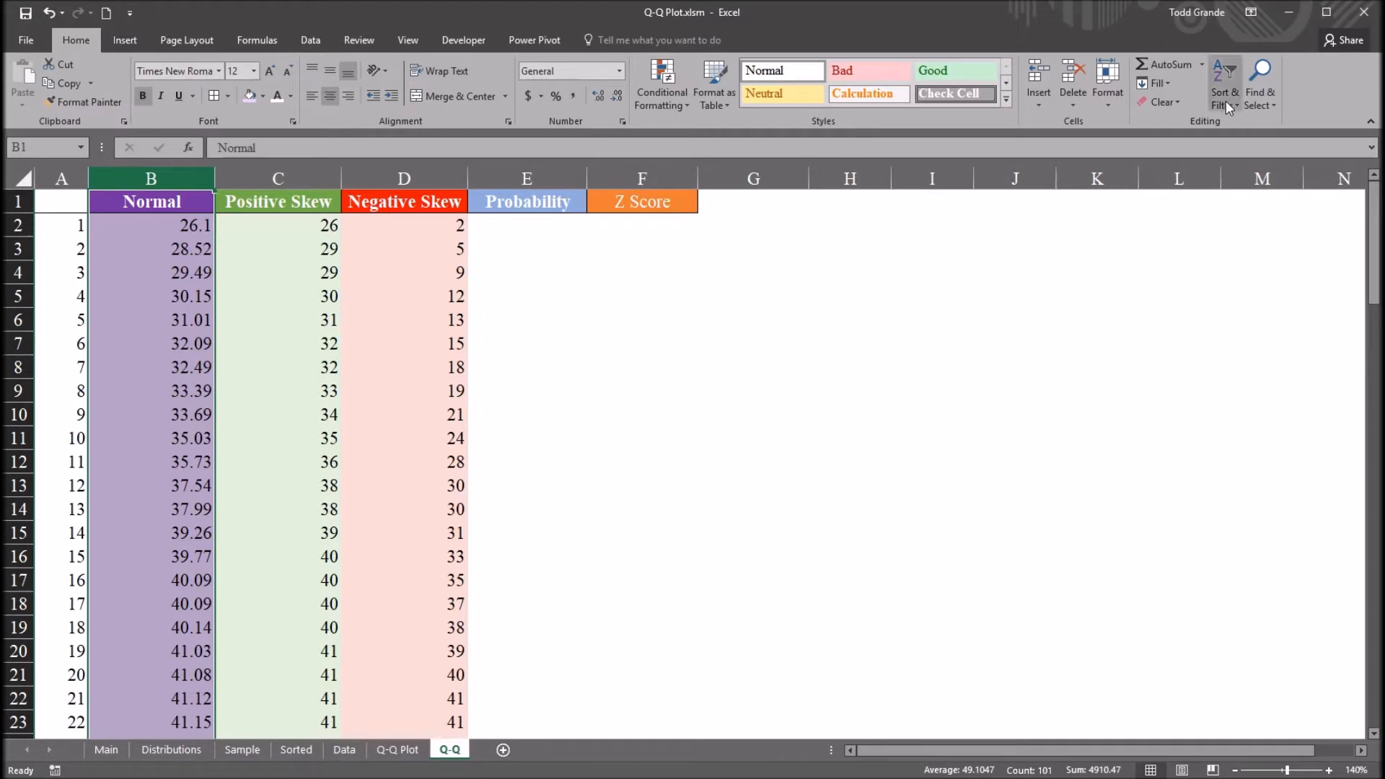
left_click(1225, 84)
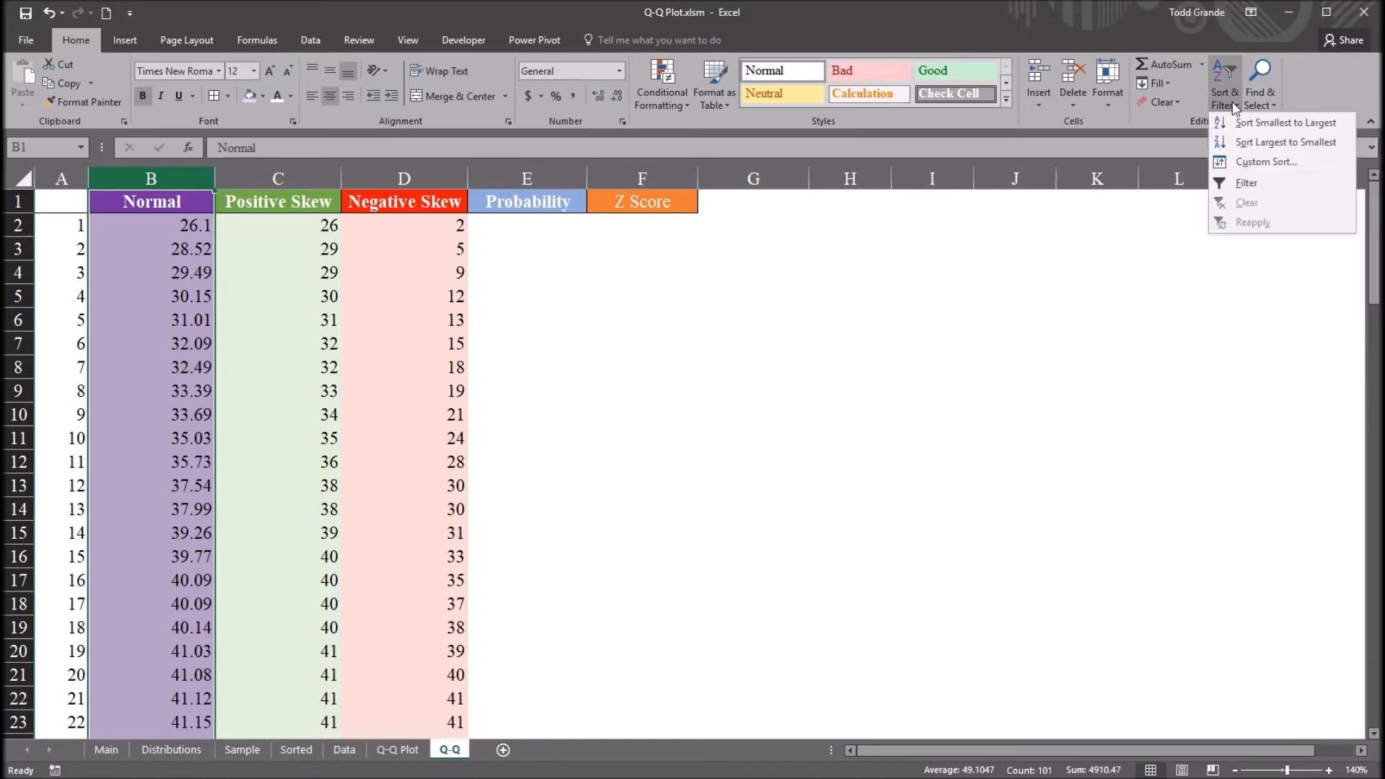
mouse_move(1285, 122)
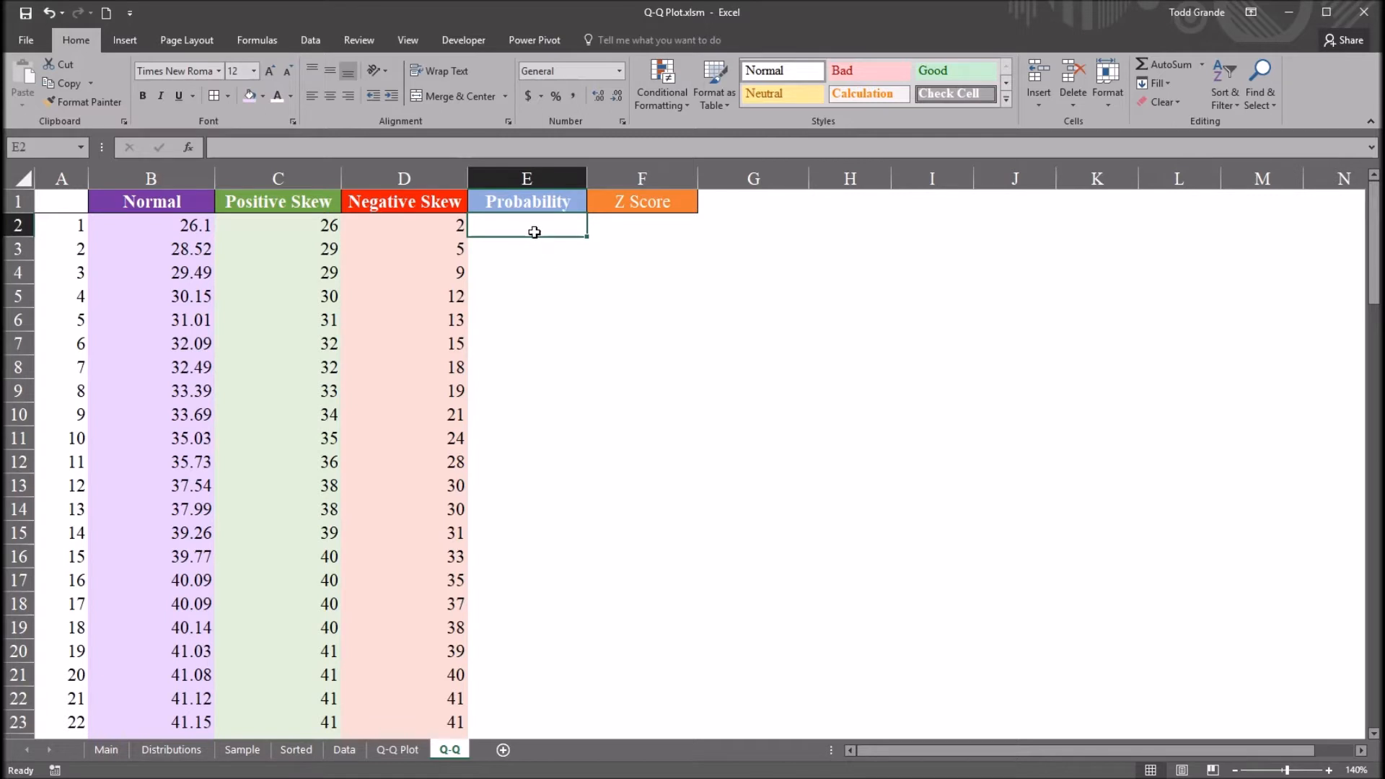
mouse_move(574, 399)
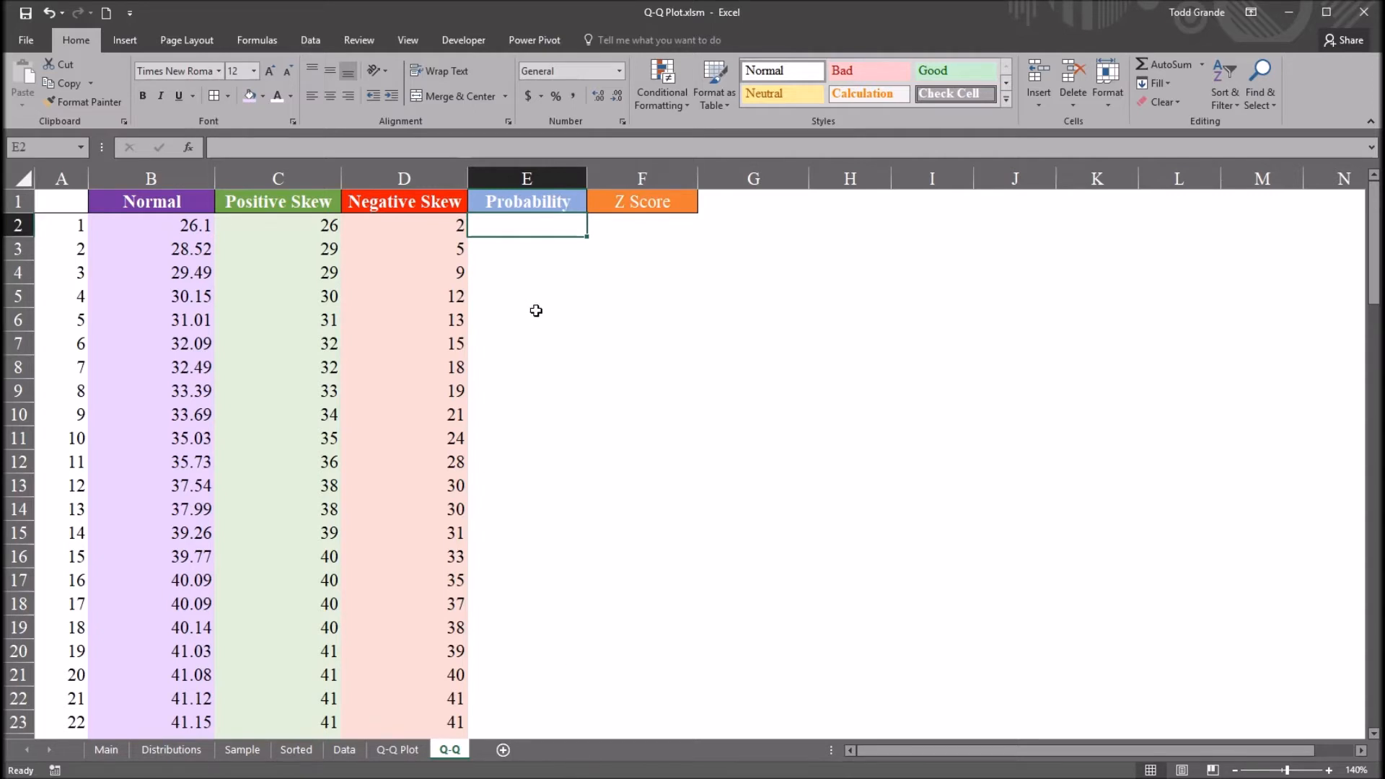
Step: Enter =(A2-.5)/COUNT(B:B) in E2, giving the first probability 0.005
type("=")
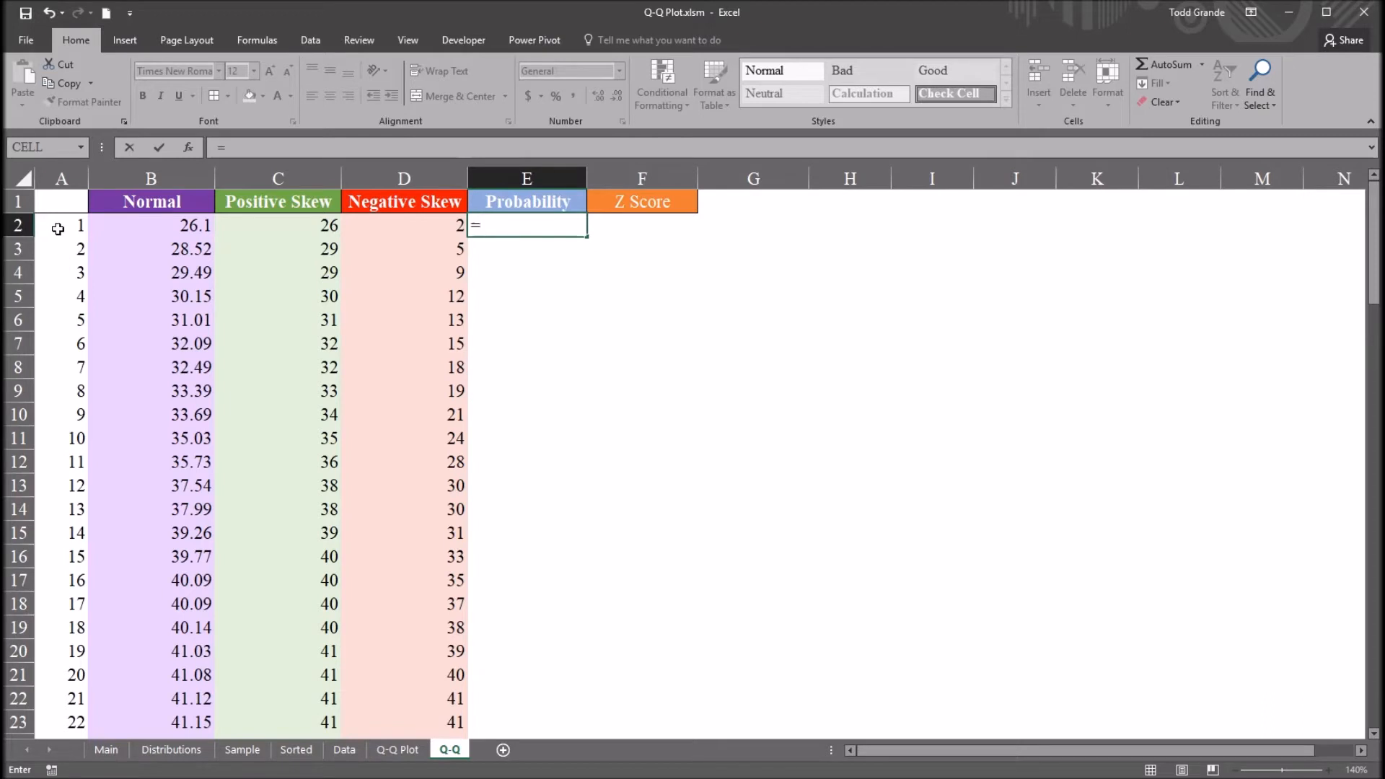
left_click(61, 225)
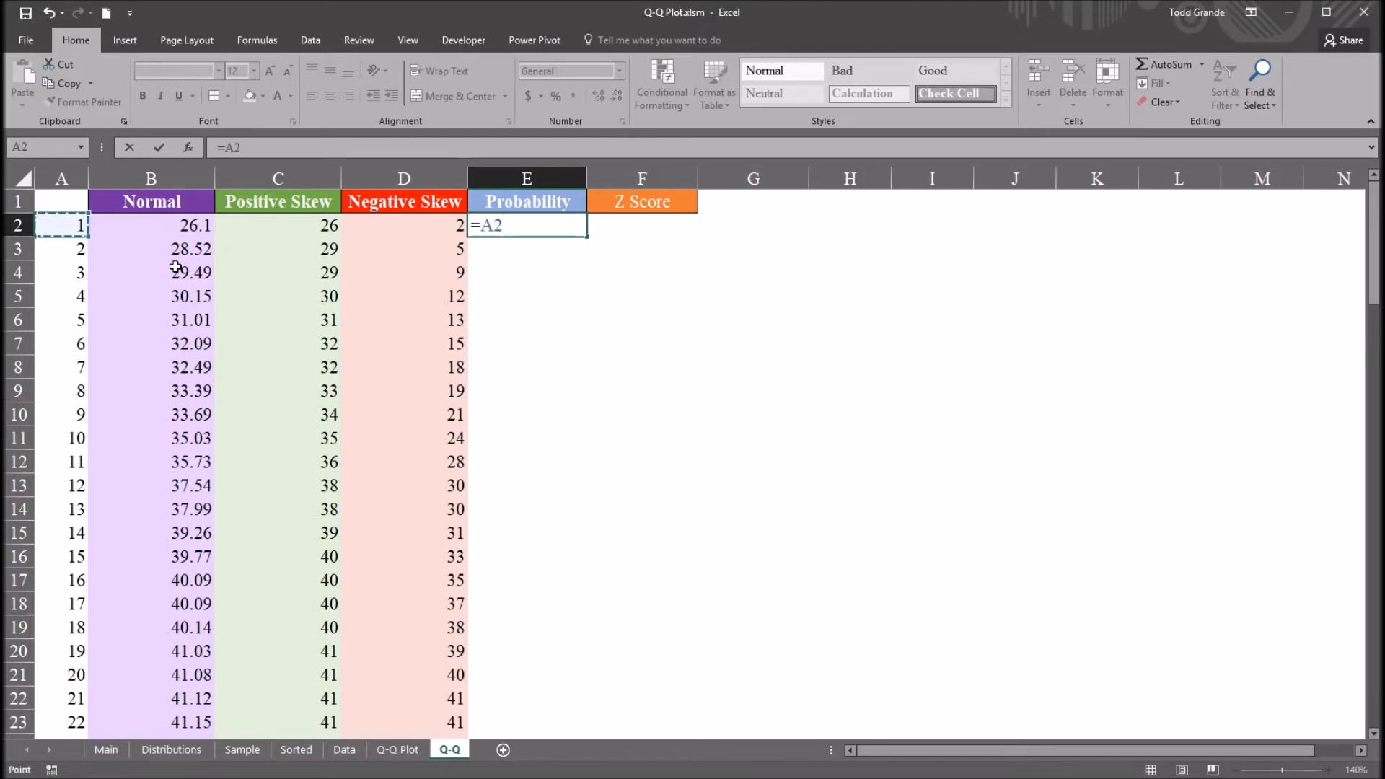
type("-.")
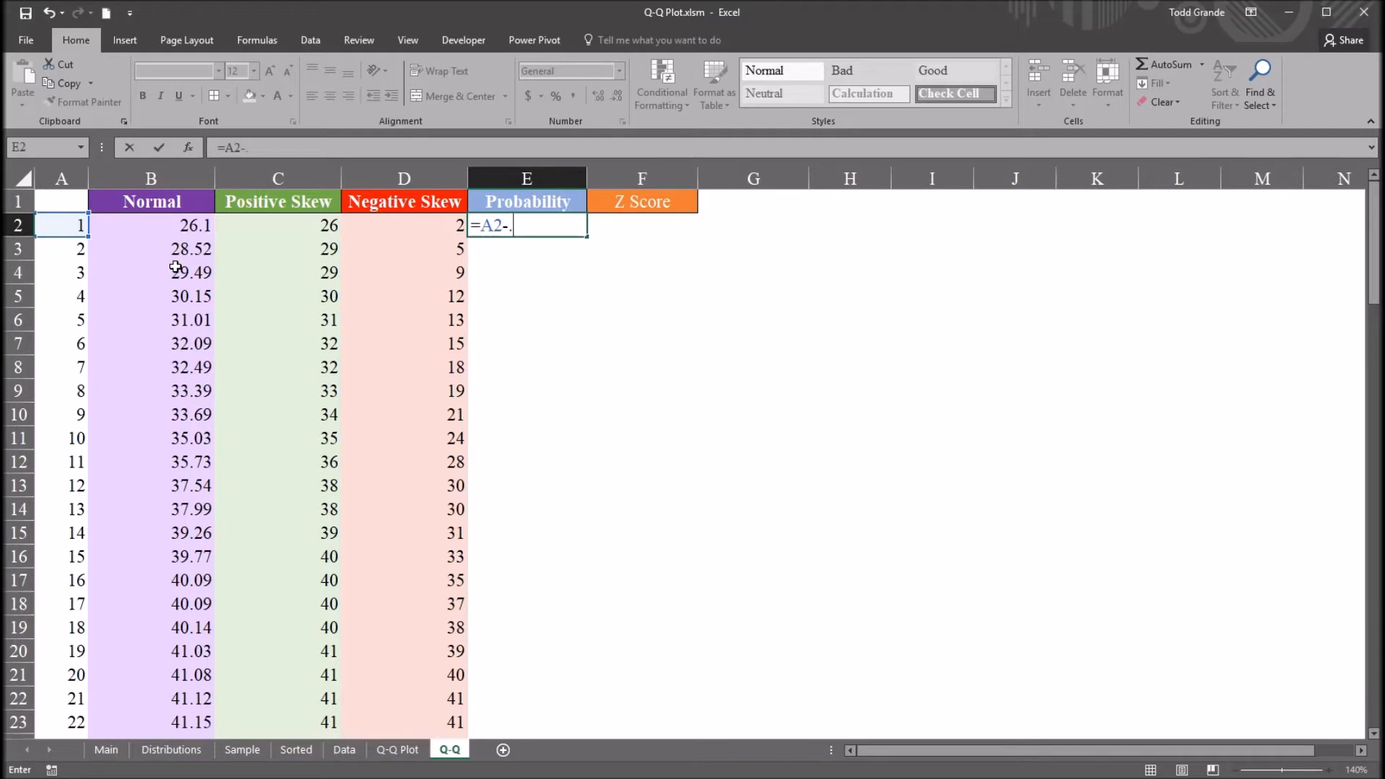
type("5")
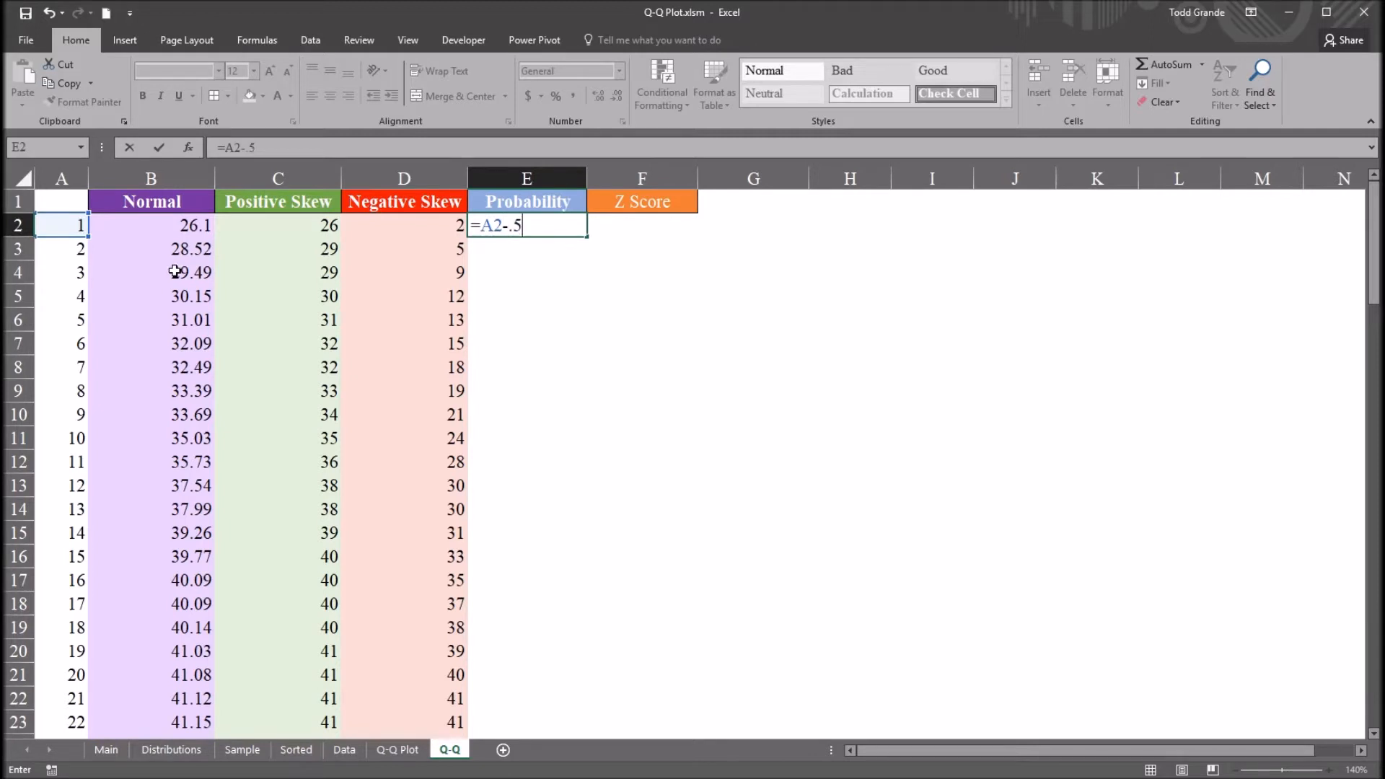
type(")")
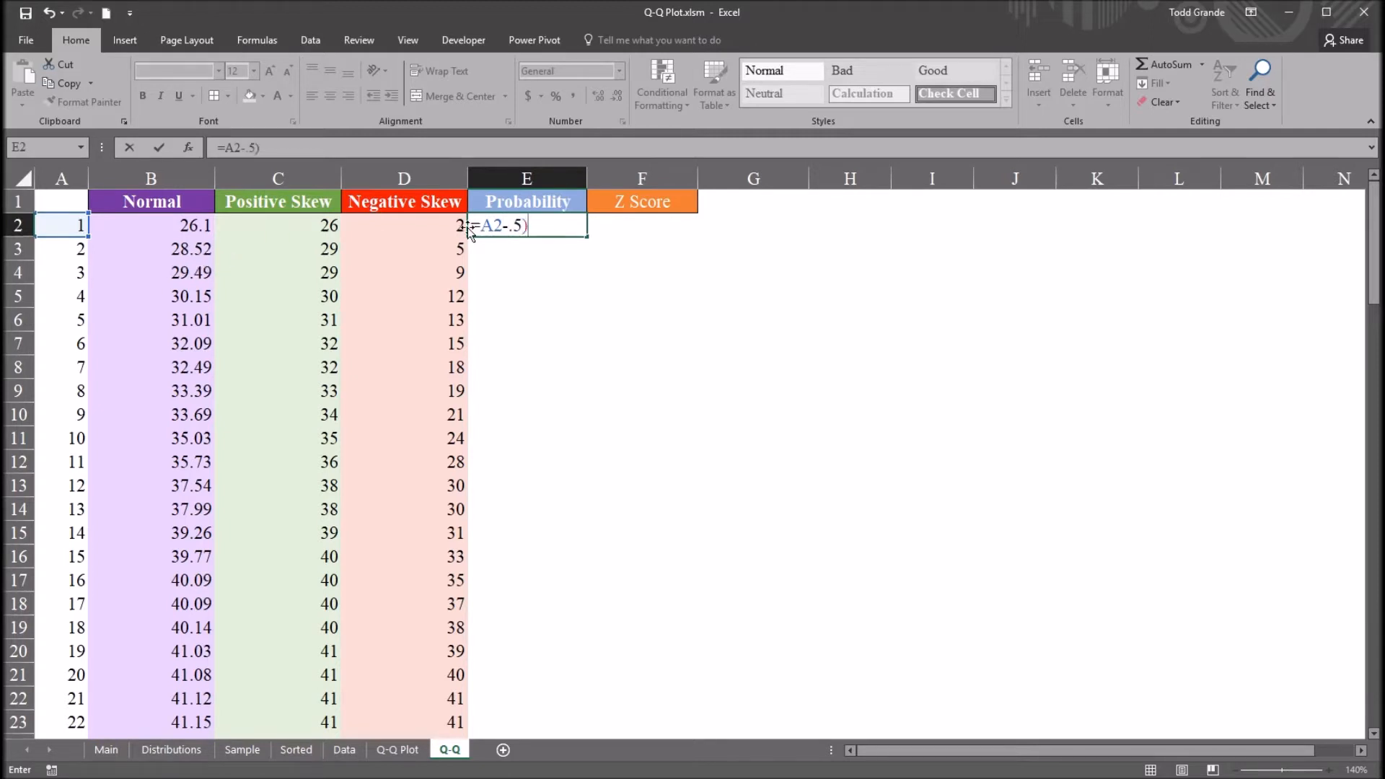
type("(")
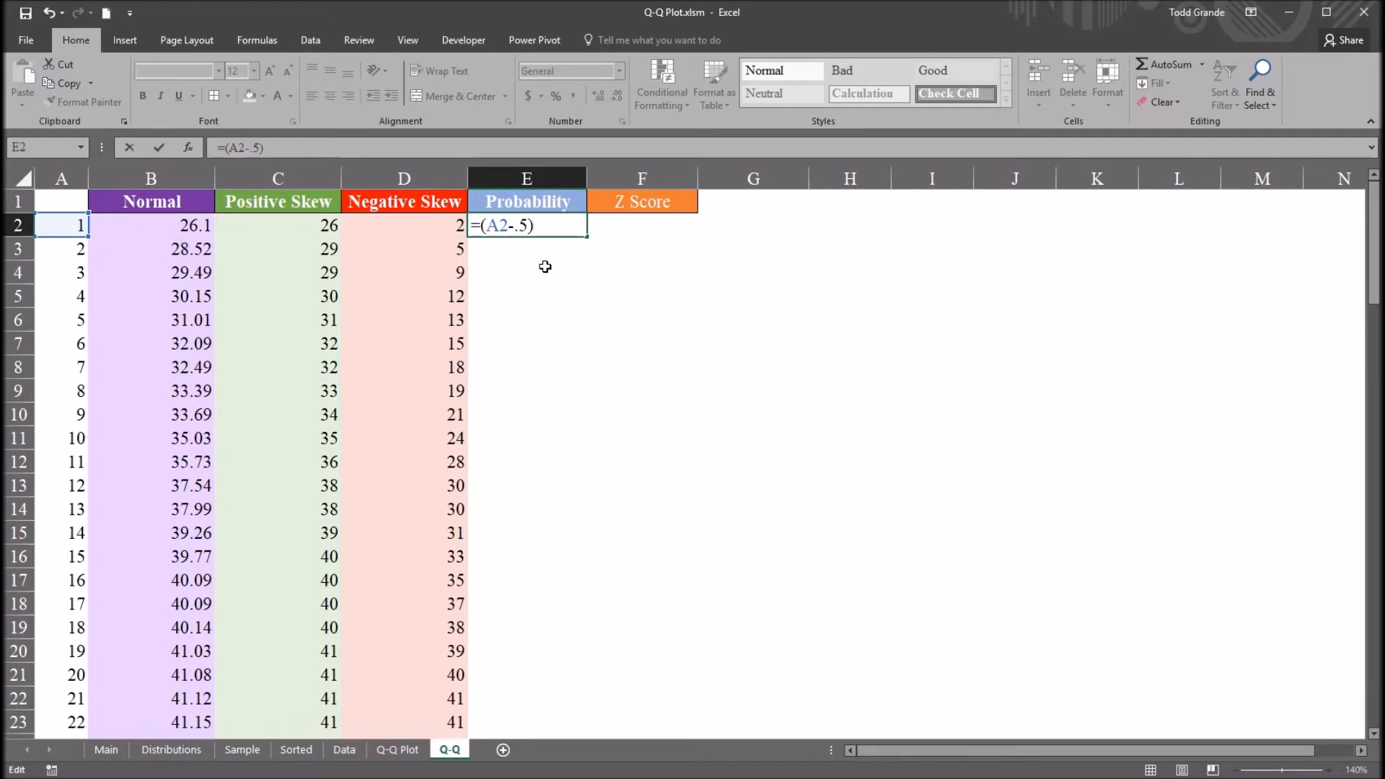
type("/")
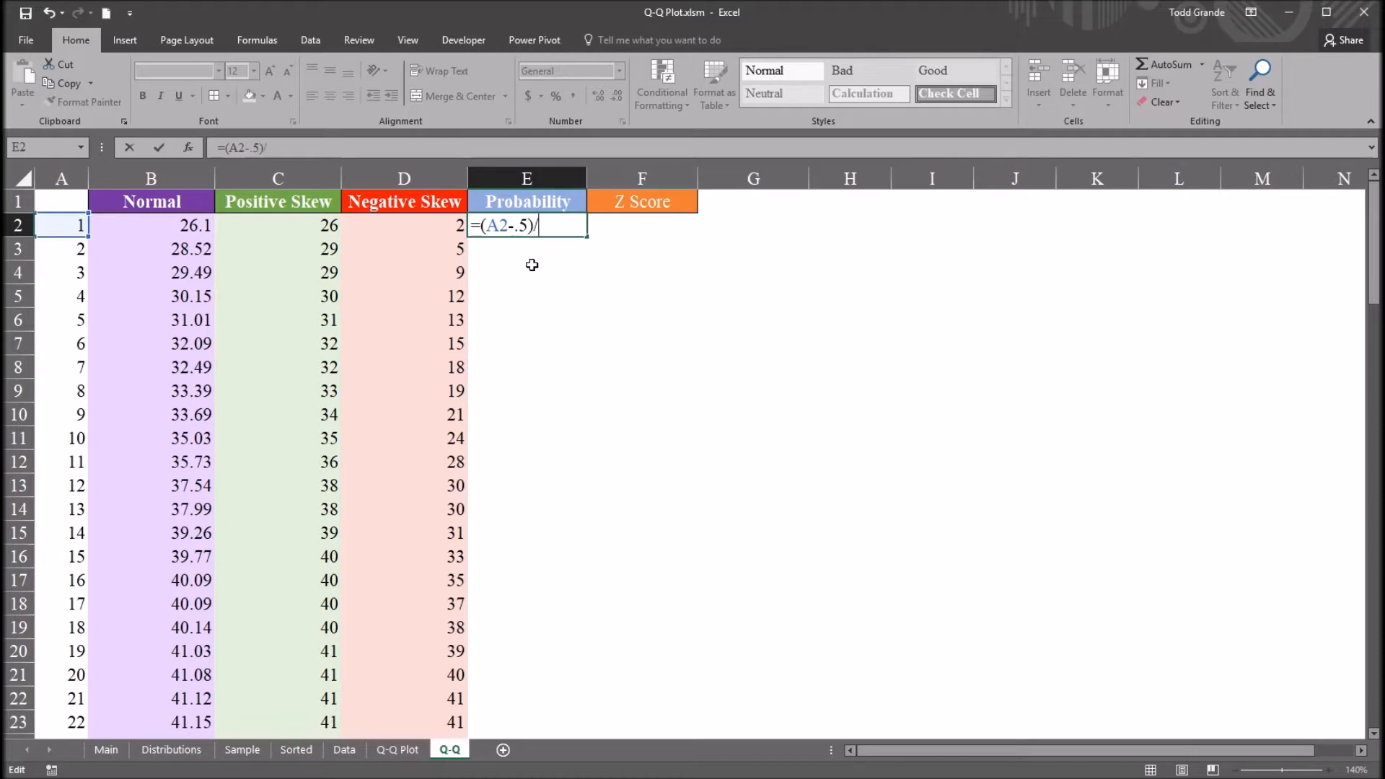
type("count")
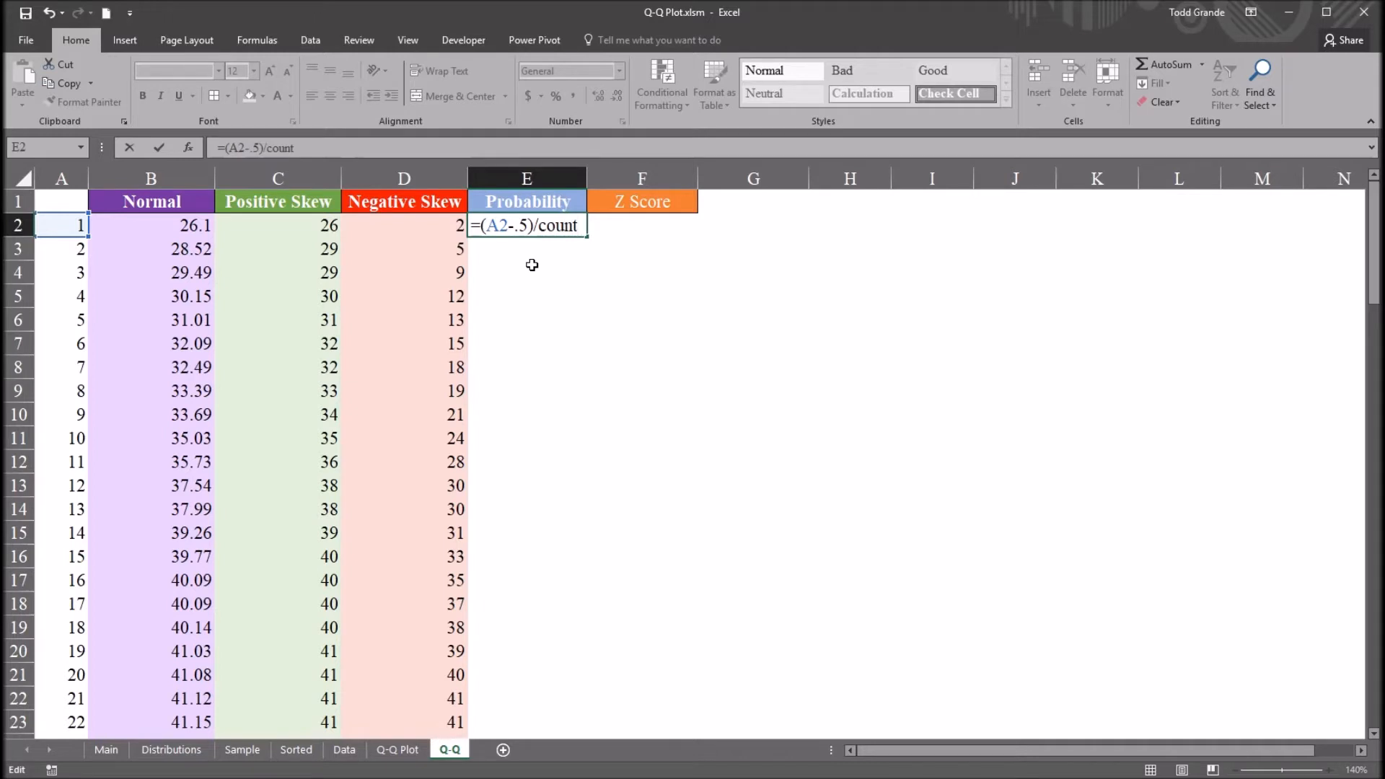
left_click(150, 177)
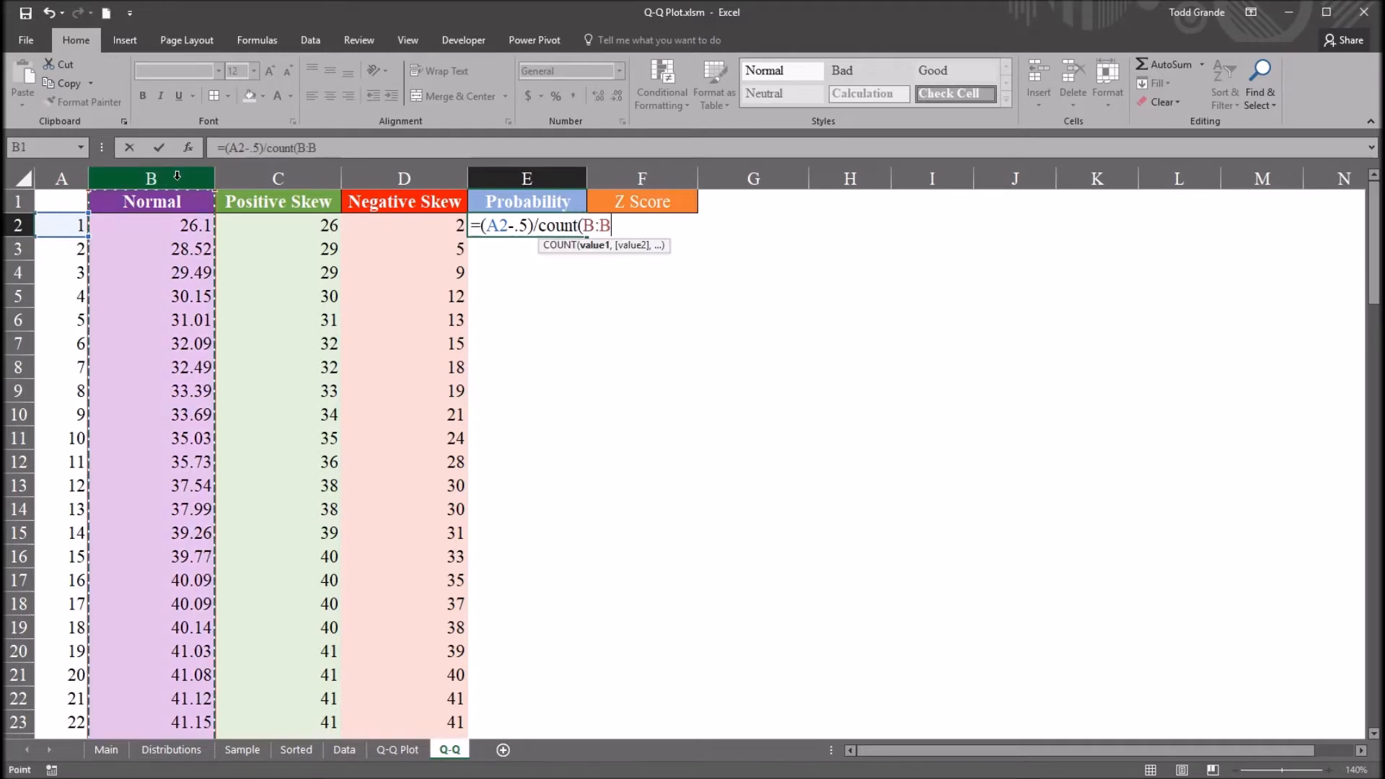
key("enter")
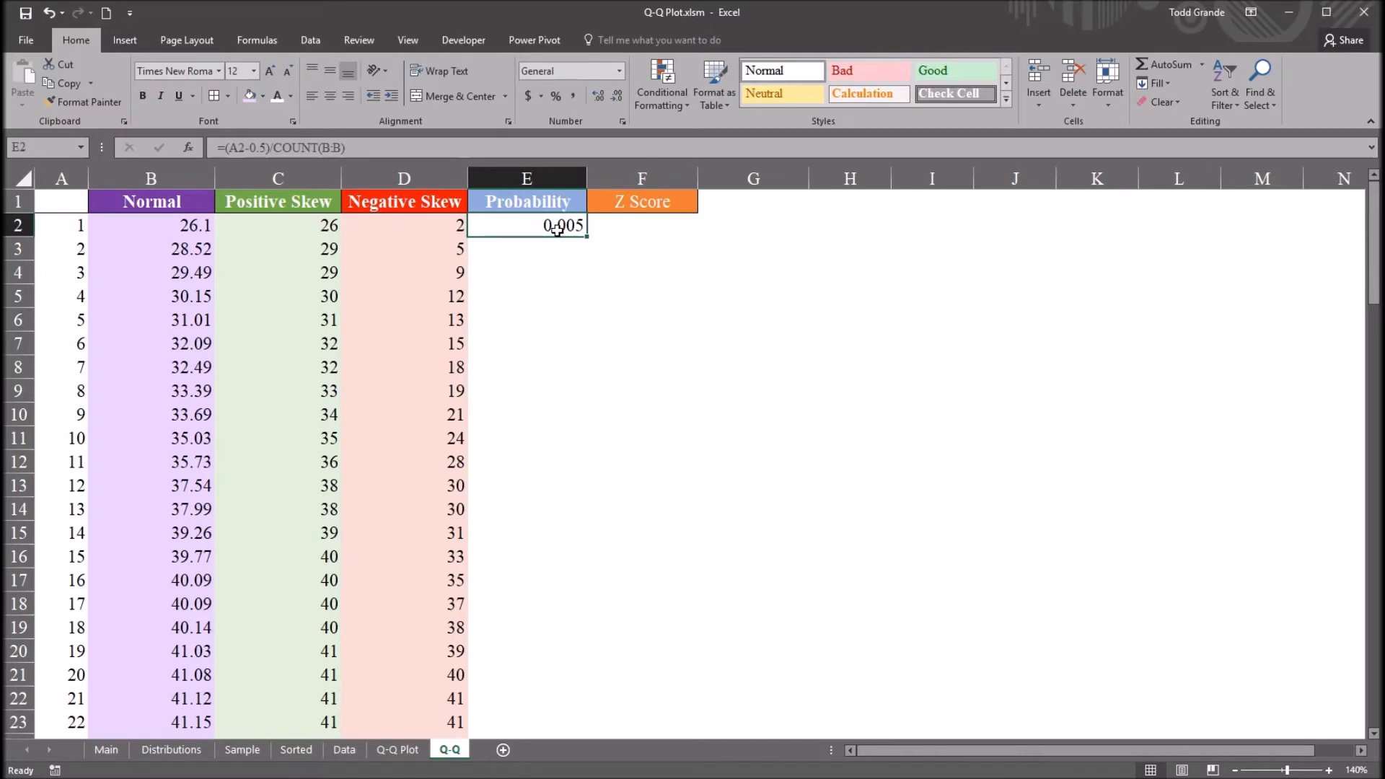
Step: Copy the probability formula from E2 down column E, giving 0.005, 0.015, 0.025 and onward
left_click(61, 225)
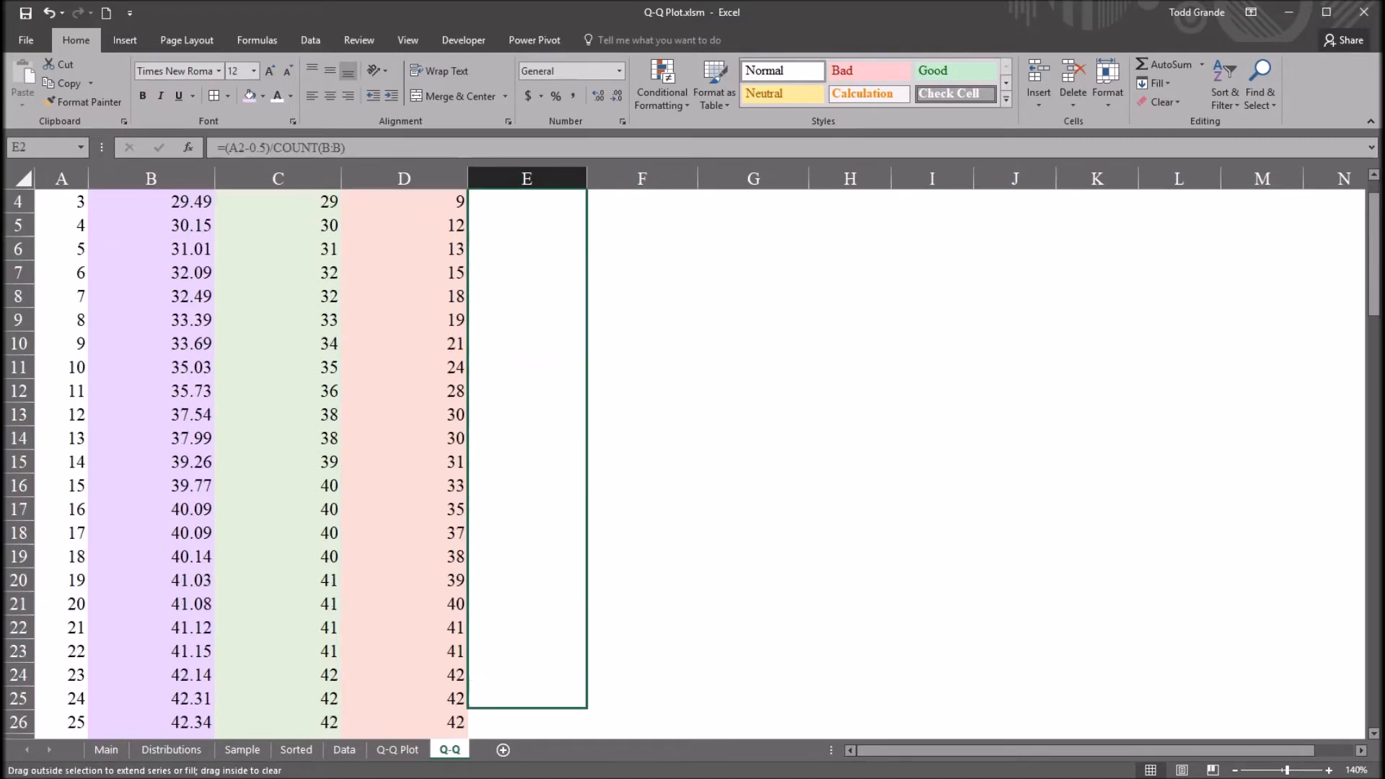
scroll("down", 3)
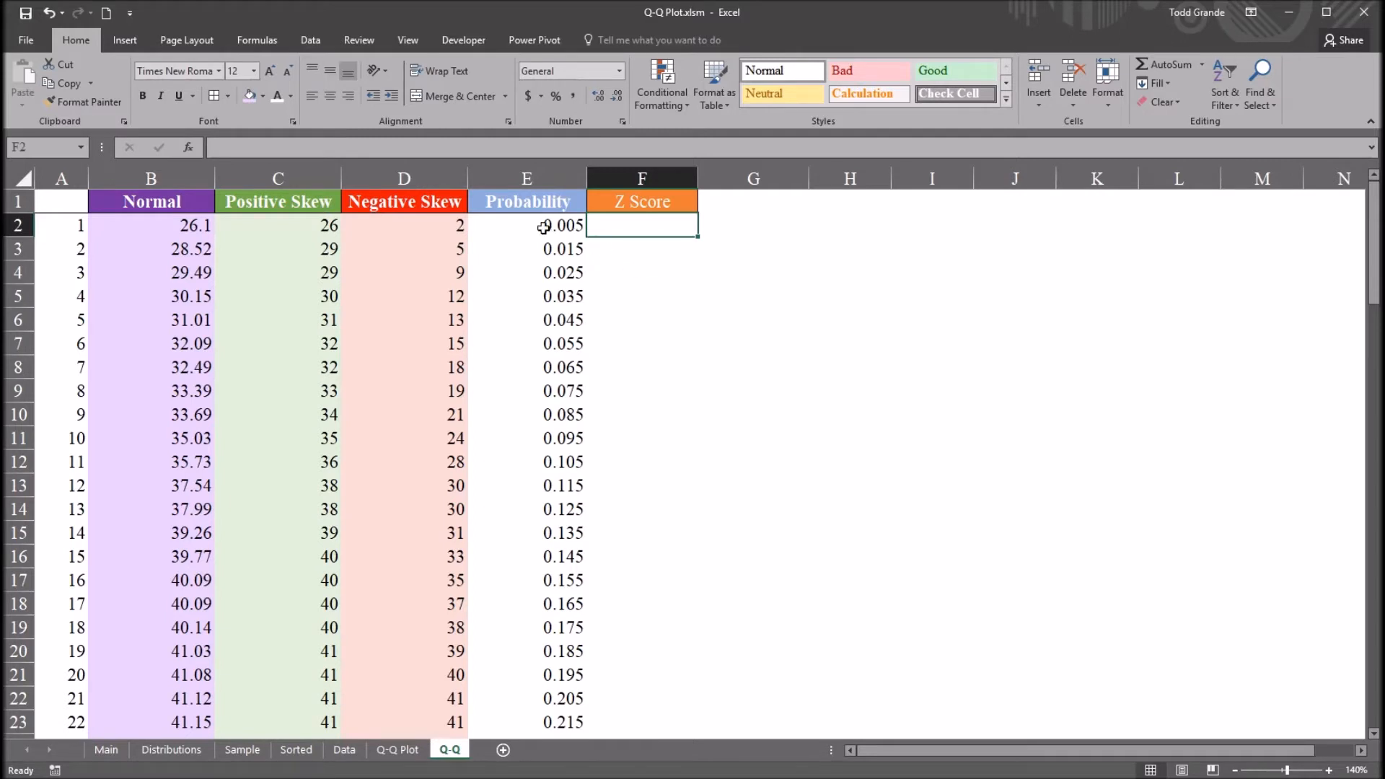
left_click_drag(527, 225, 527, 510)
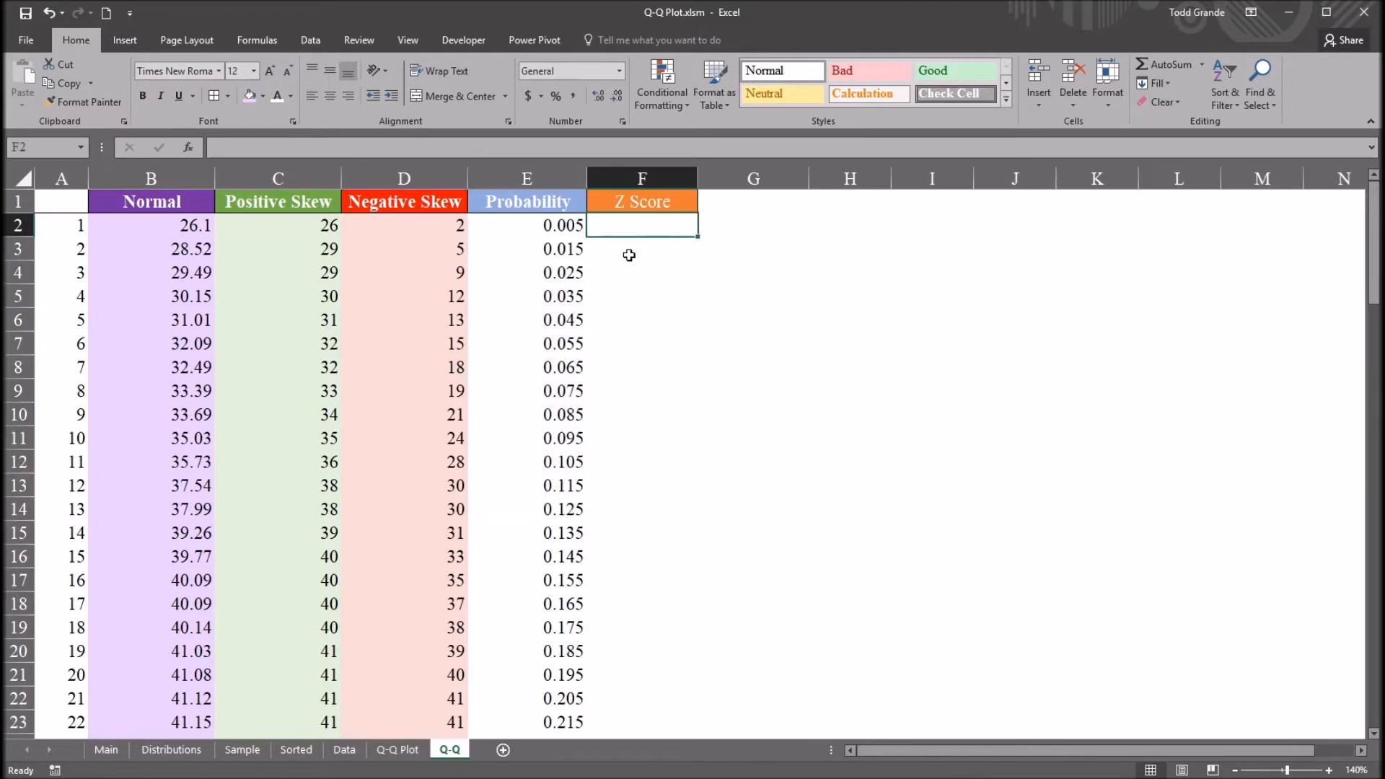
mouse_move(639, 247)
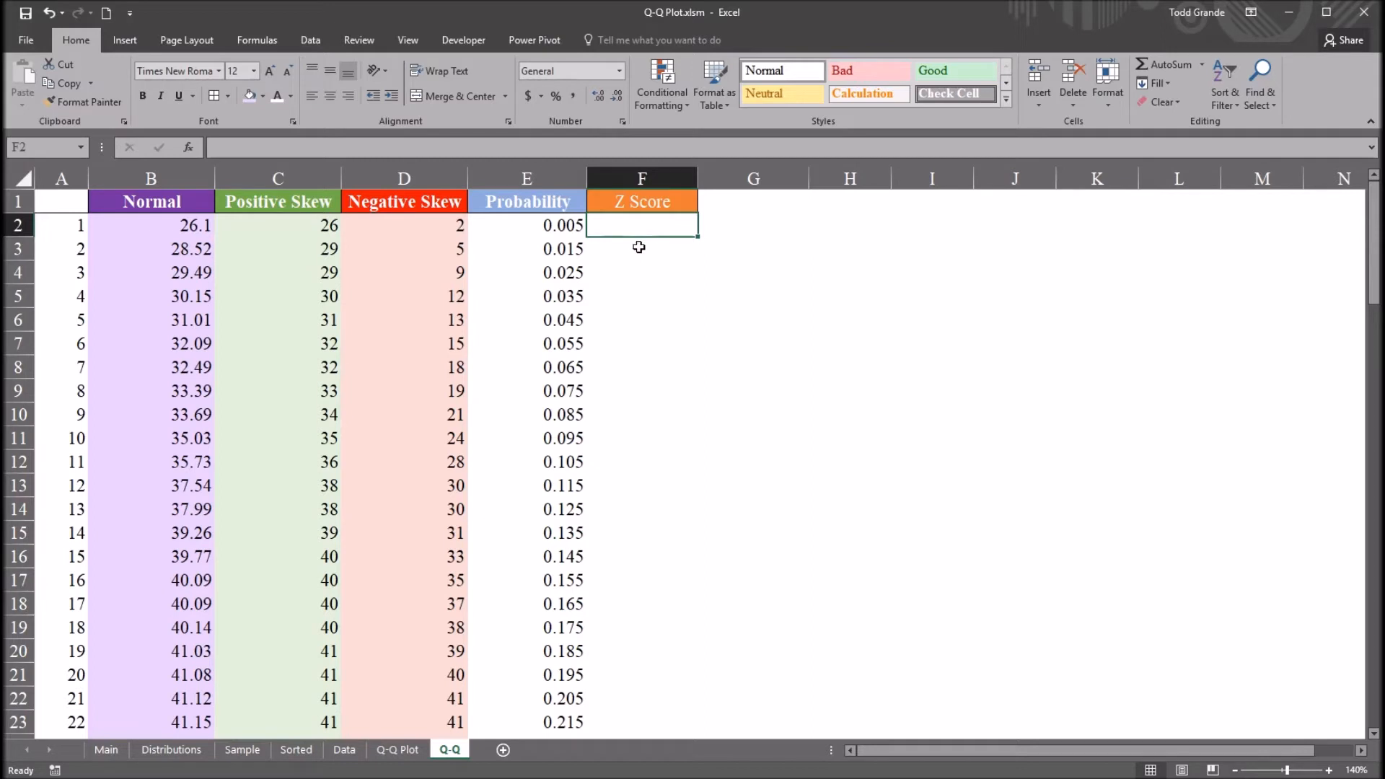
type("=no")
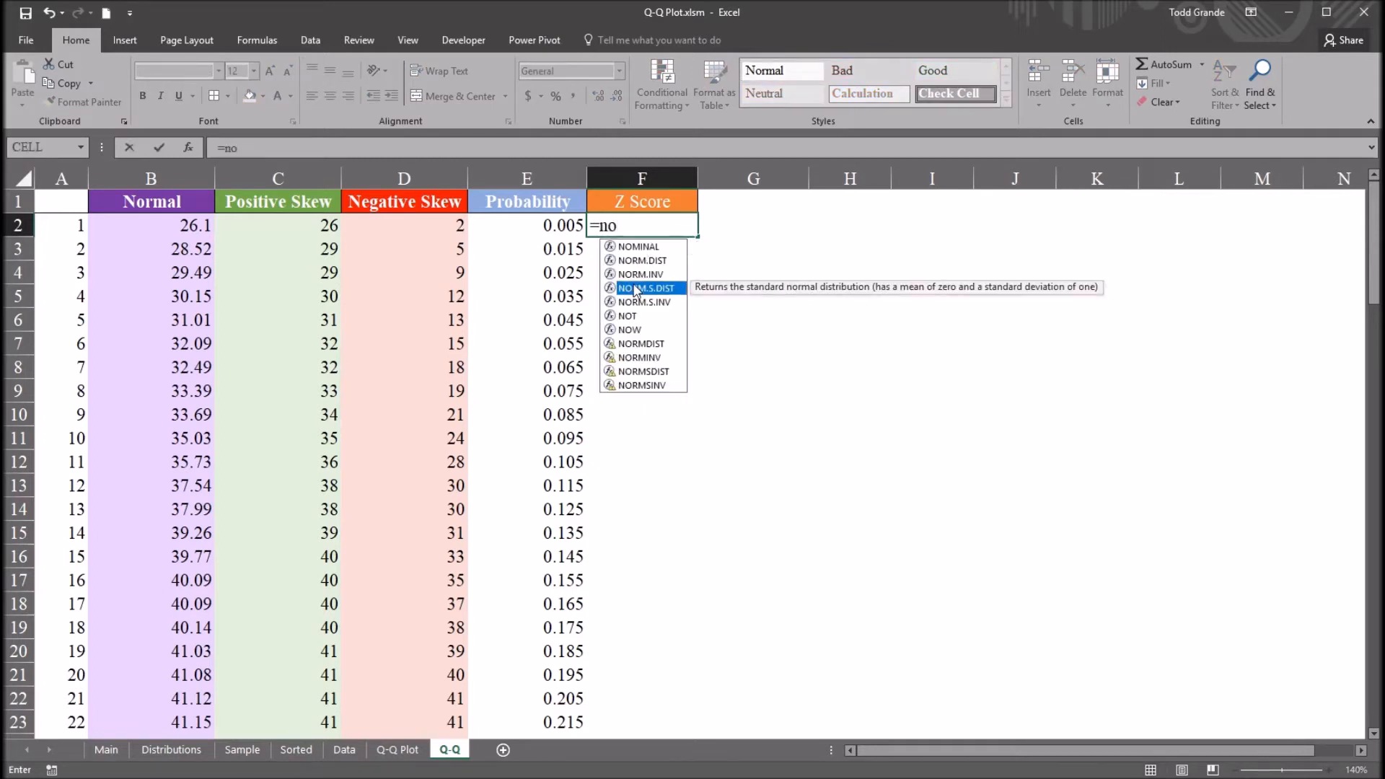
mouse_move(645, 301)
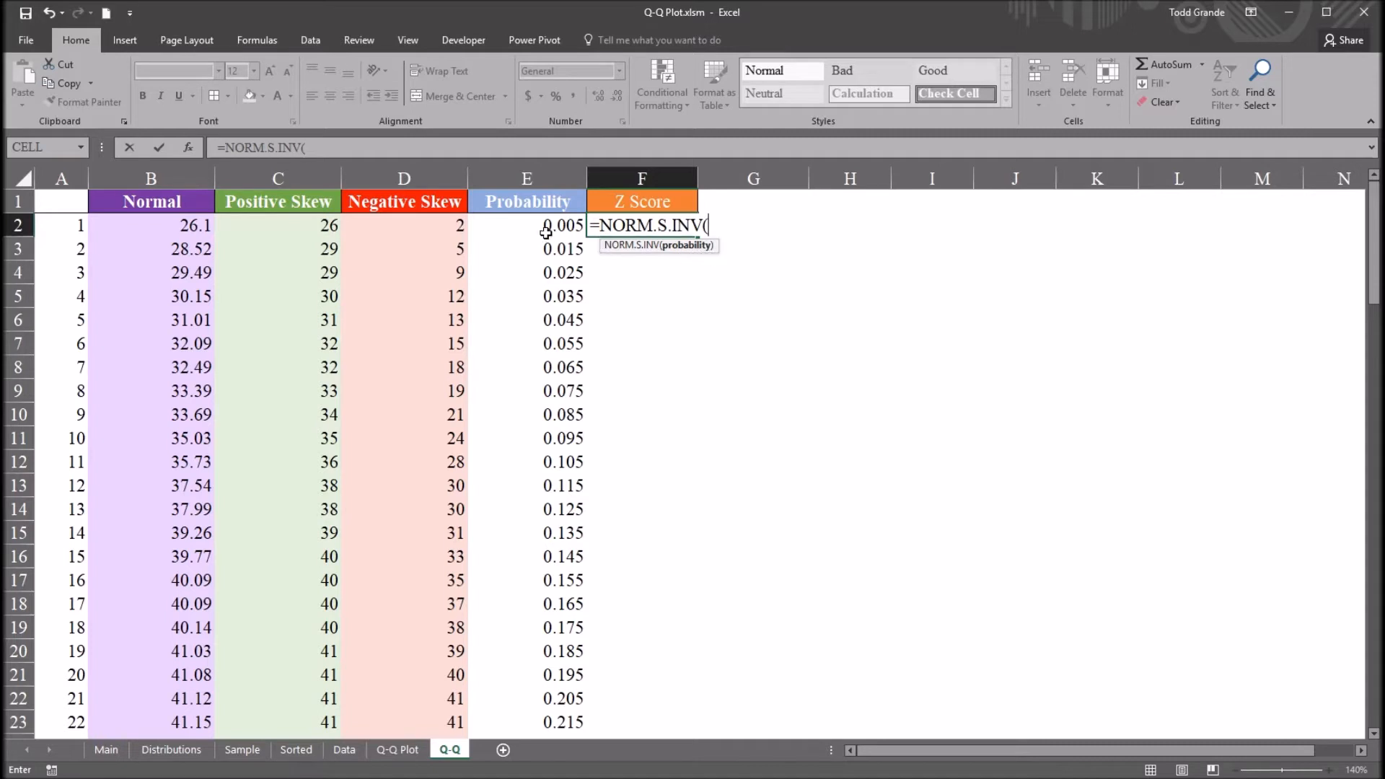
Step: Compute F2 as NORM.S.INV of E2, returning -2.575829304, then check the data columns
left_click(527, 225)
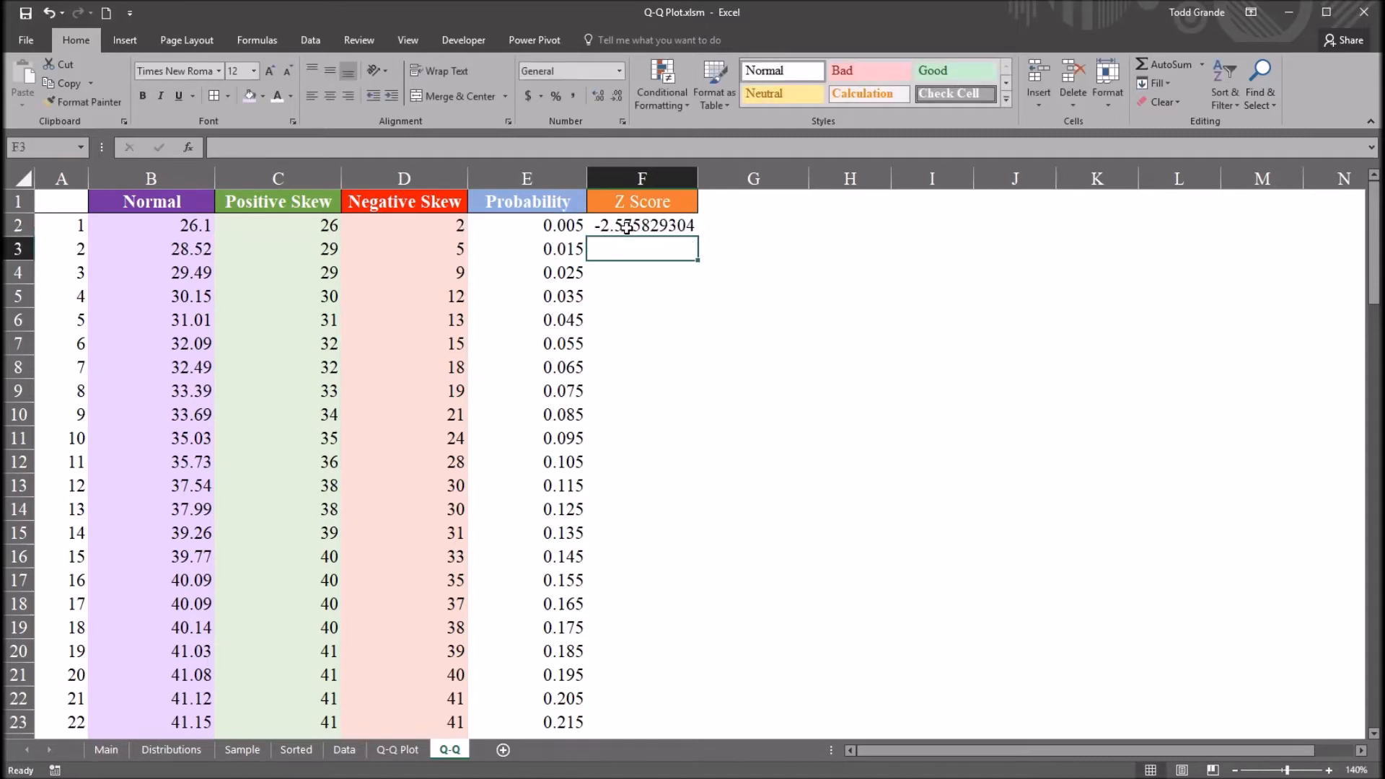
left_click(642, 225)
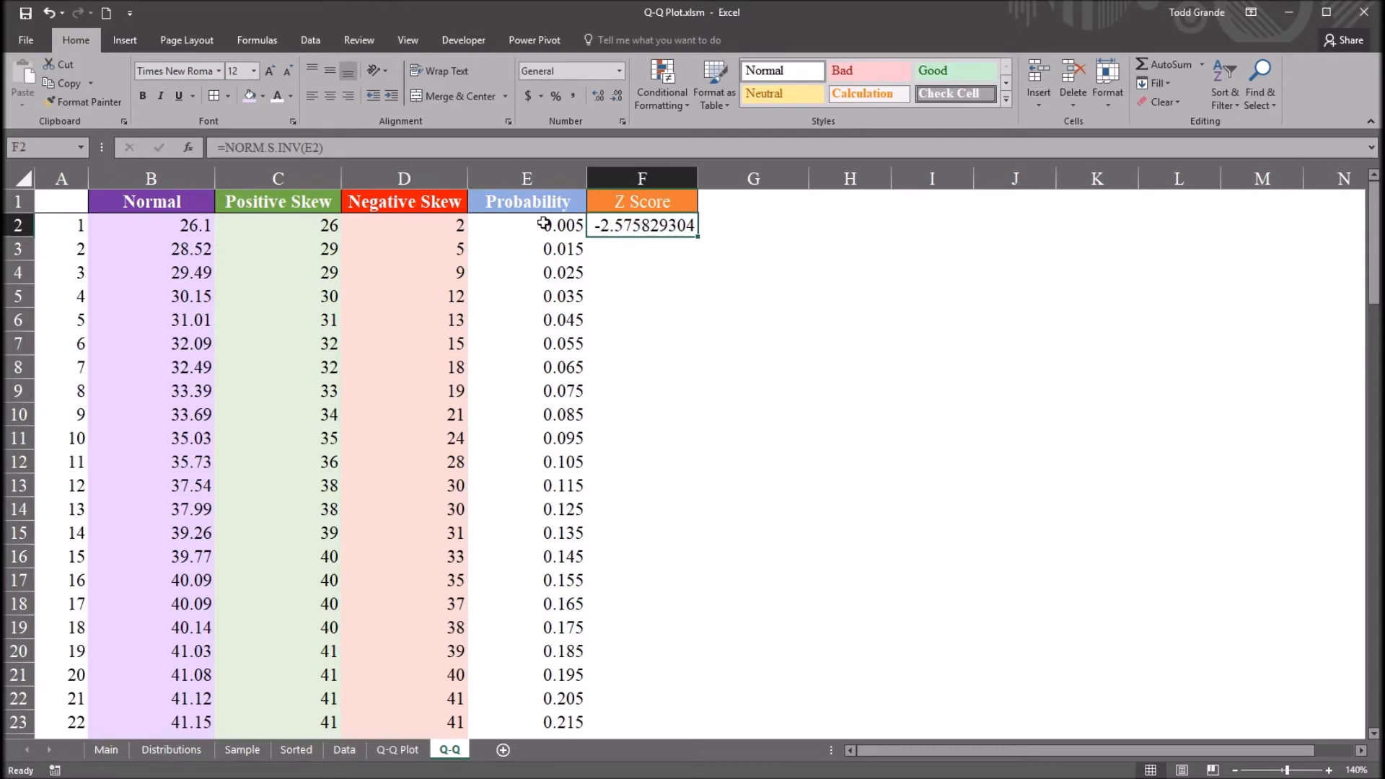
left_click(527, 225)
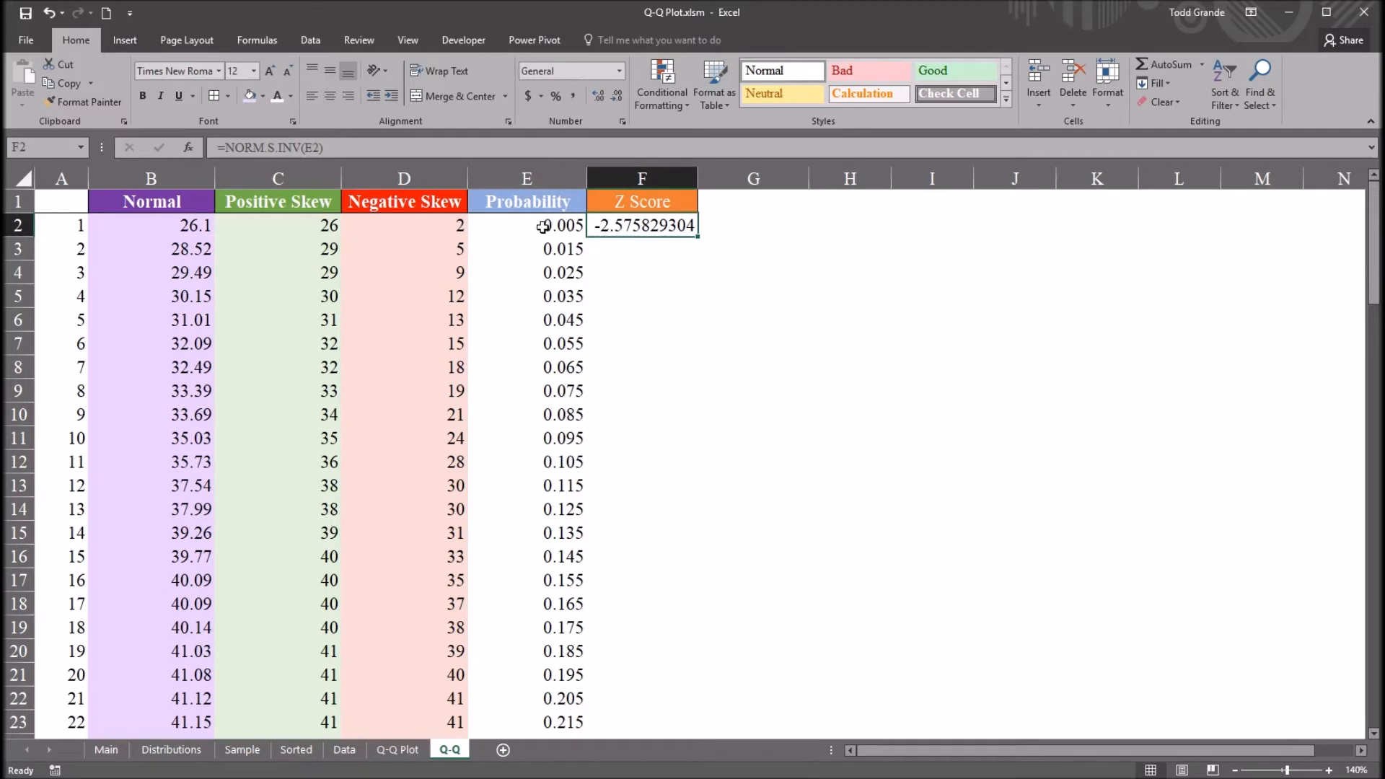
left_click(643, 202)
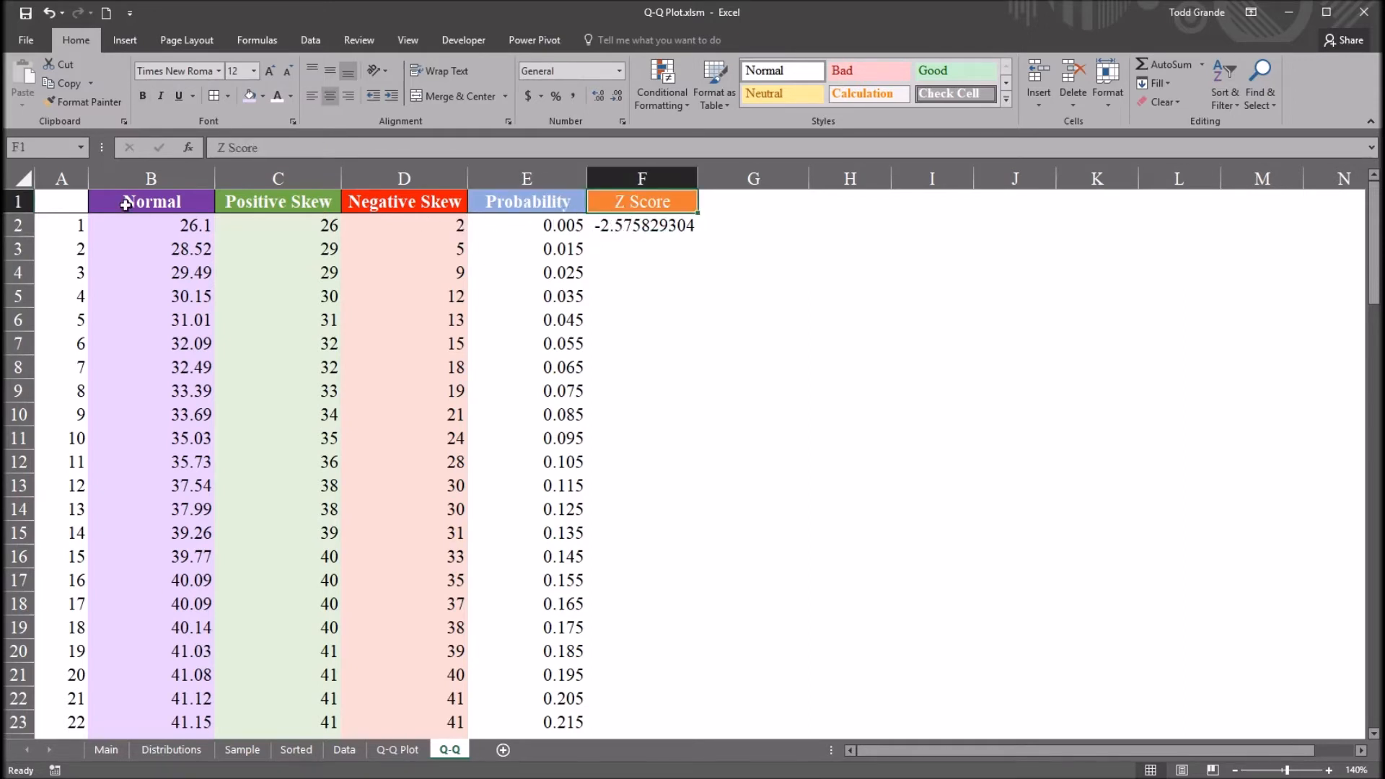
left_click(404, 177)
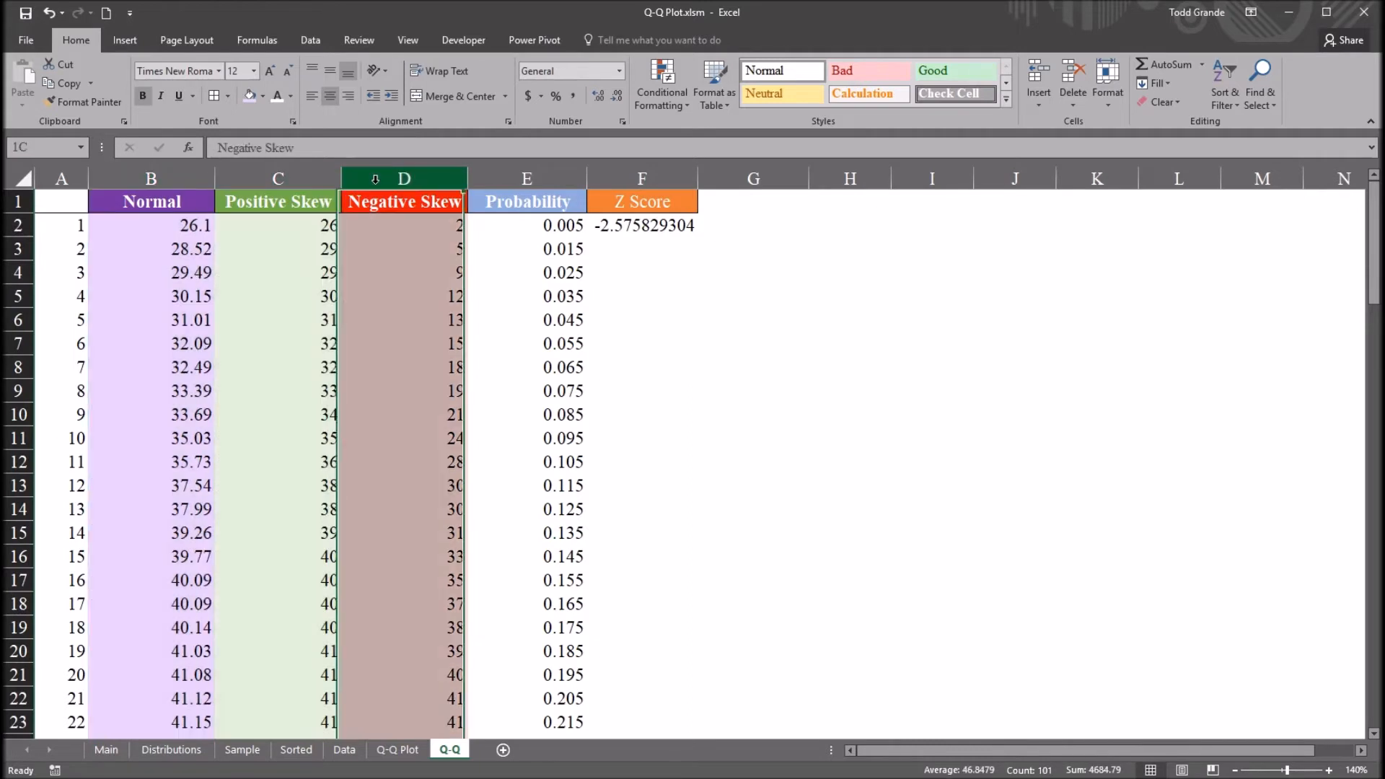
left_click(150, 202)
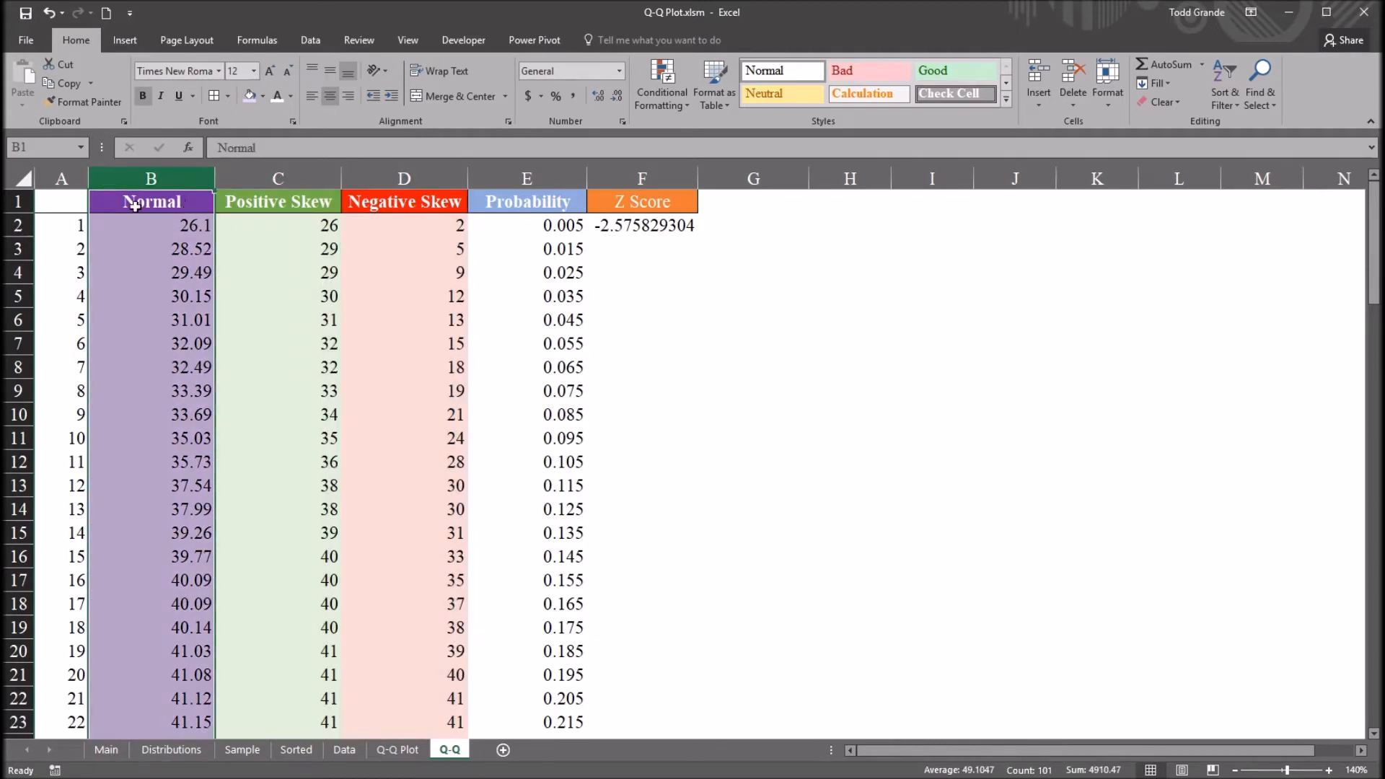
Step: Fill NORM.S.INV down column F, giving -2.575829304, -2.170090378, -1.959963985 and onward
left_click(642, 249)
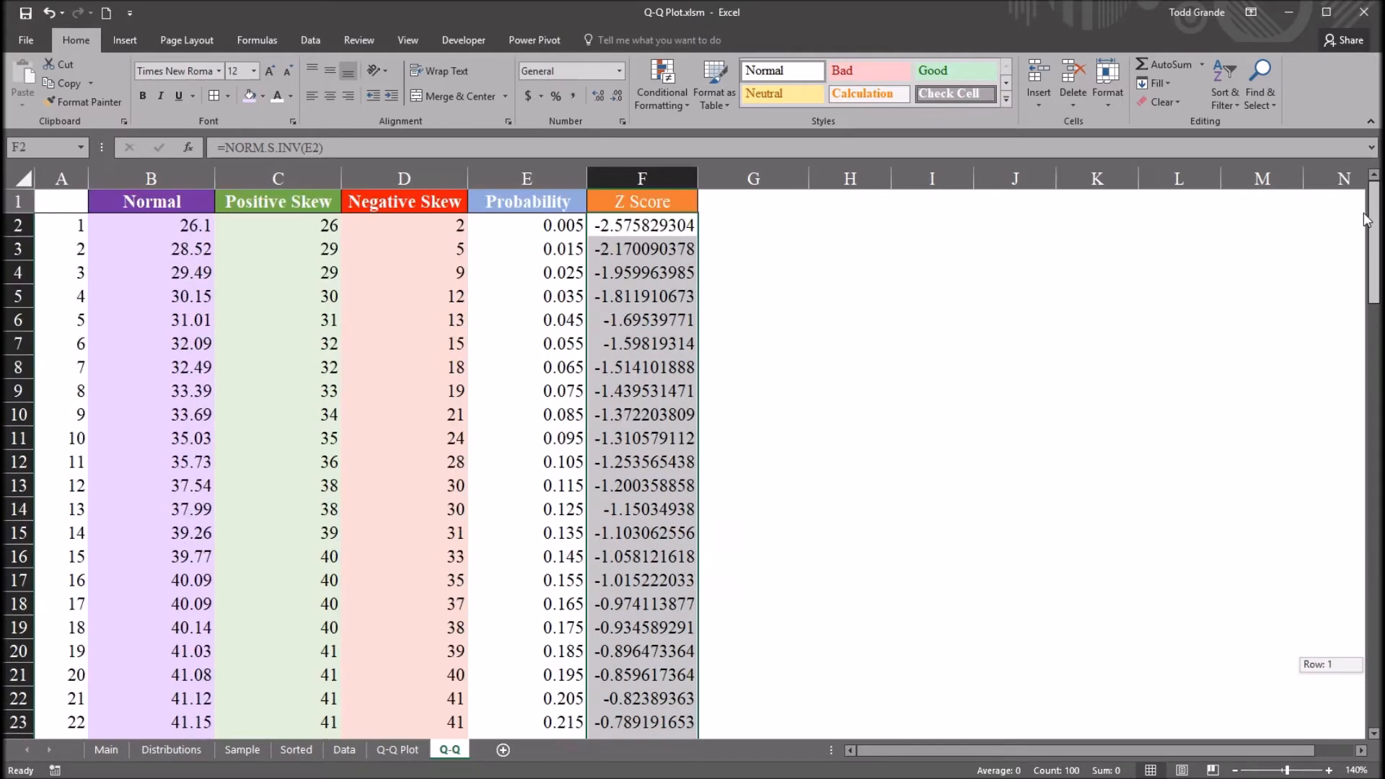
left_click(753, 225)
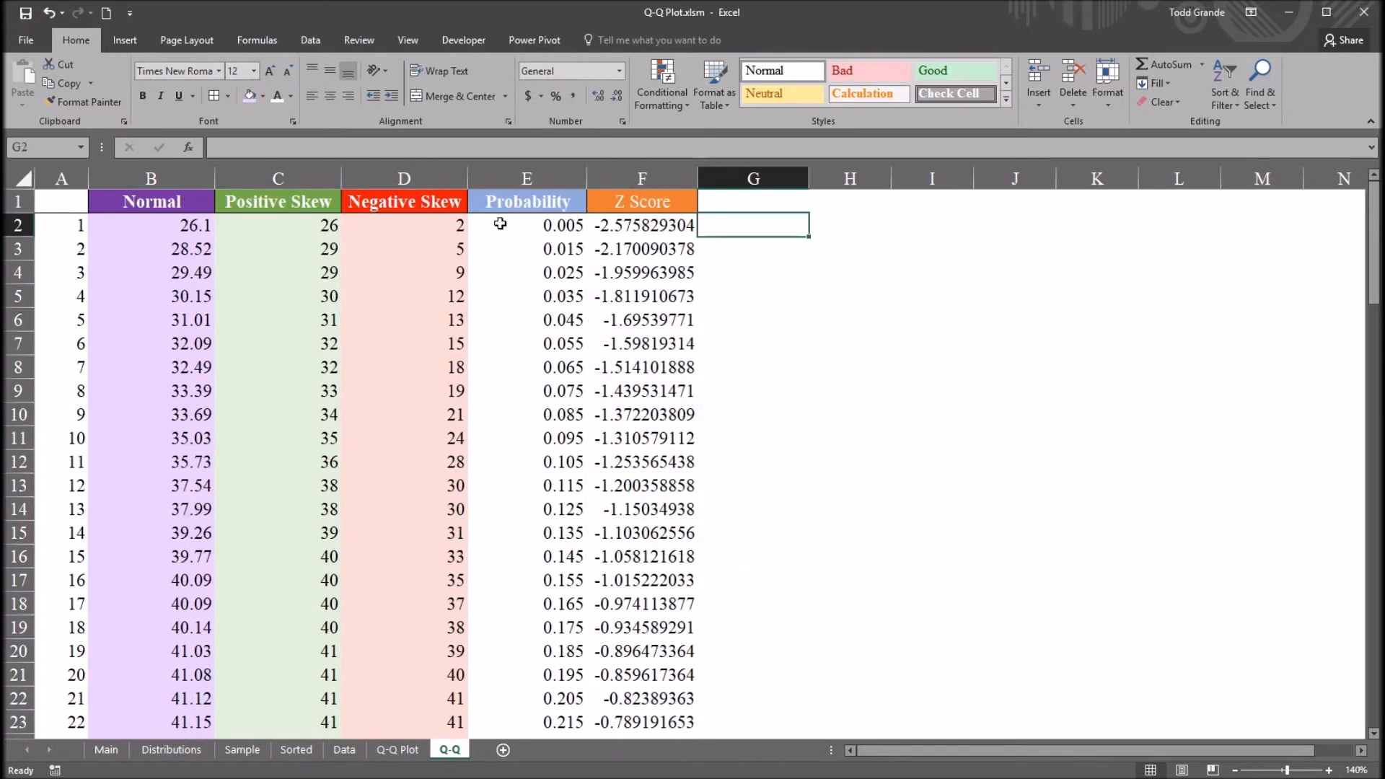
left_click(151, 177)
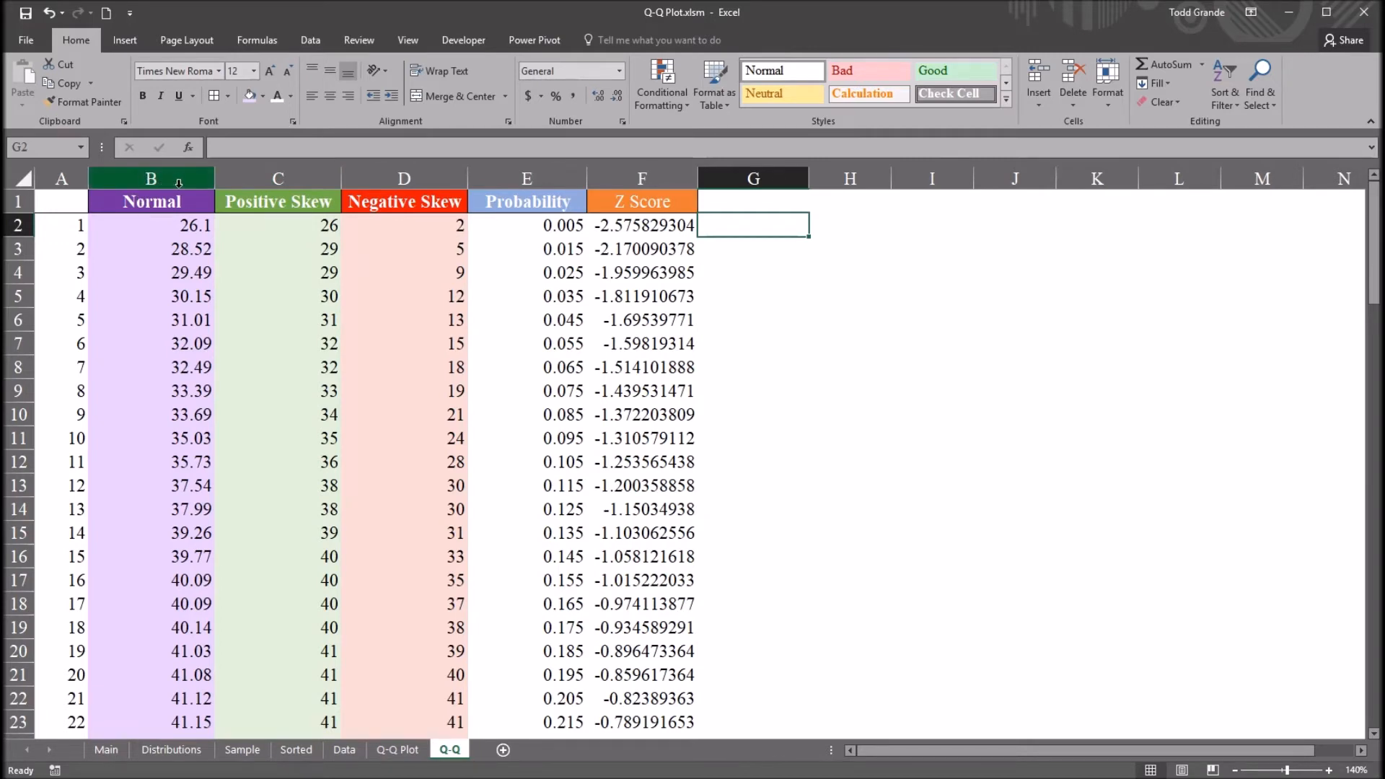
left_click(404, 179)
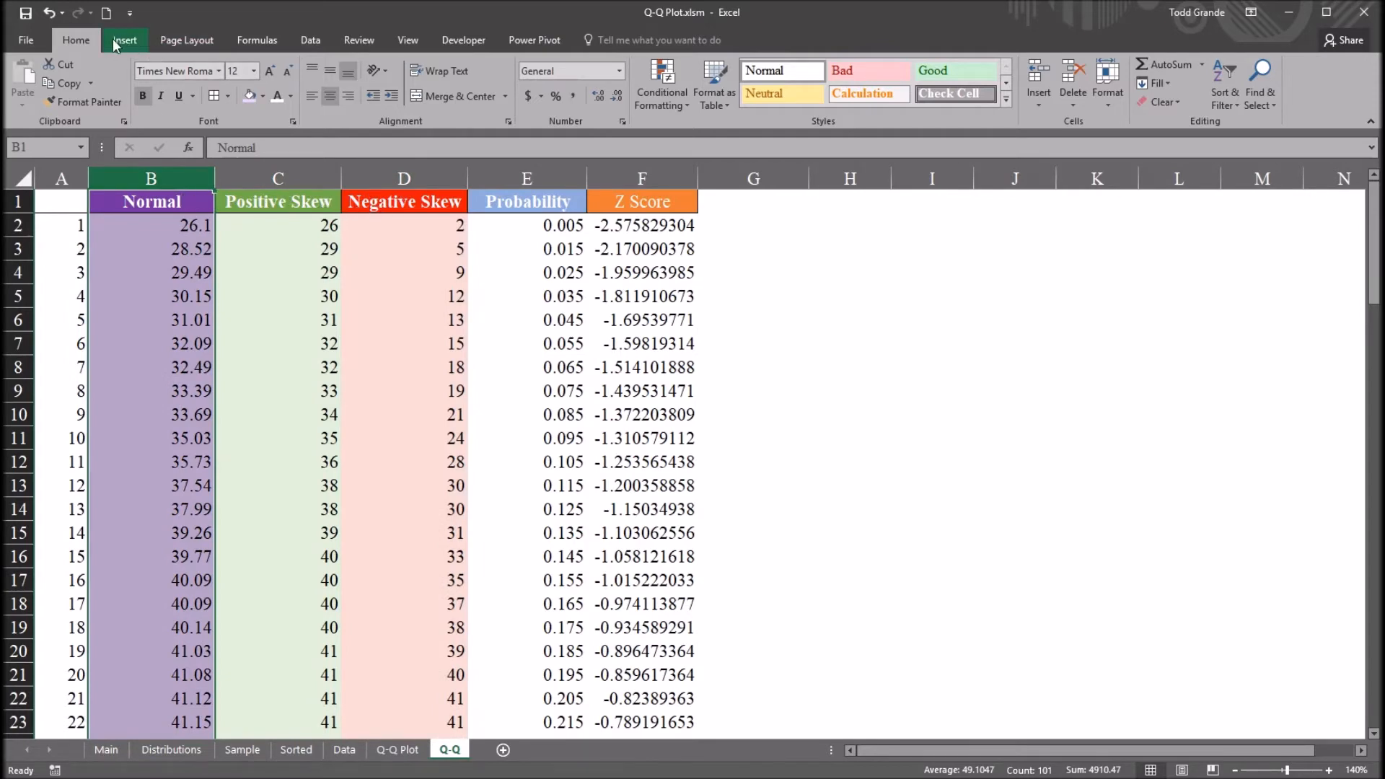
Step: Insert a histogram previewing the Normal data, then remove it and return to the cells
left_click(124, 41)
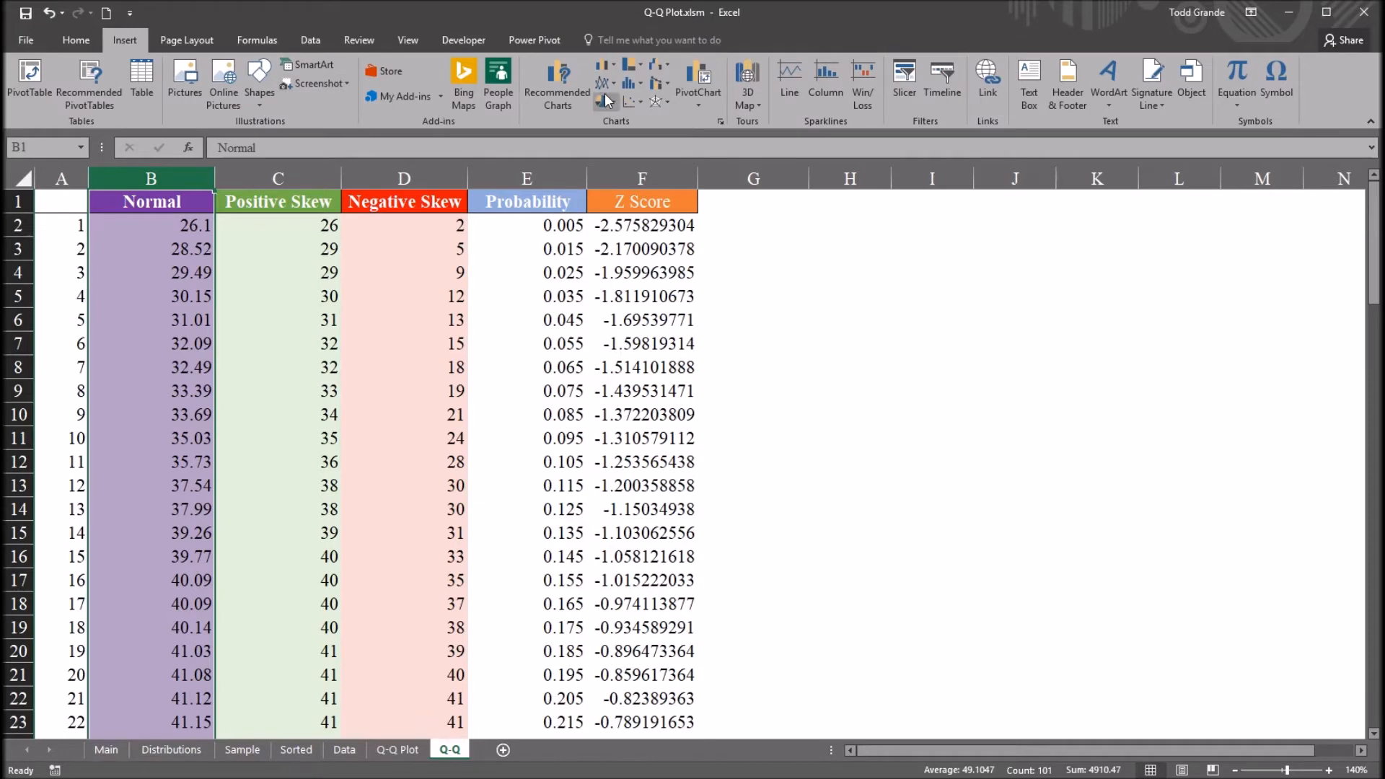
mouse_move(631, 82)
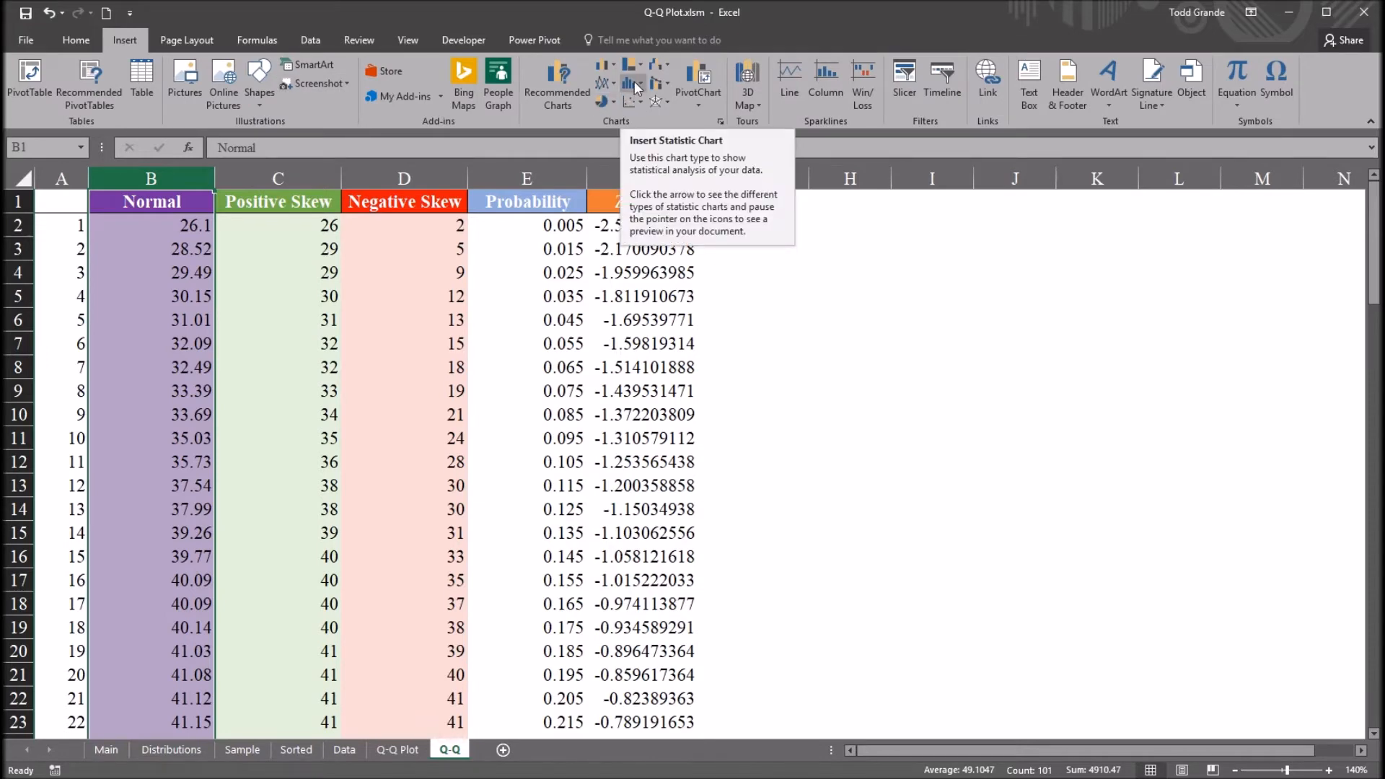
left_click(632, 84)
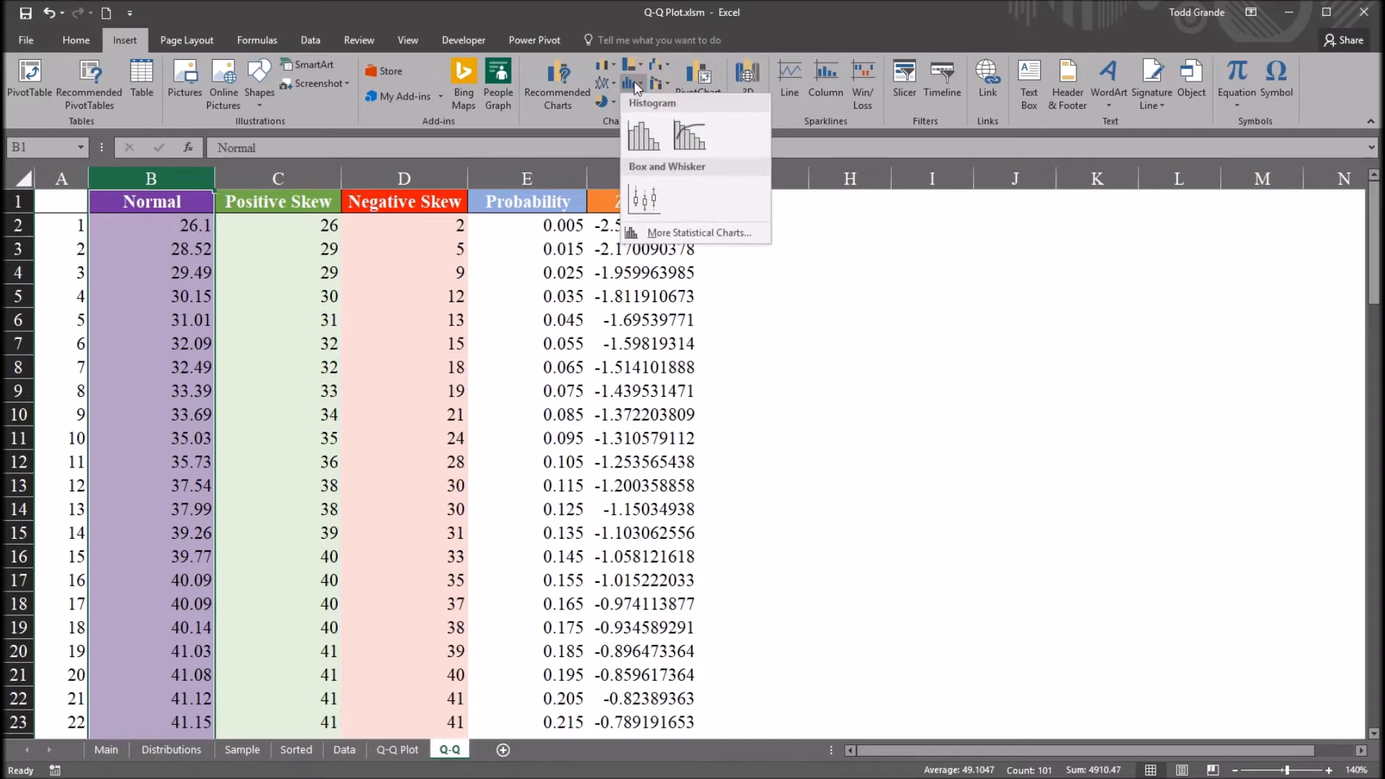
left_click(644, 137)
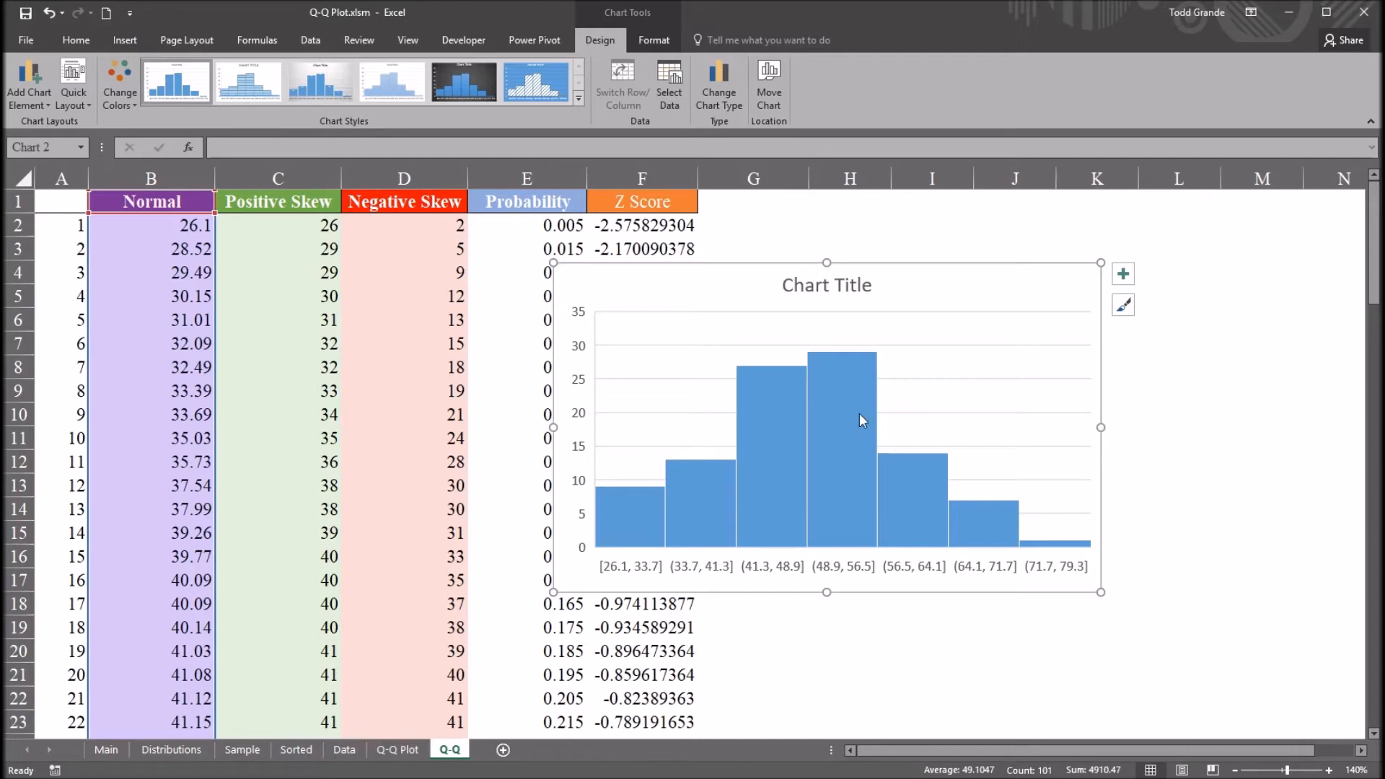
mouse_move(453, 416)
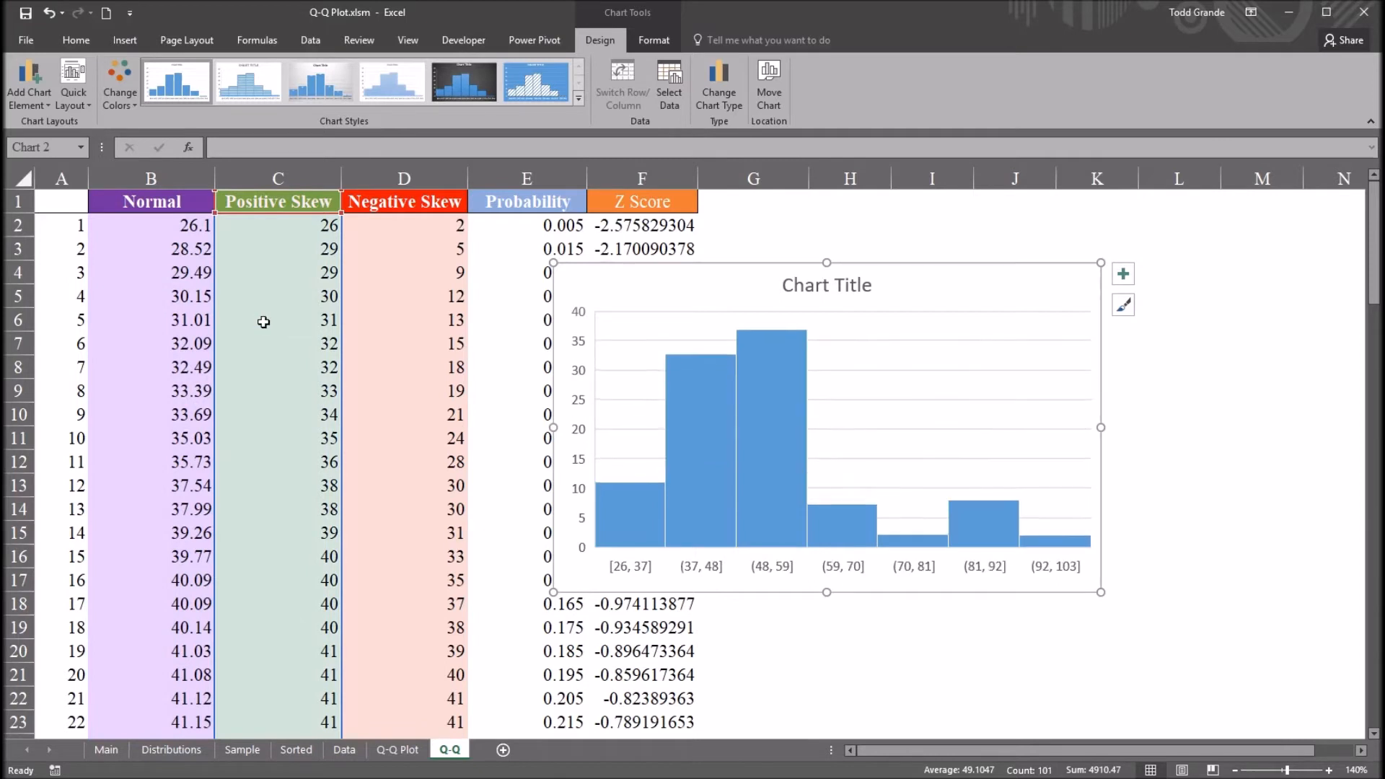
mouse_move(900, 508)
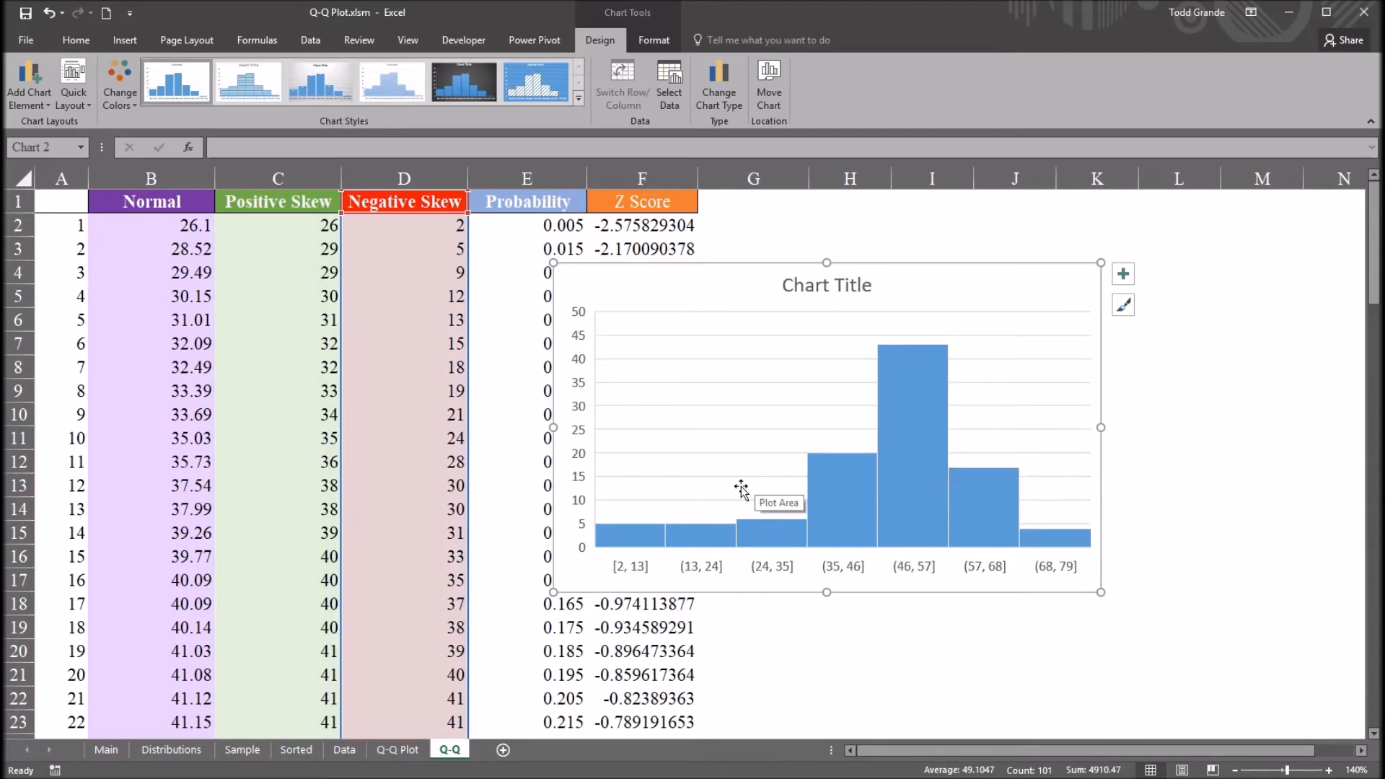
mouse_move(697, 294)
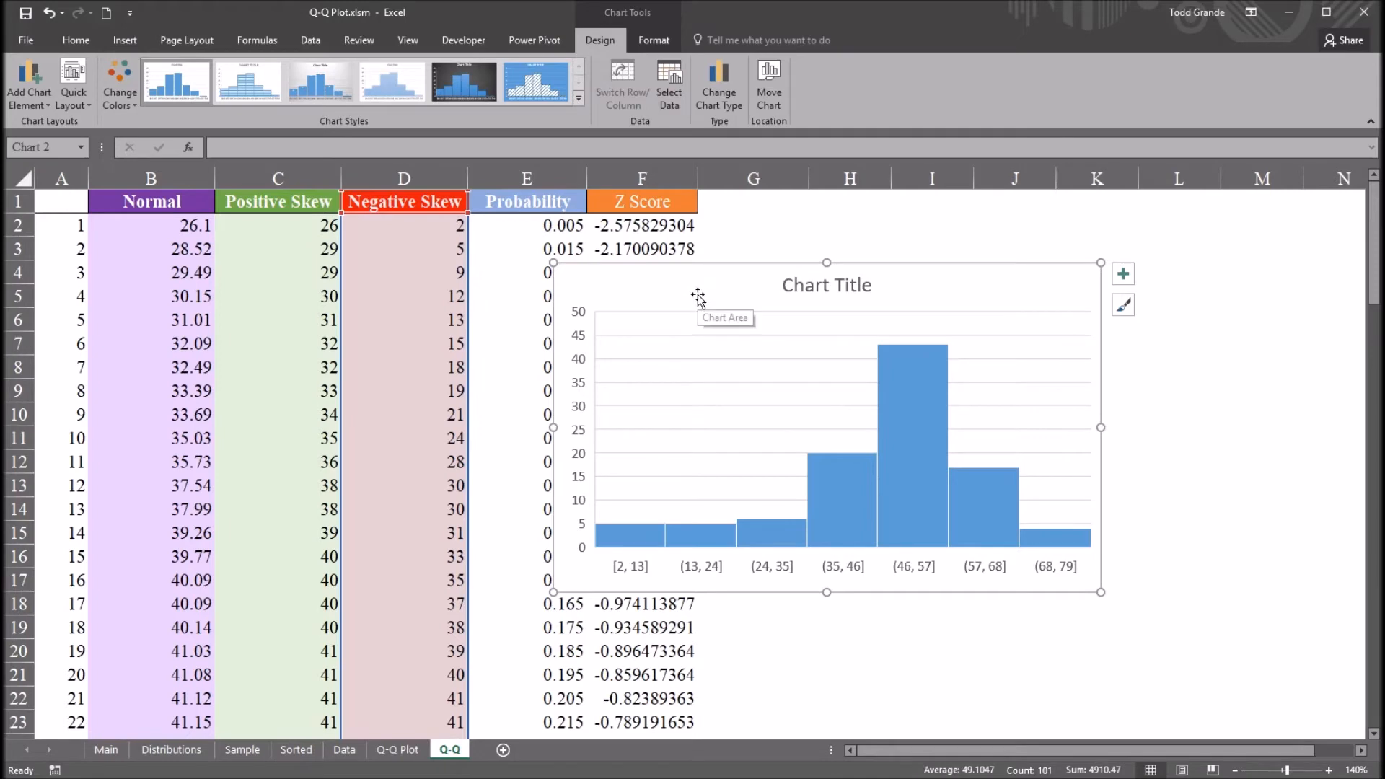
mouse_move(699, 295)
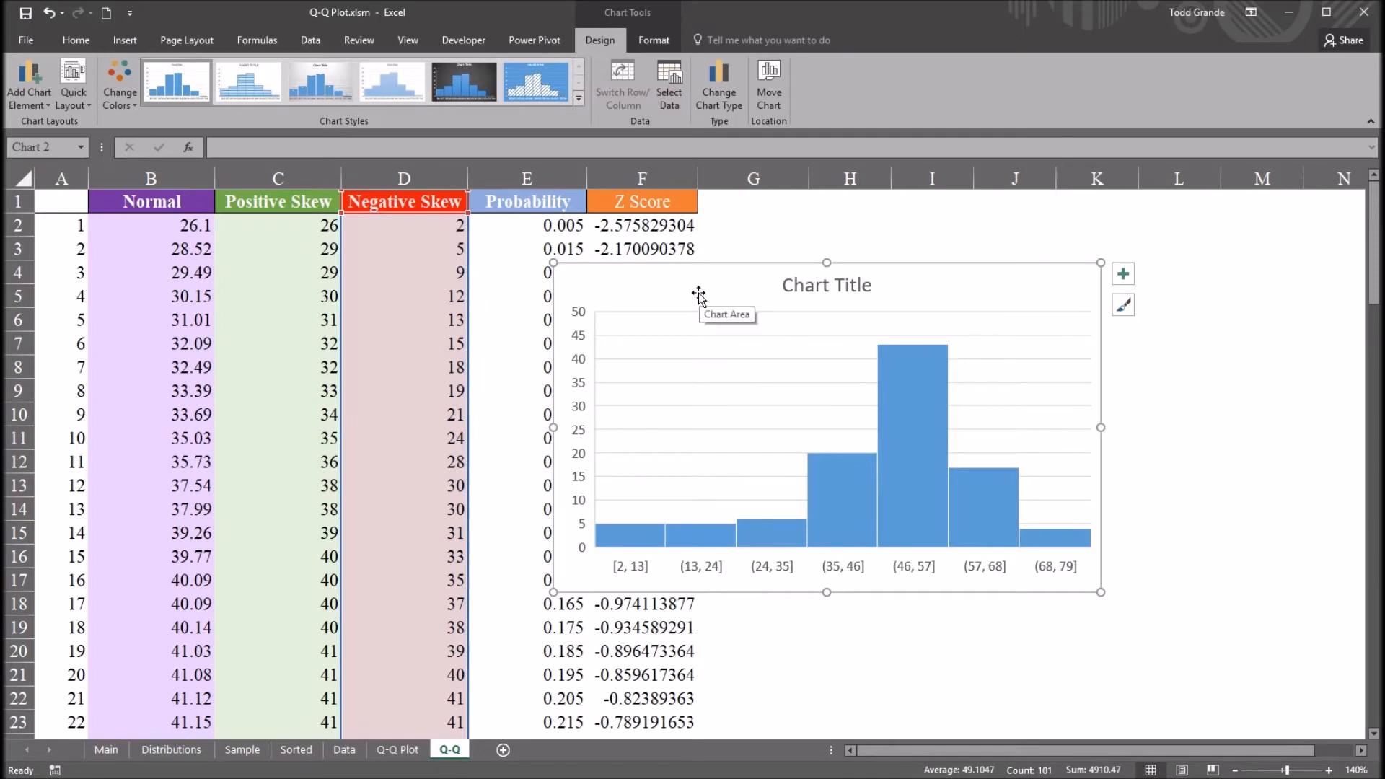
mouse_move(699, 296)
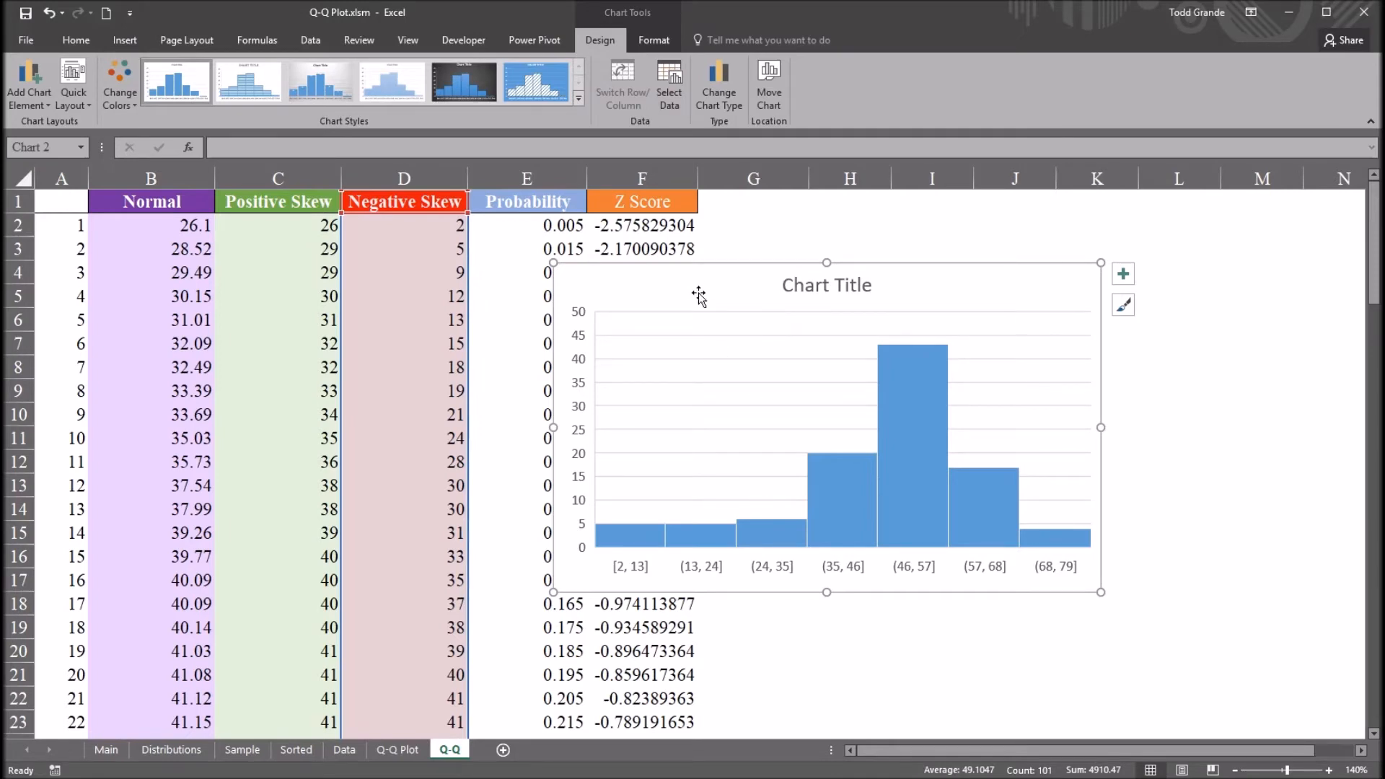
left_click(753, 226)
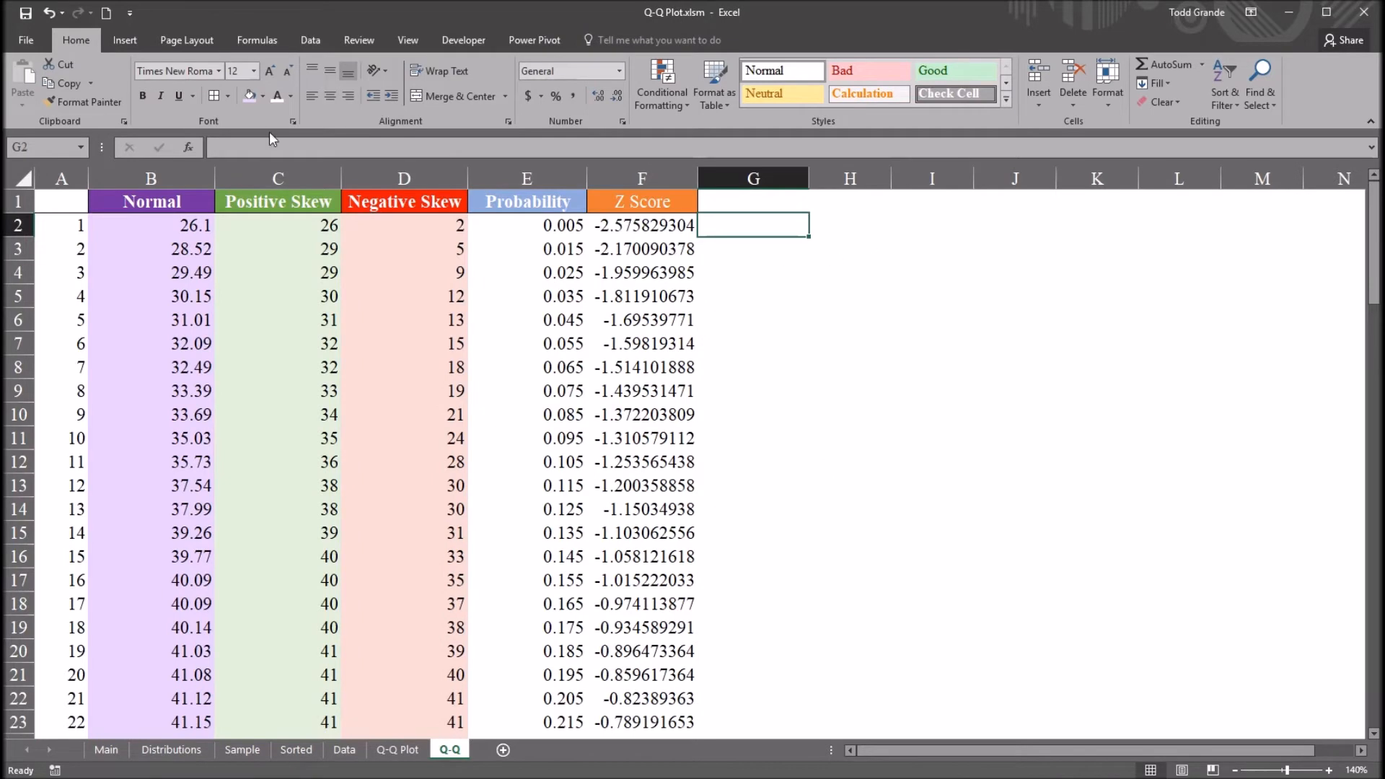
Step: Insert a plain markers-only scatter chart plotting all five table columns
left_click(124, 40)
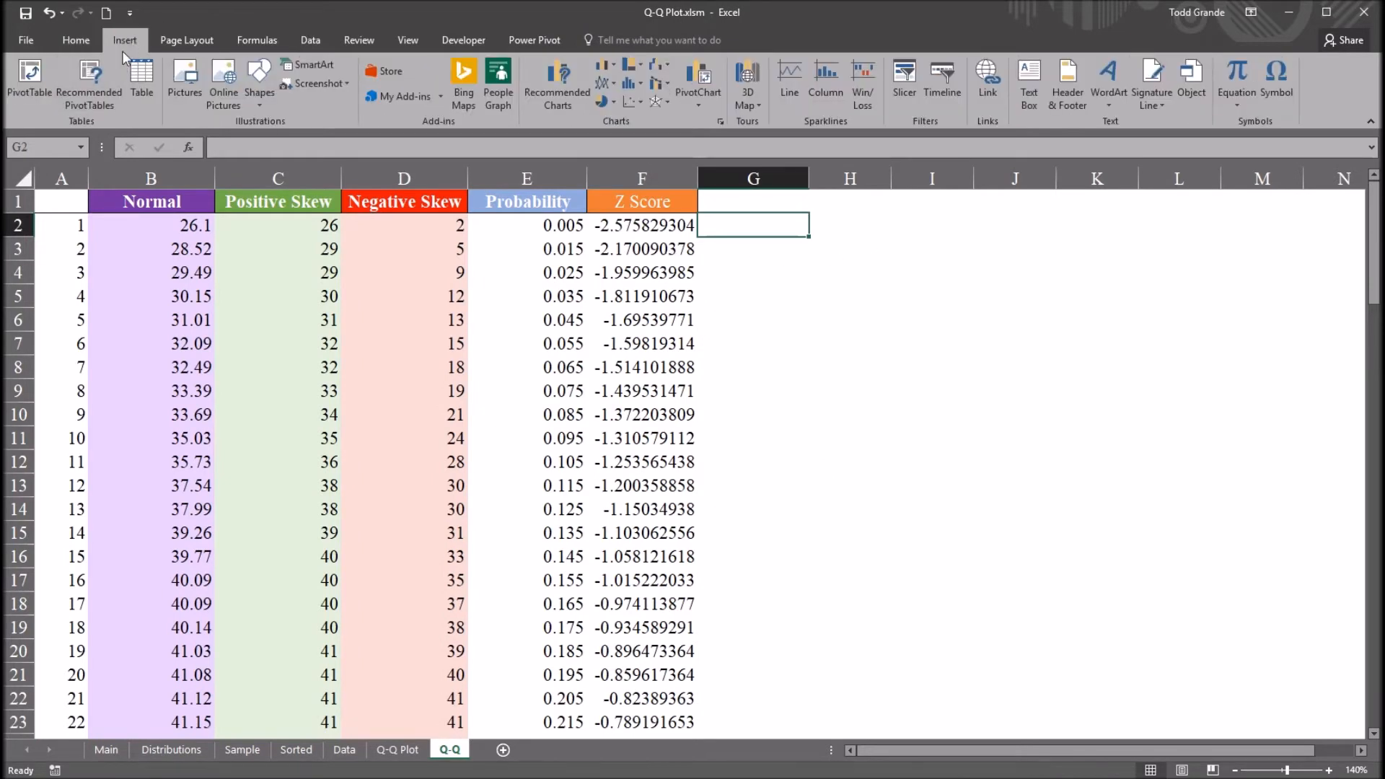
mouse_move(629, 79)
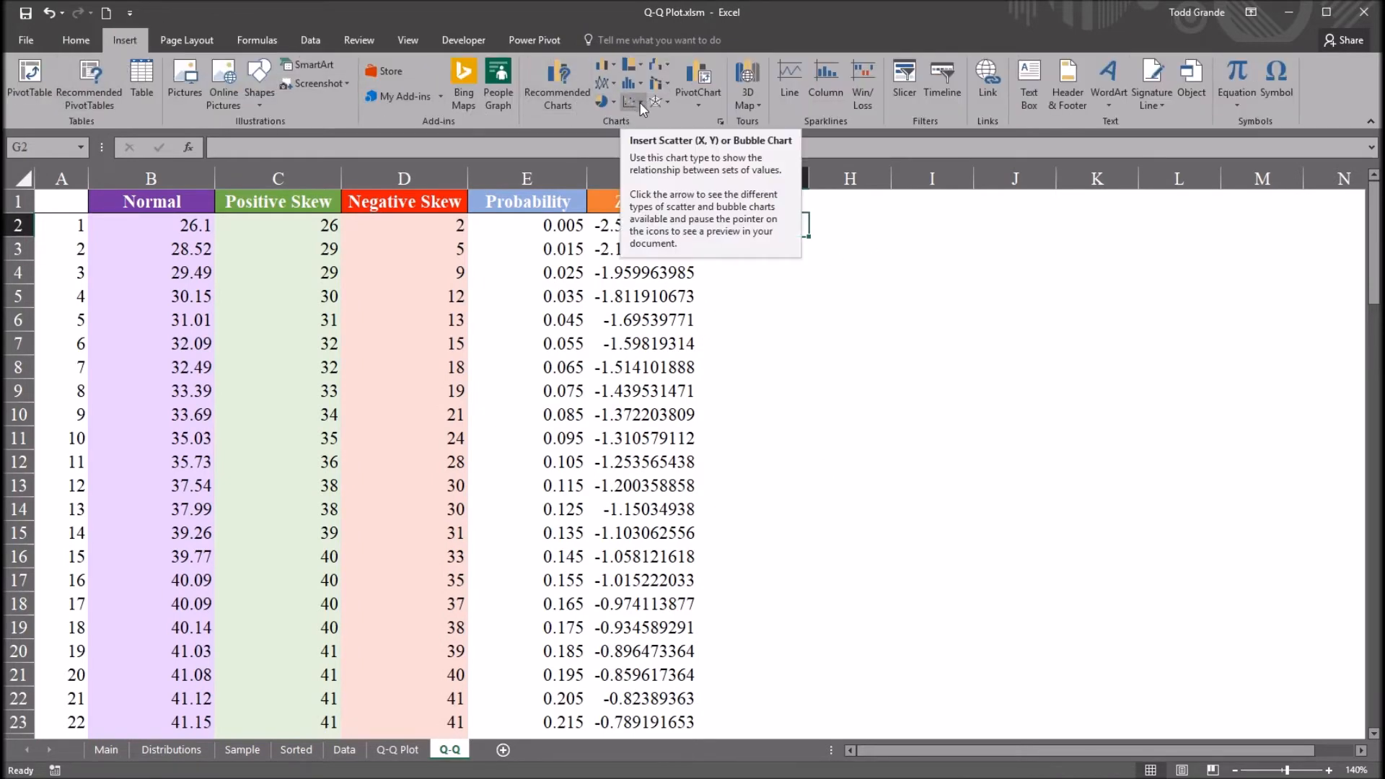
left_click(631, 101)
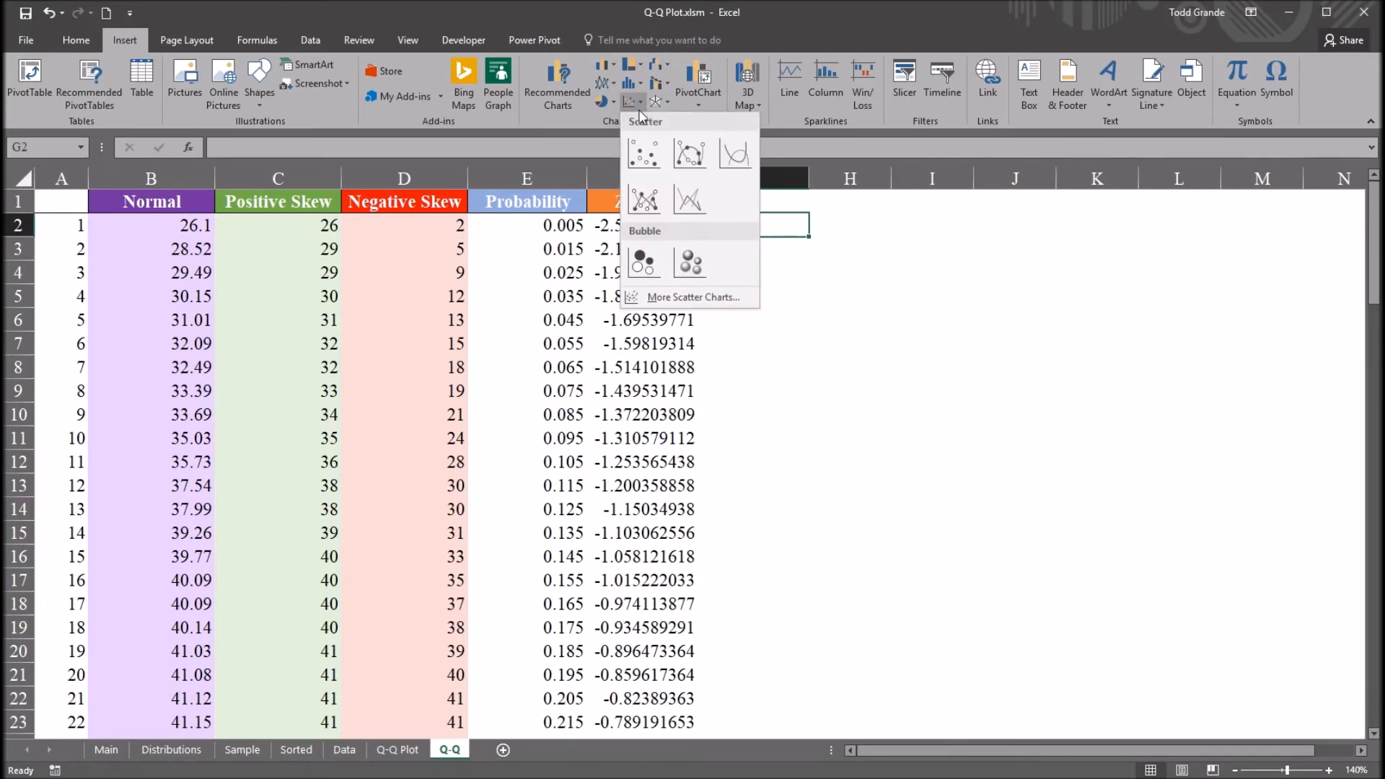
left_click(643, 152)
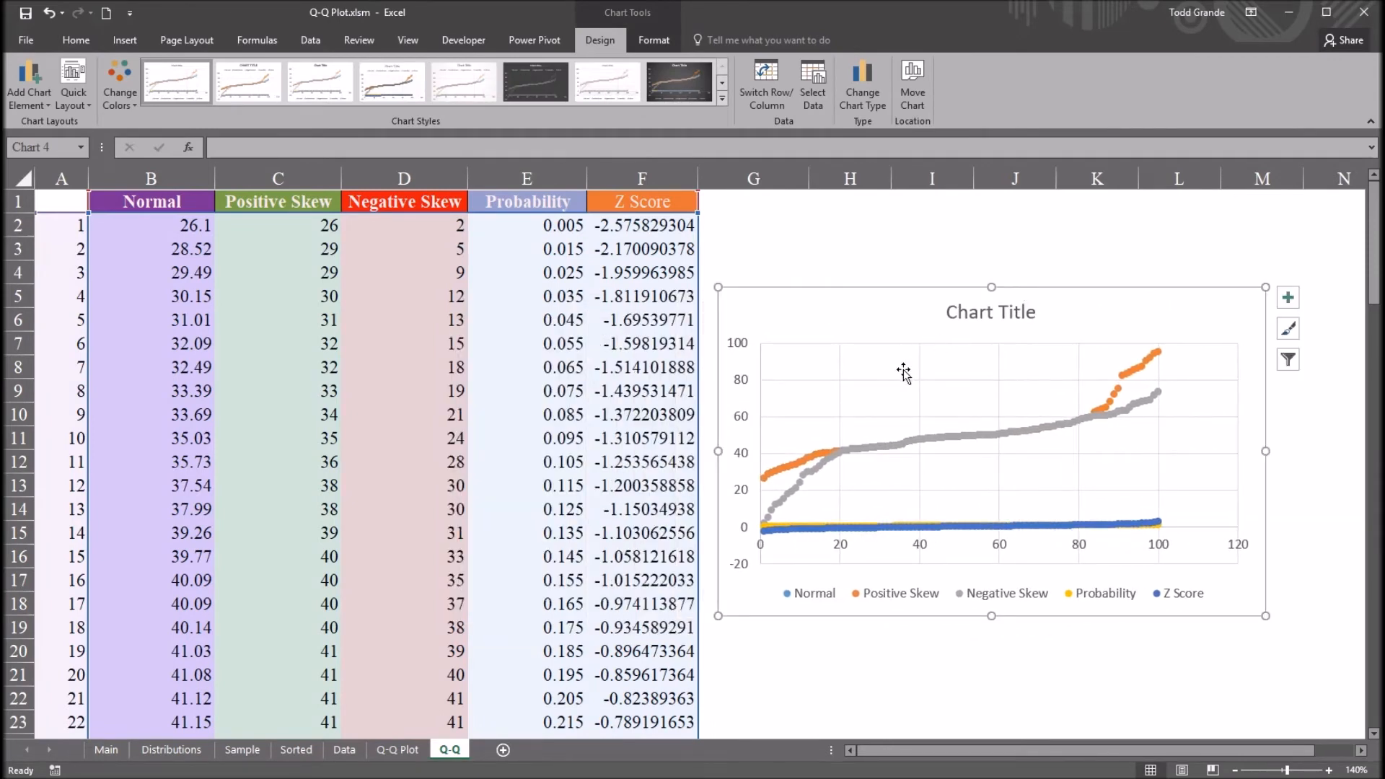
mouse_move(741, 381)
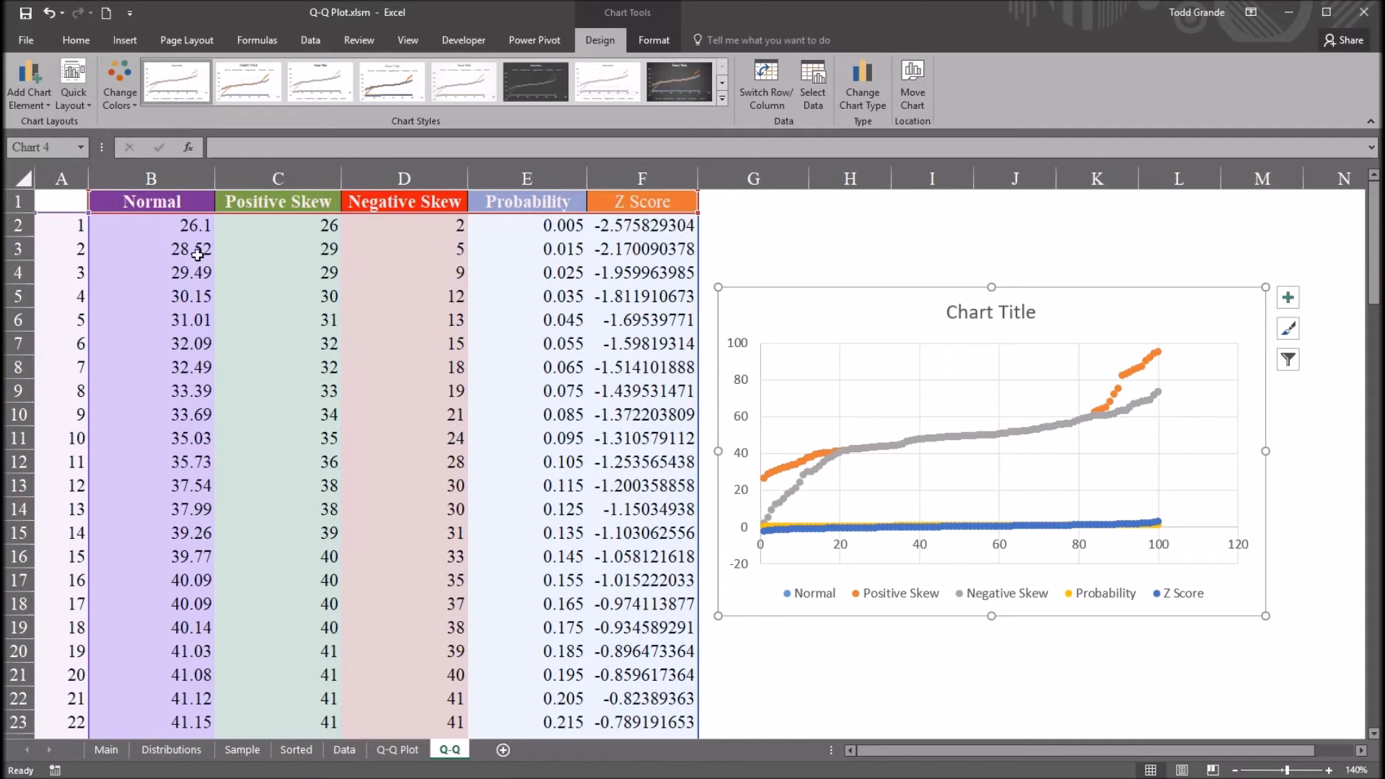
mouse_move(456, 282)
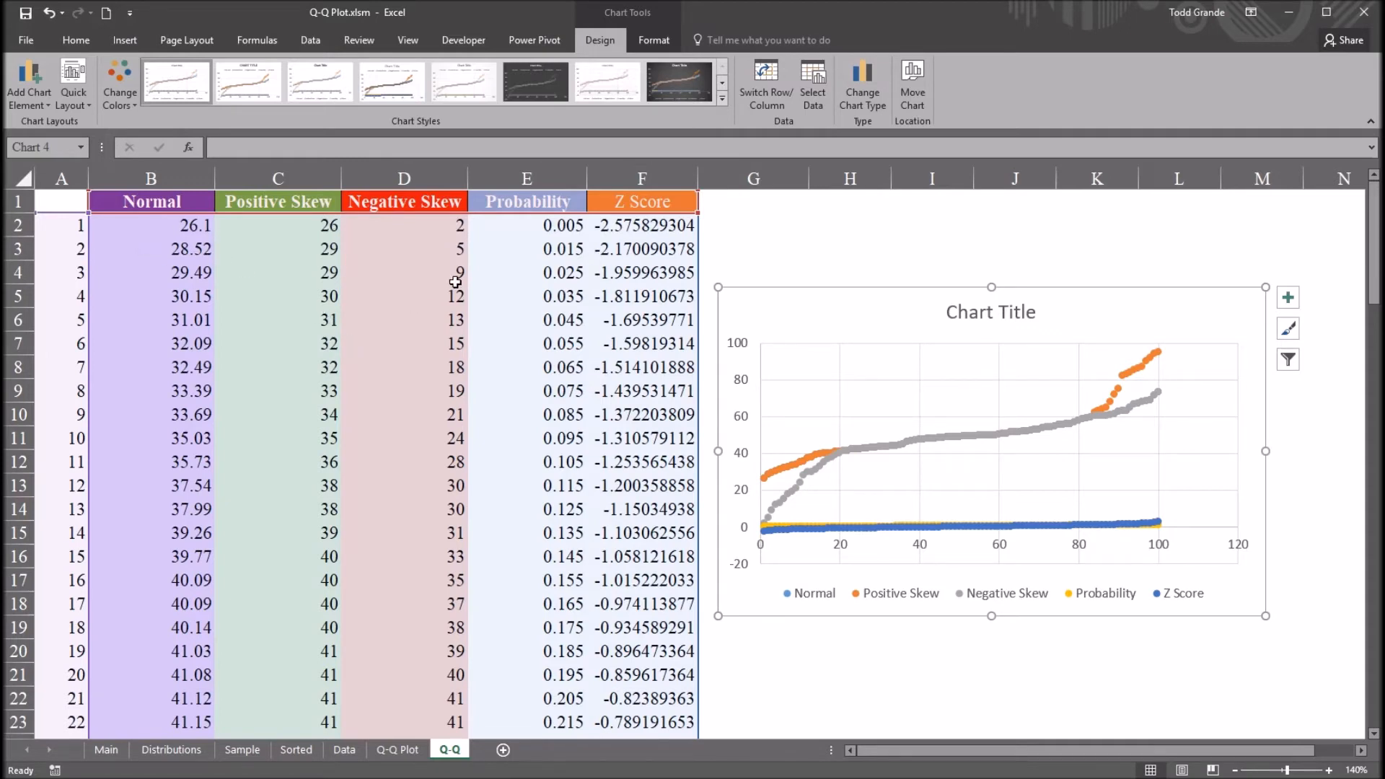
mouse_move(798, 363)
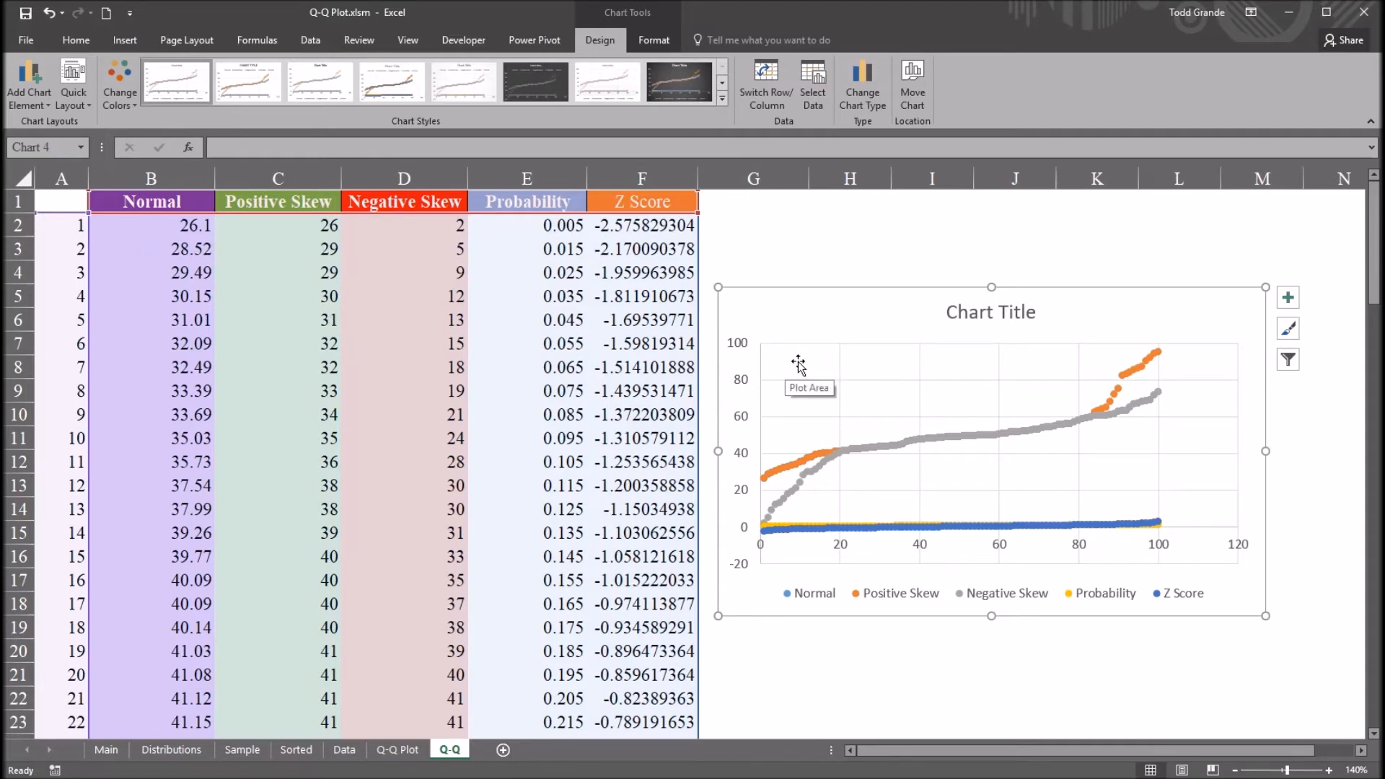
Step: Via Select Data, replace all series with one using Z Scores F2:F101 as X and Normal B2:B101 as Y
right_click(798, 365)
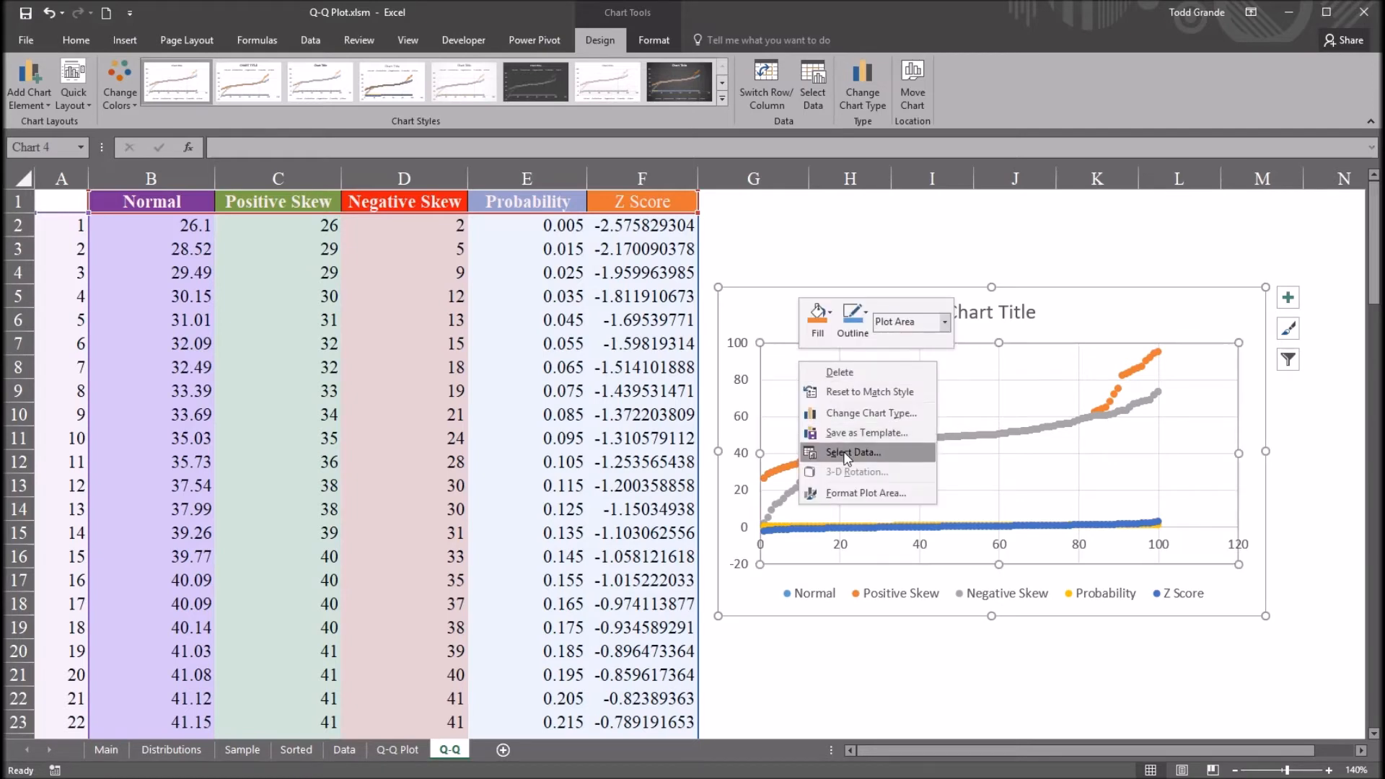
left_click(851, 451)
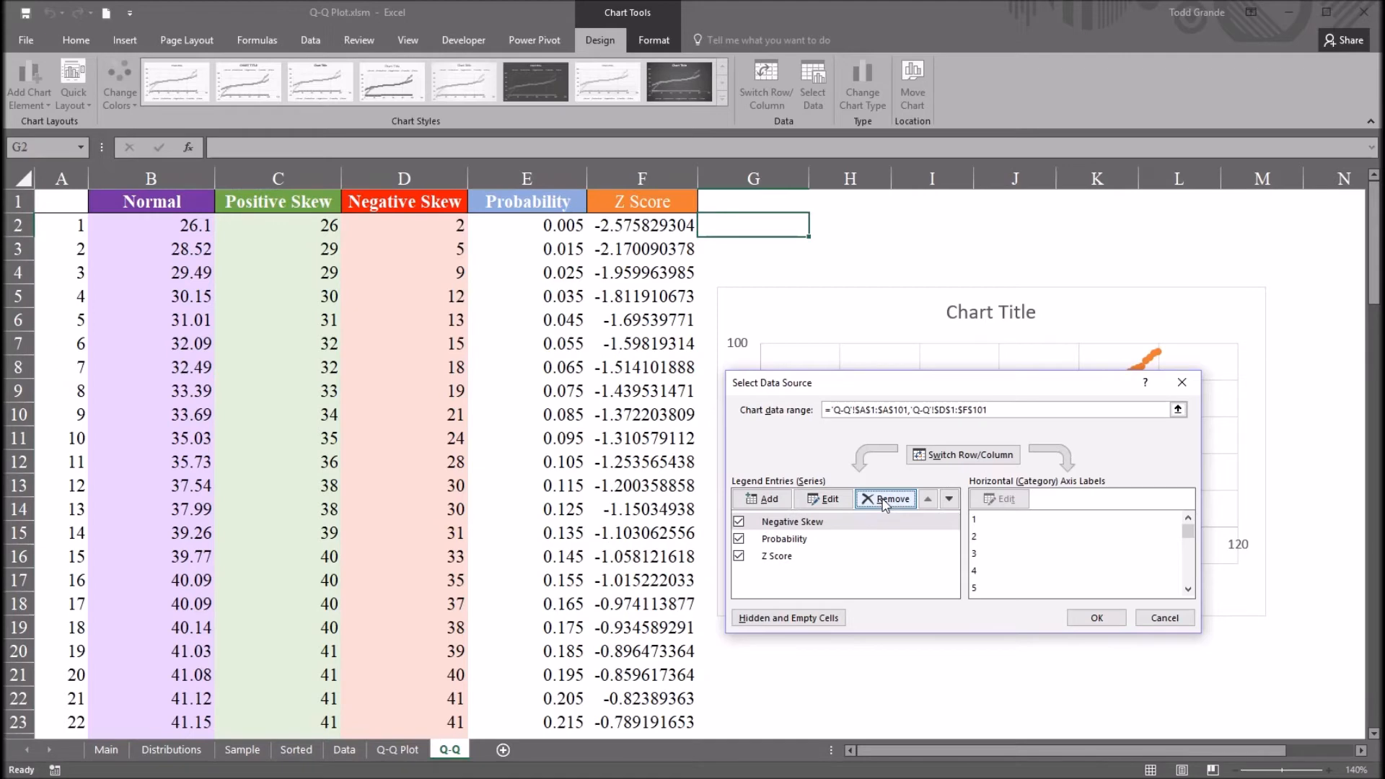
left_click(886, 498)
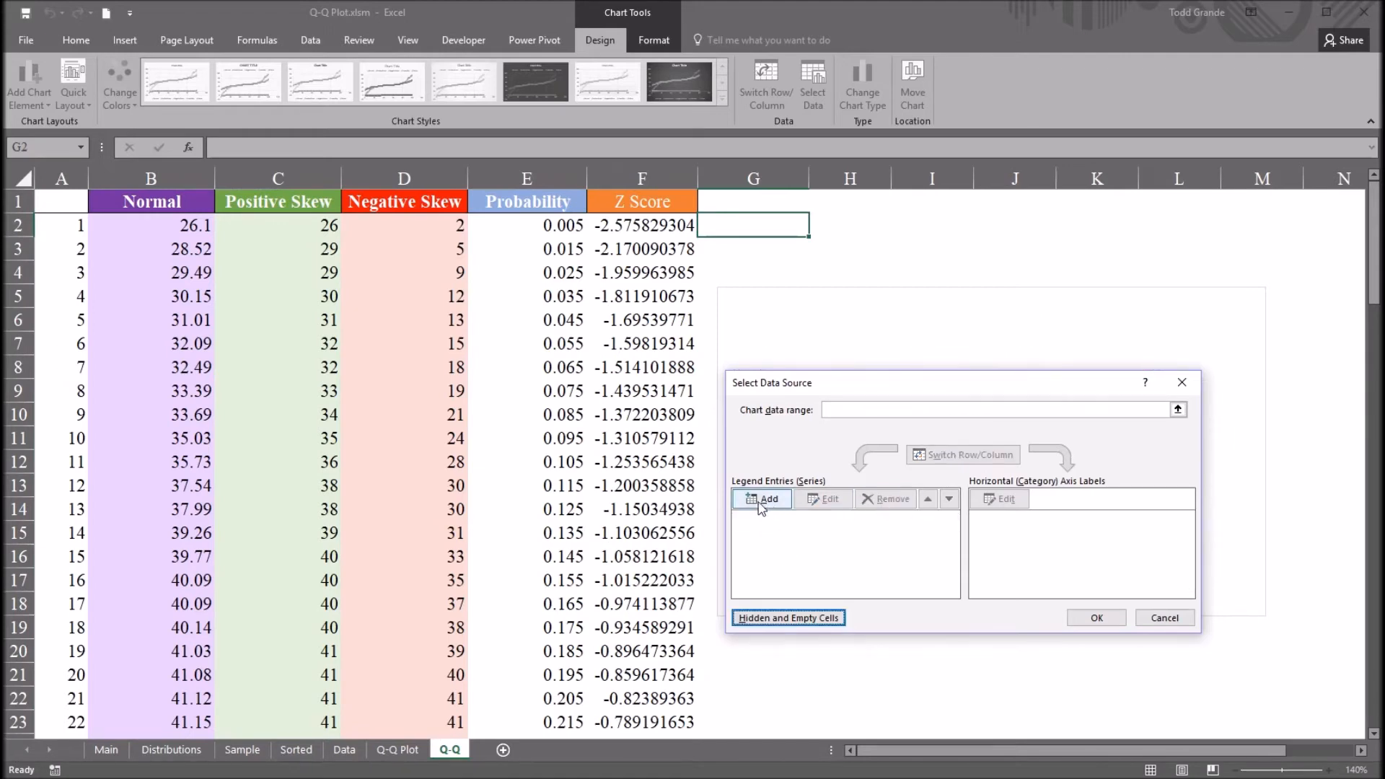
left_click(762, 499)
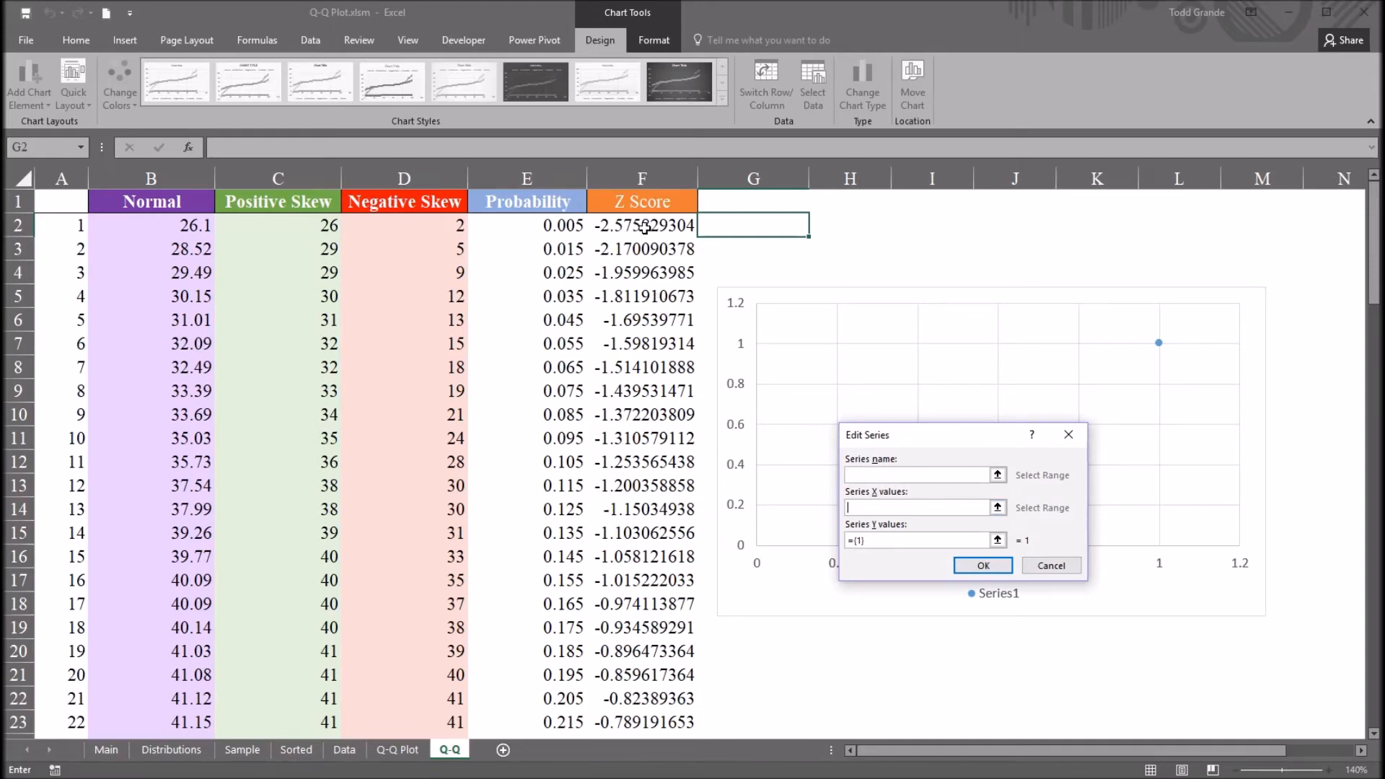
left_click_drag(642, 225, 643, 485)
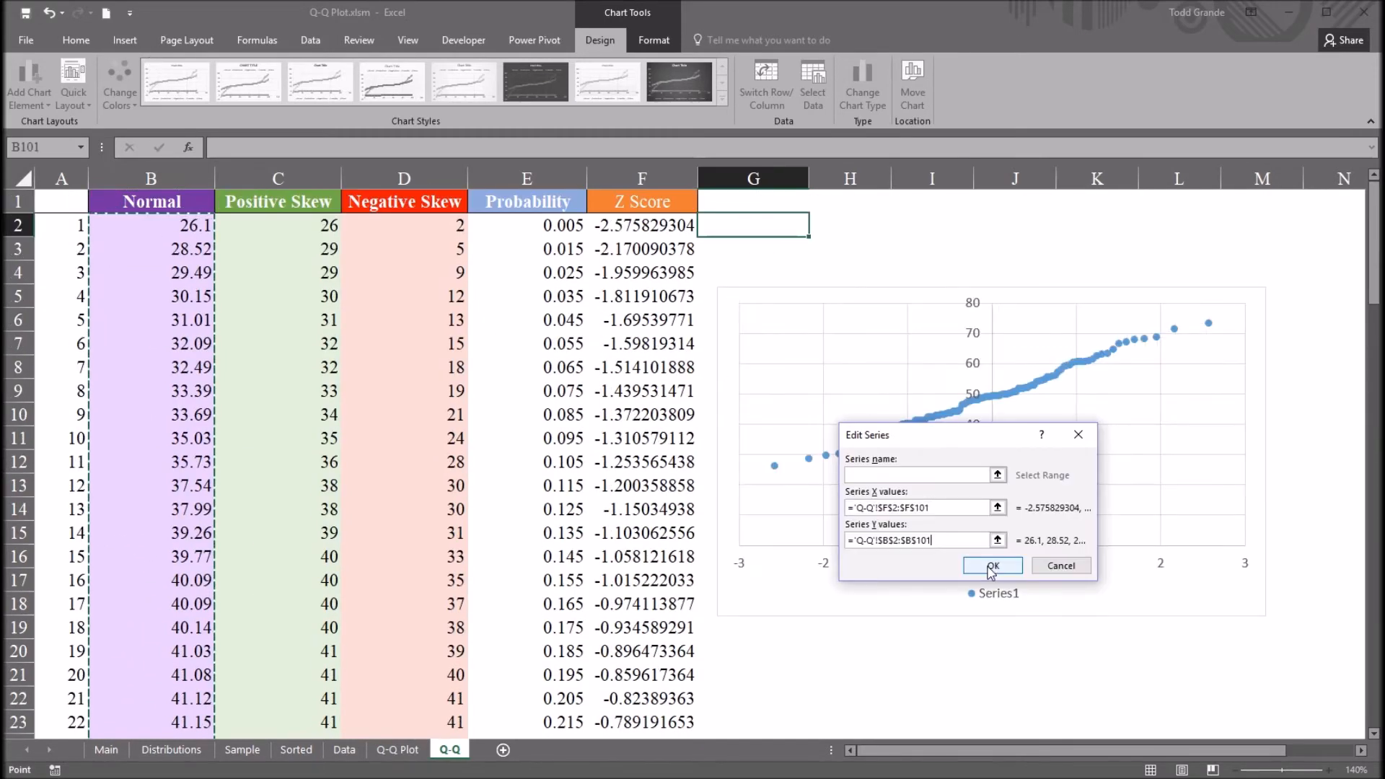
left_click(990, 566)
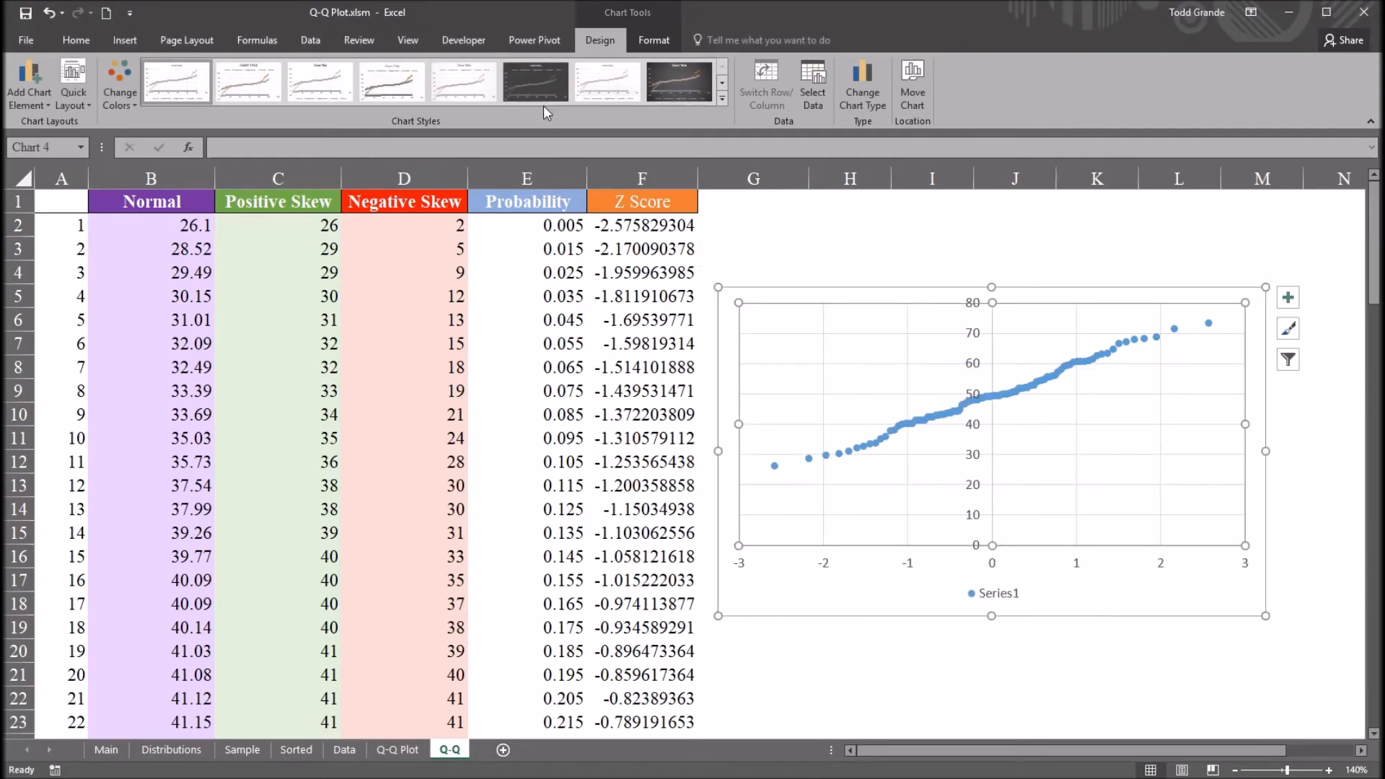
Step: Apply a dark chart style, remove the Series1 legend and enlarge the chart beside the table
left_click(535, 81)
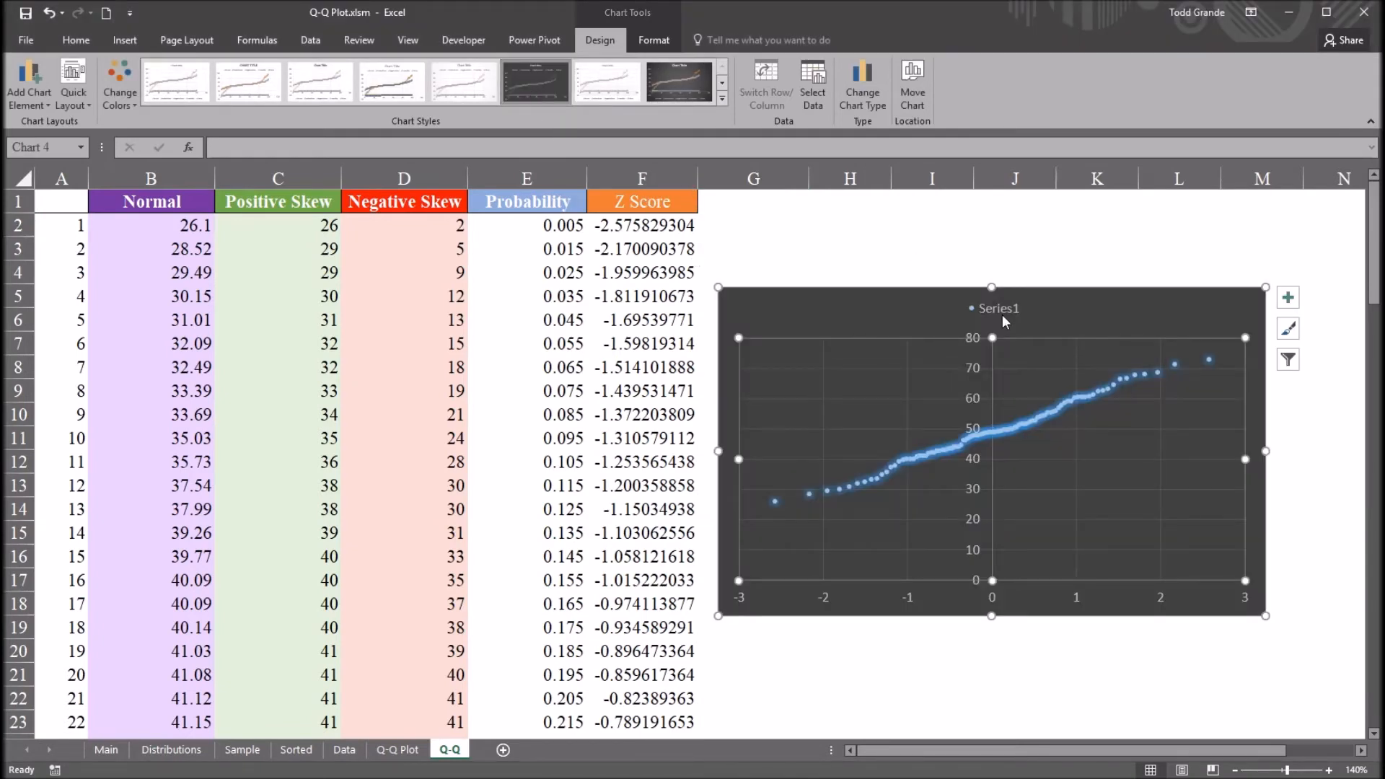
left_click(999, 309)
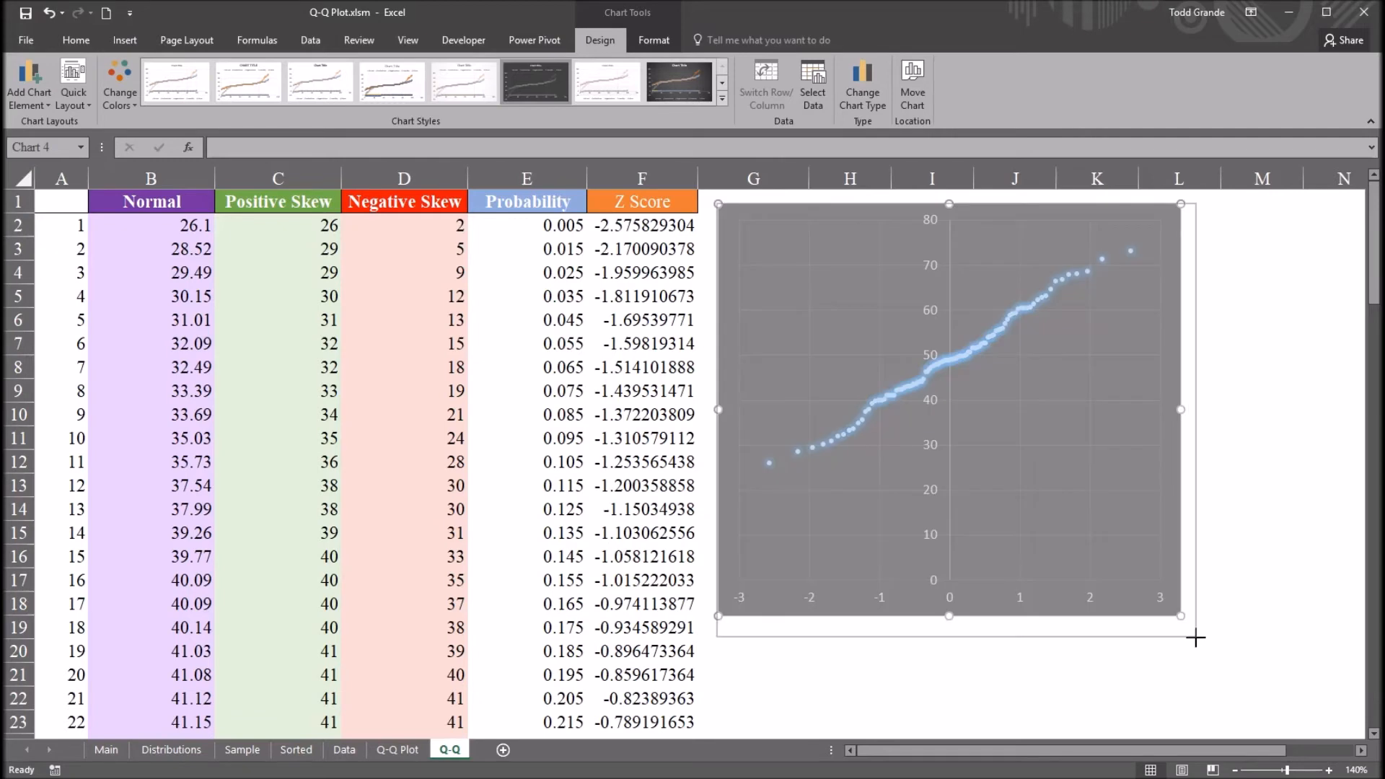
left_click_drag(1197, 638, 1286, 686)
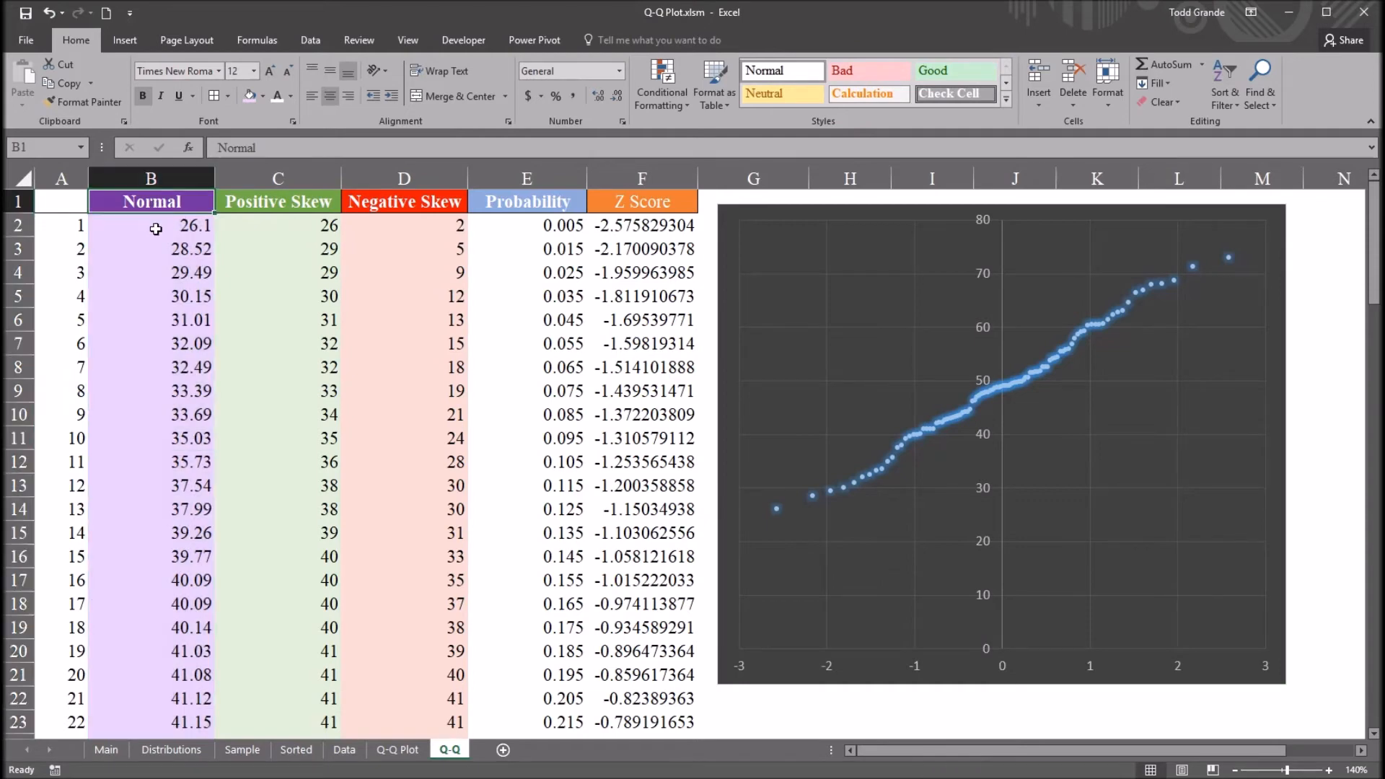
left_click(150, 225)
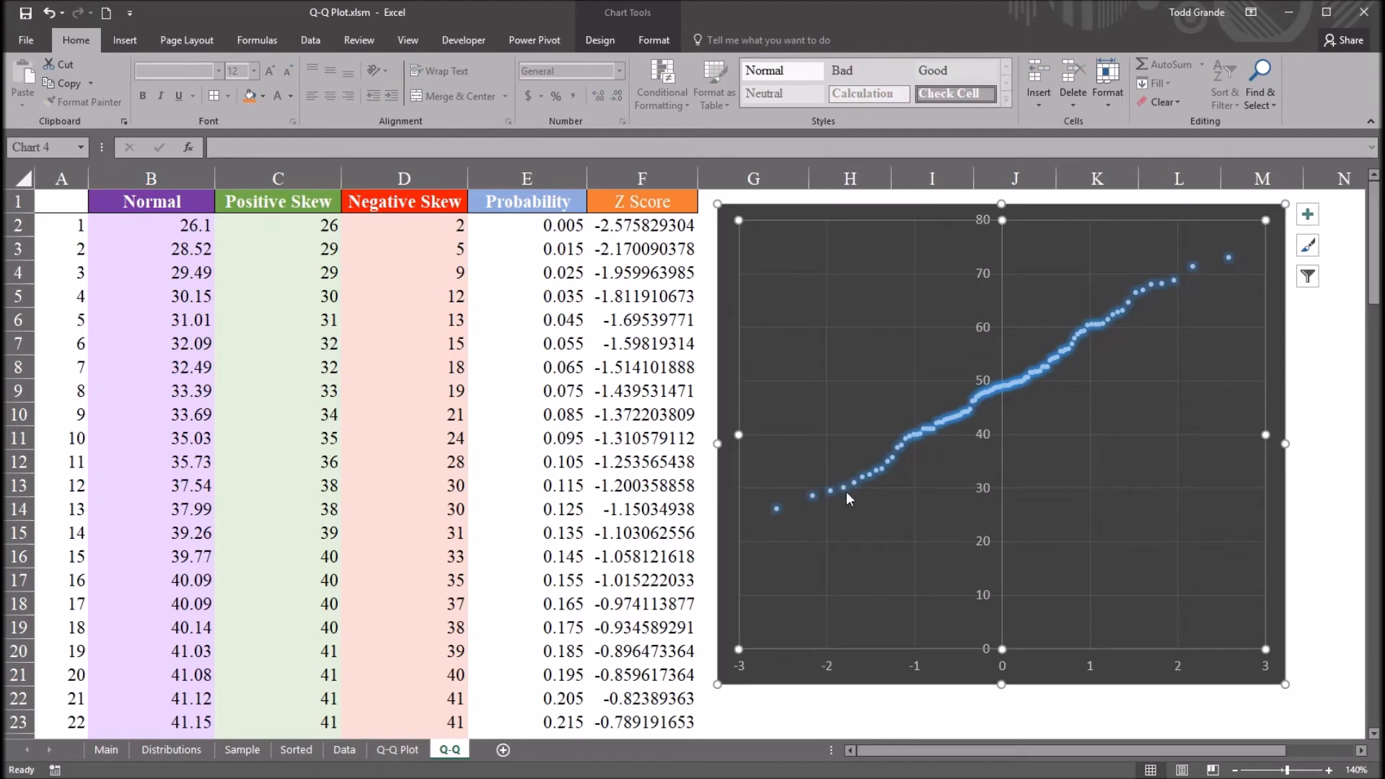
mouse_move(883, 493)
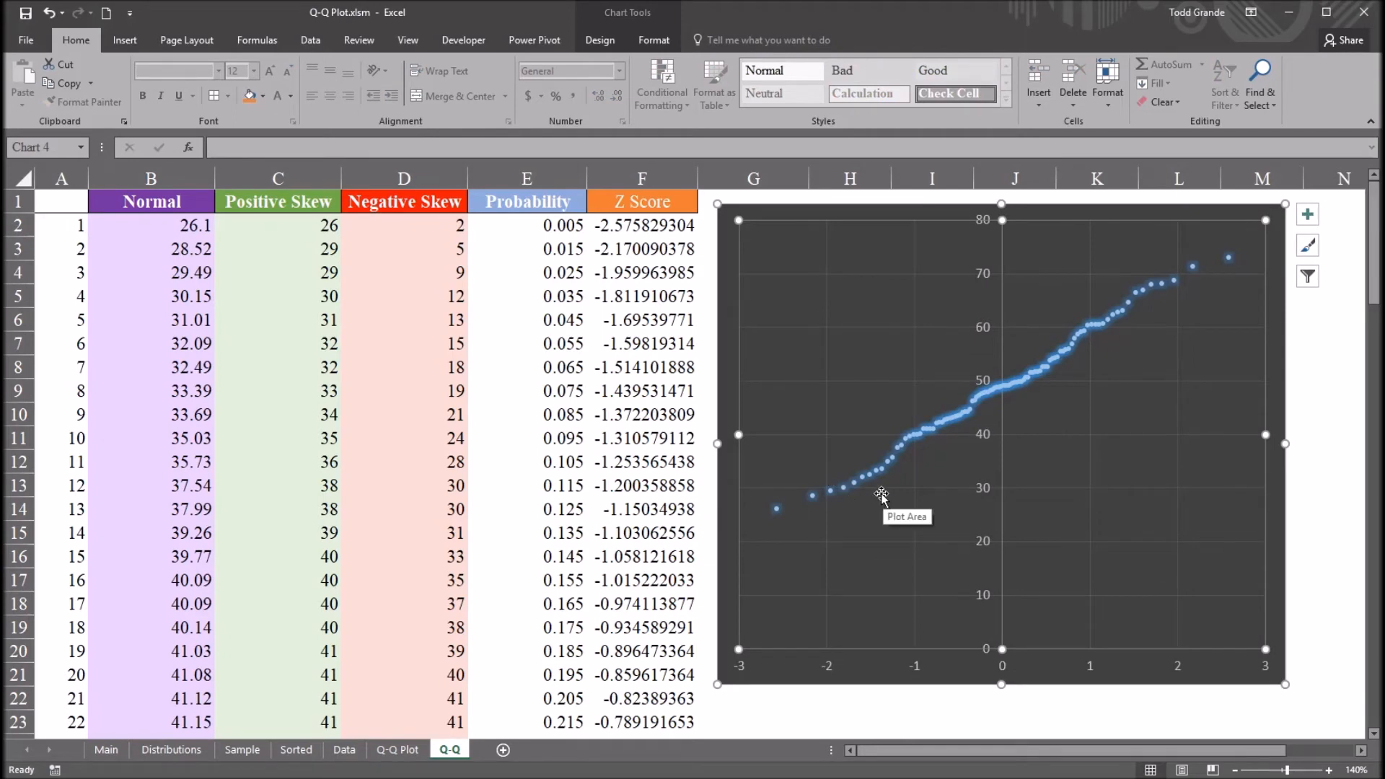
mouse_move(783, 537)
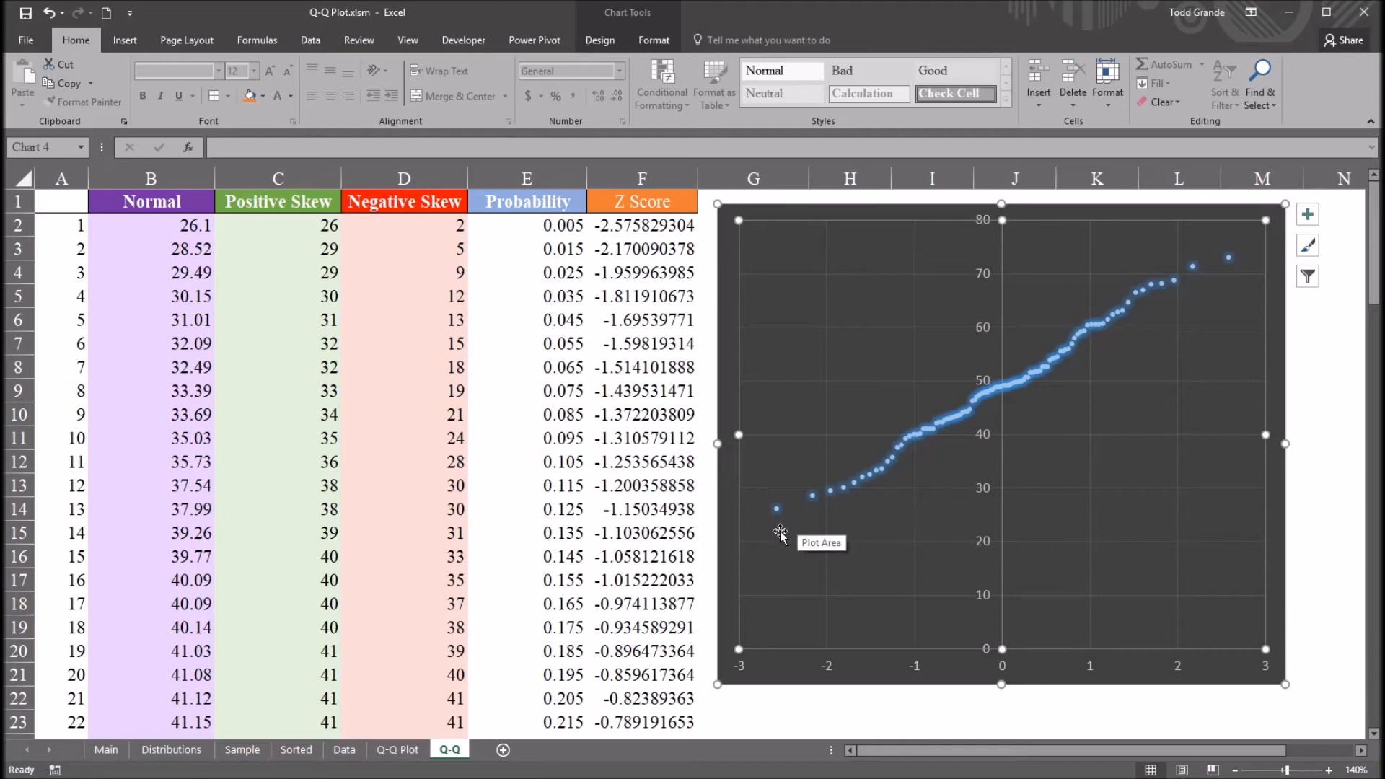
mouse_move(1010, 414)
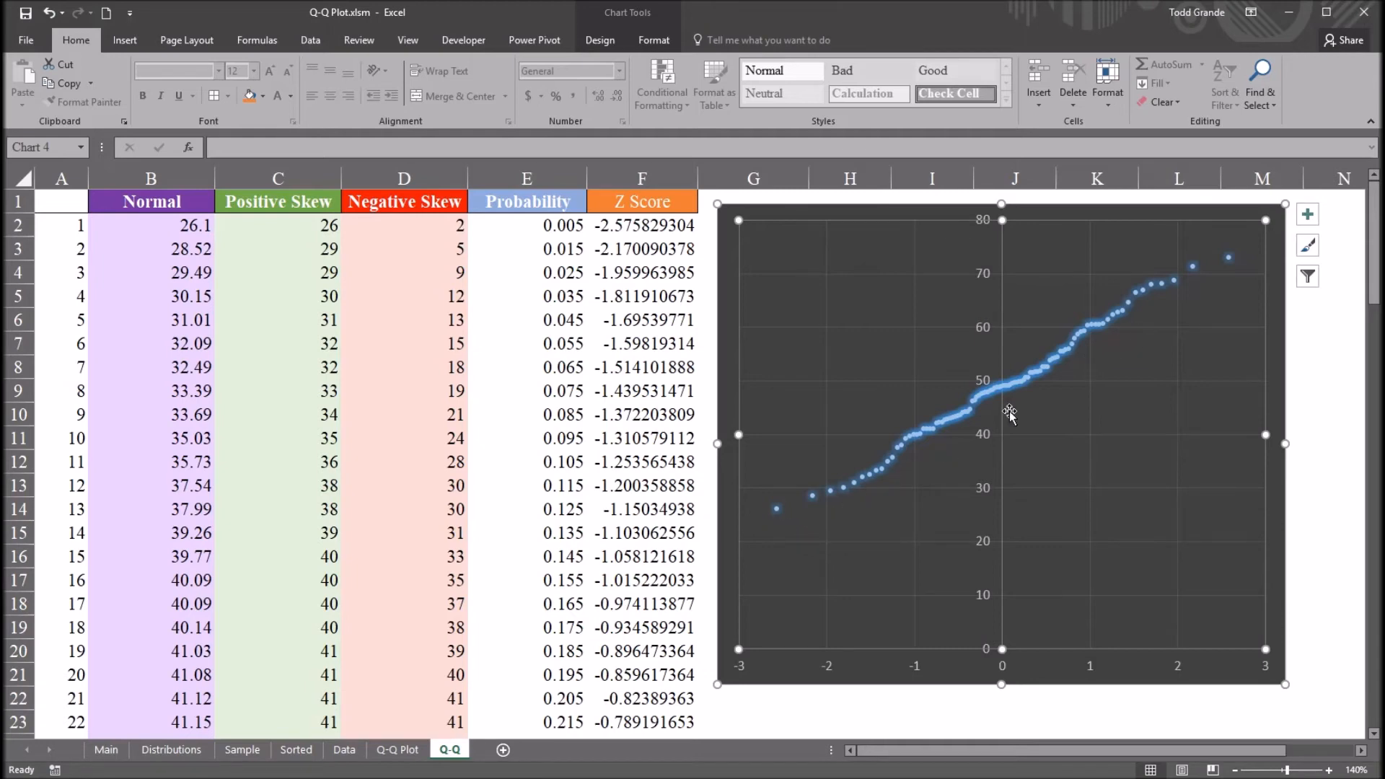
mouse_move(950, 432)
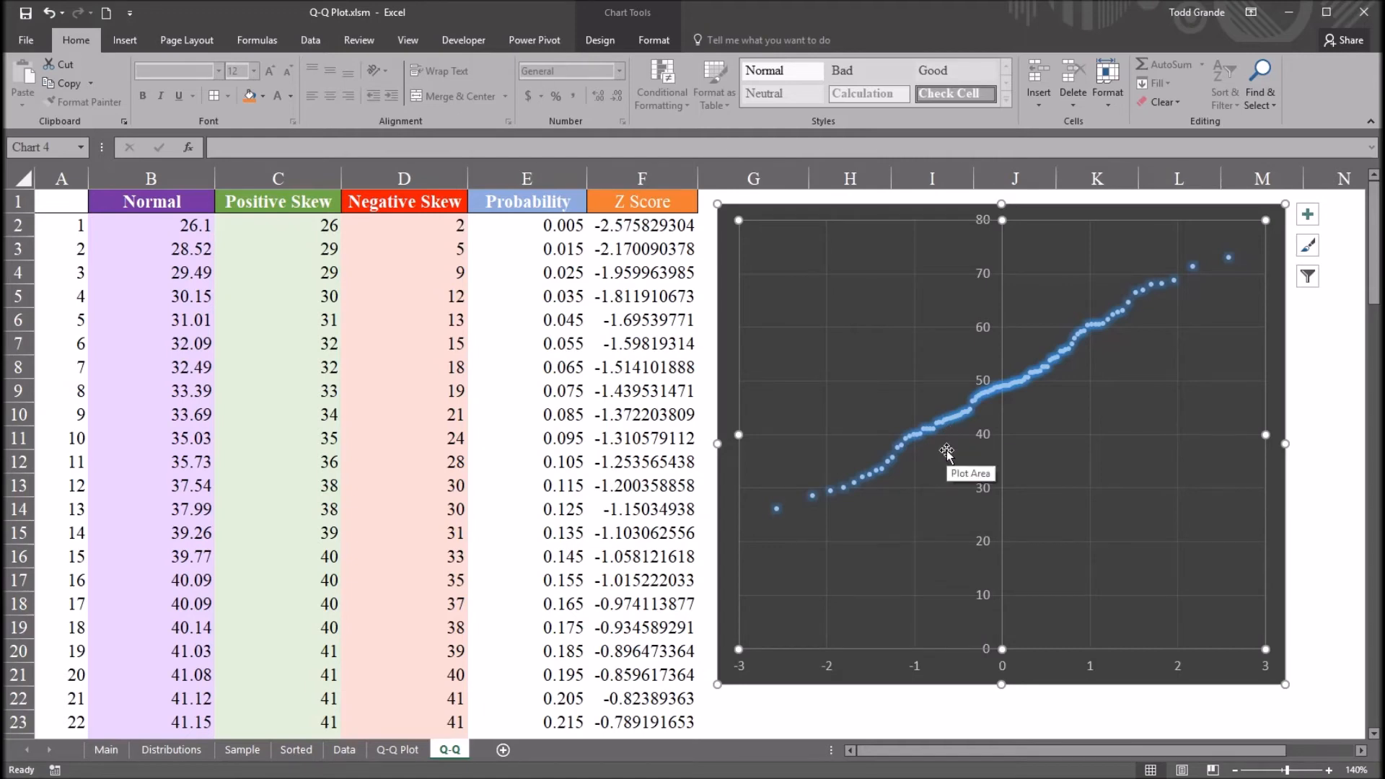
mouse_move(924, 466)
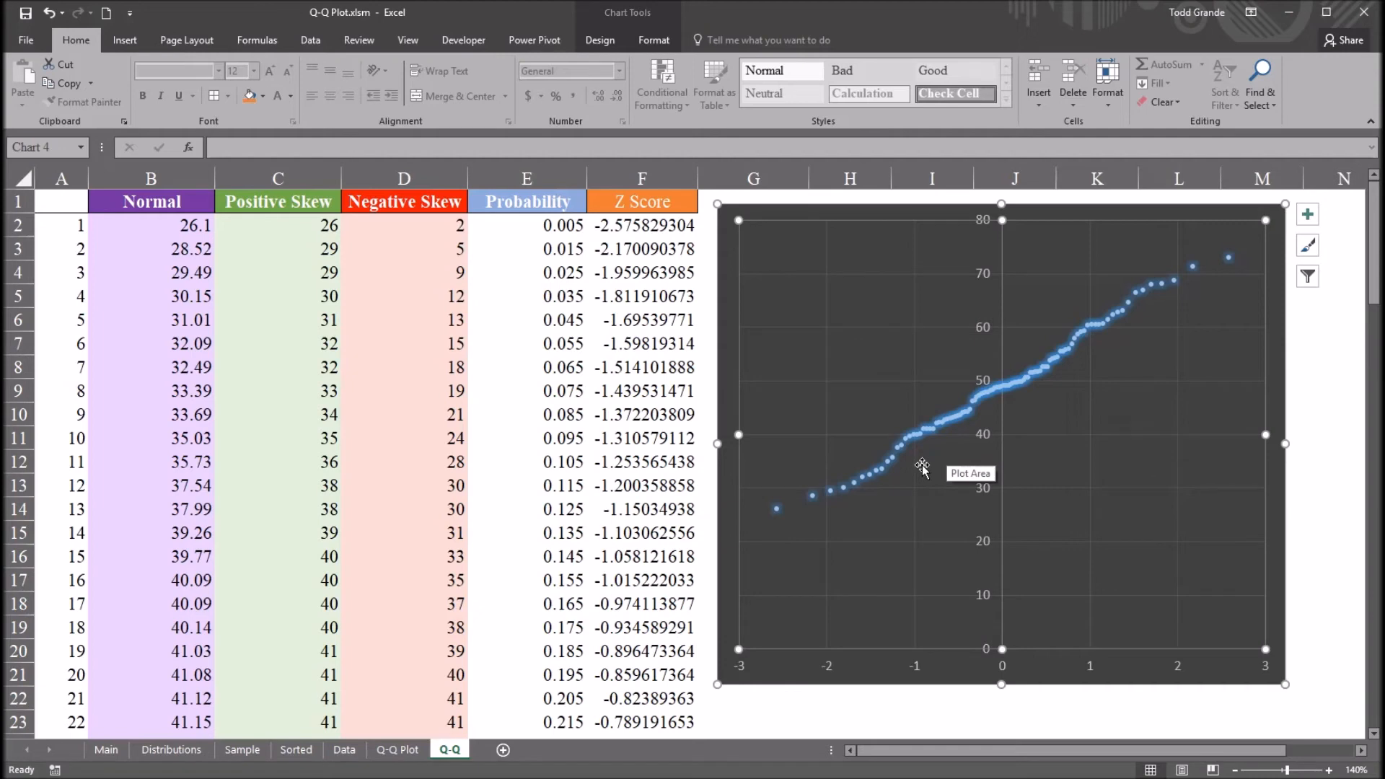
mouse_move(906, 487)
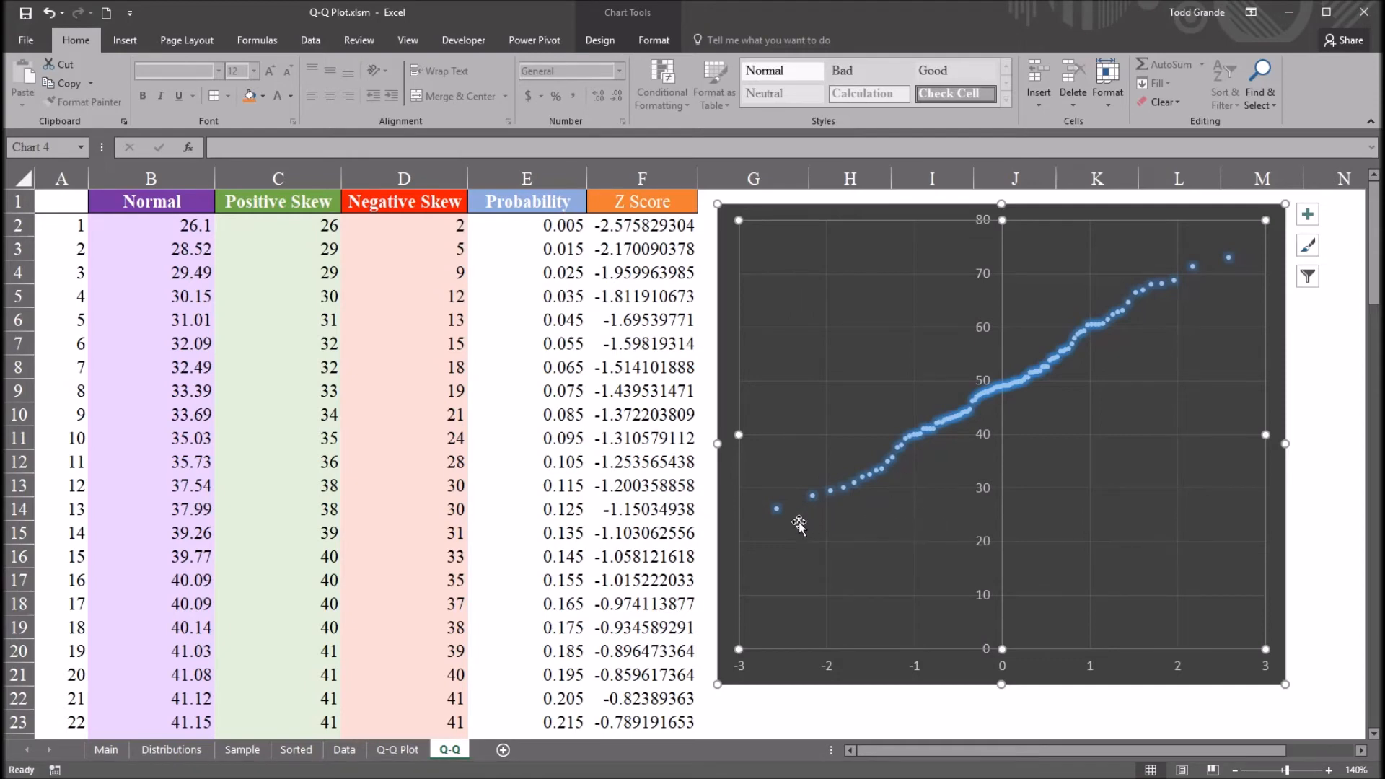
mouse_move(1144, 321)
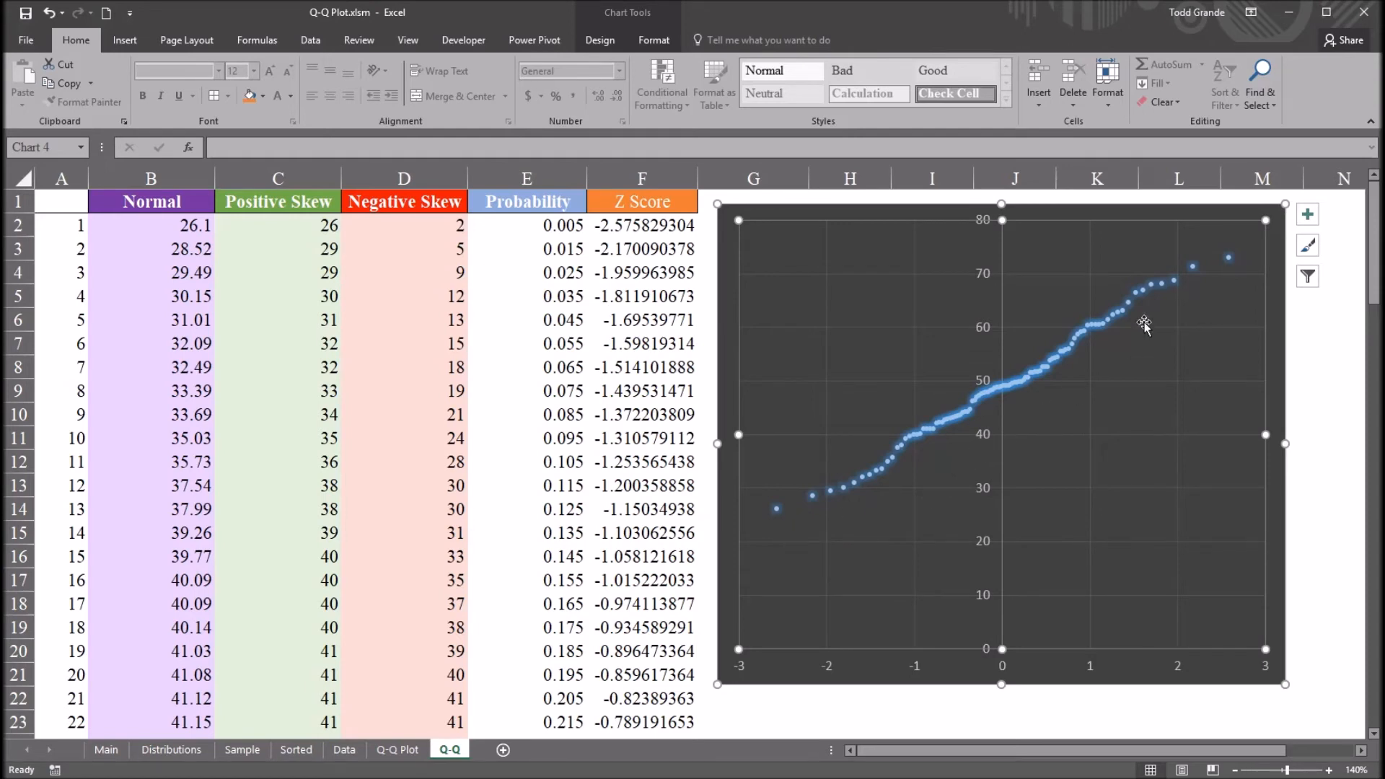
mouse_move(884, 520)
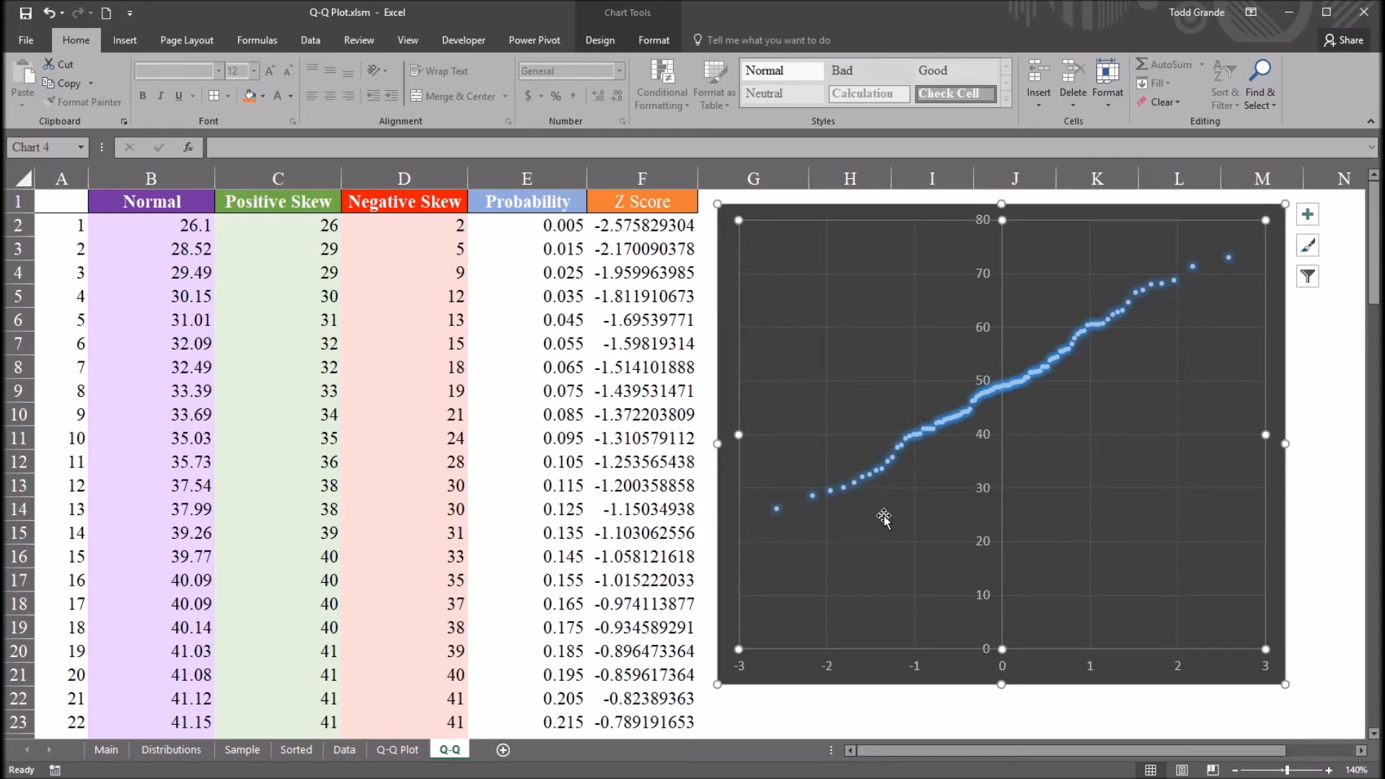
mouse_move(870, 536)
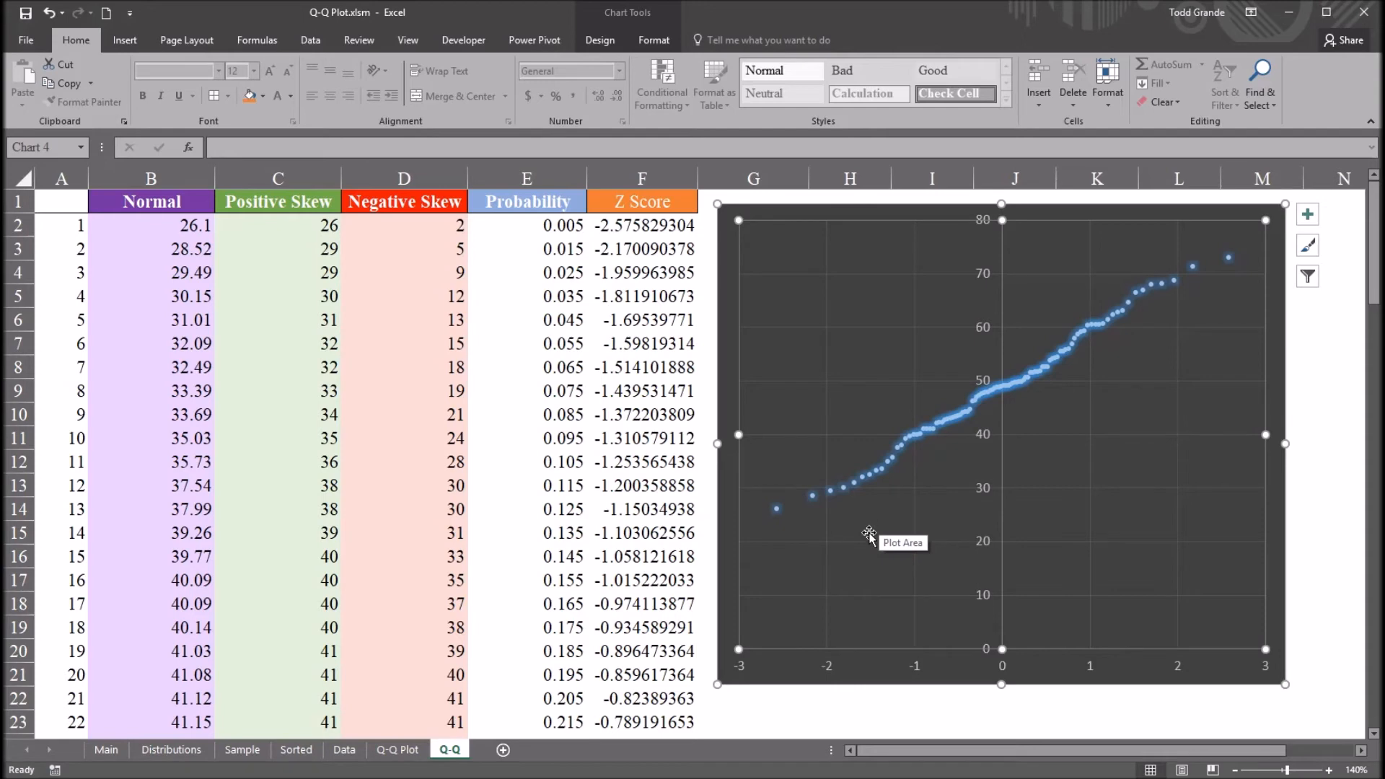
mouse_move(857, 561)
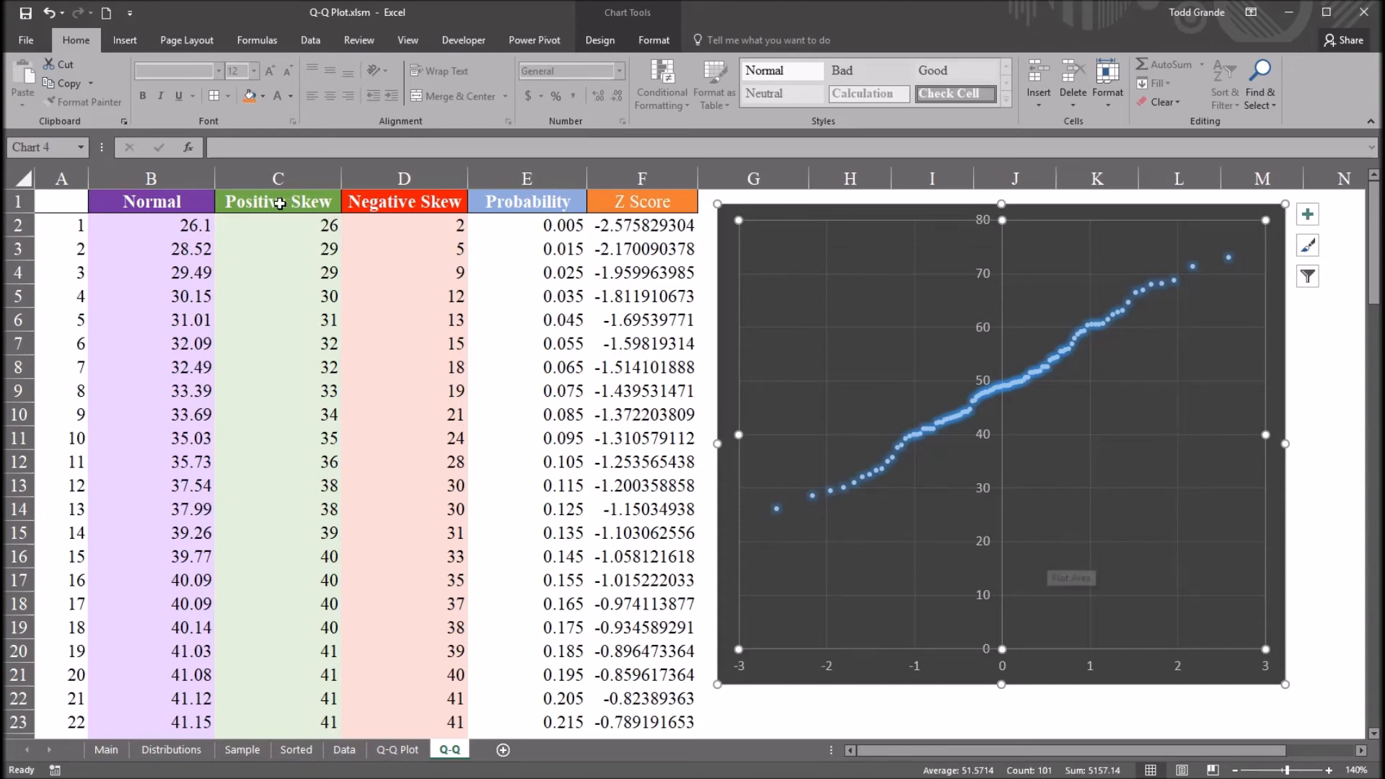
mouse_move(391, 253)
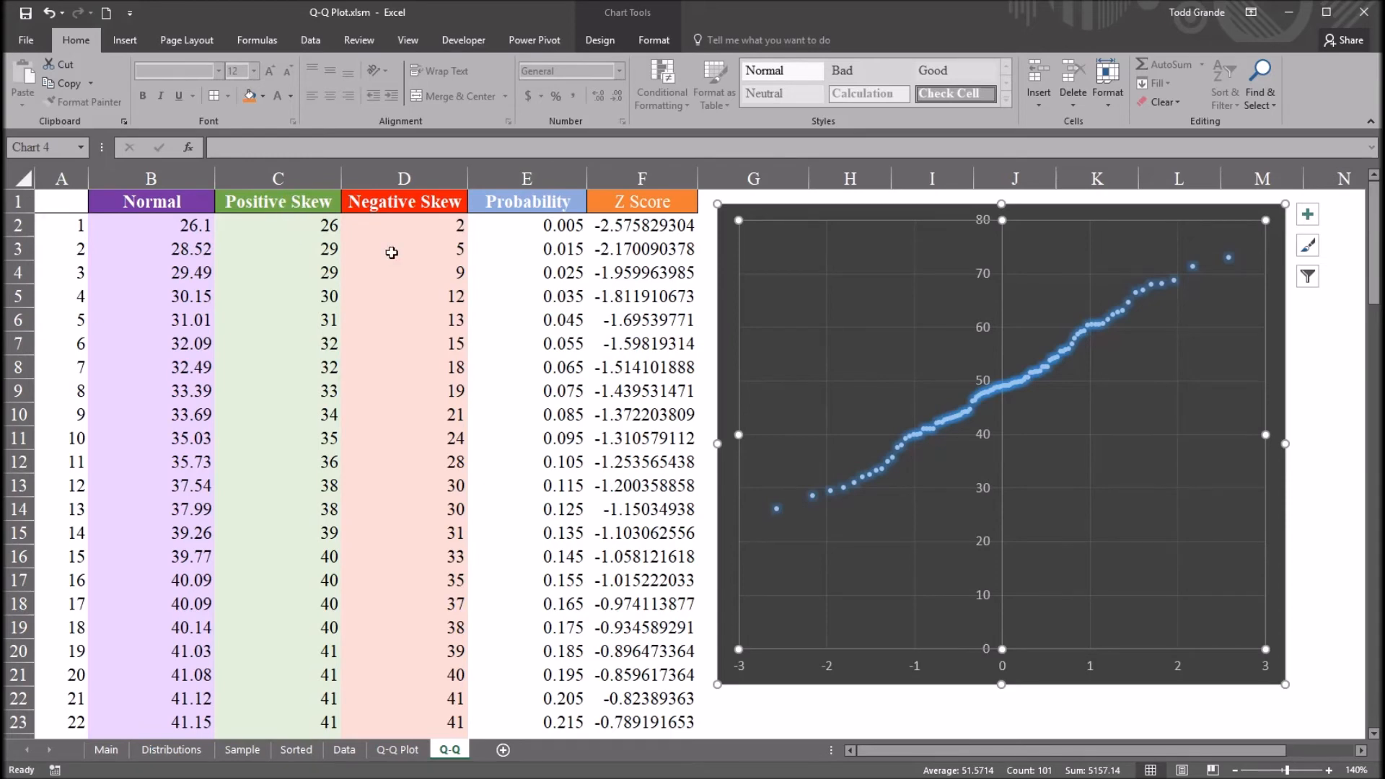
mouse_move(857, 534)
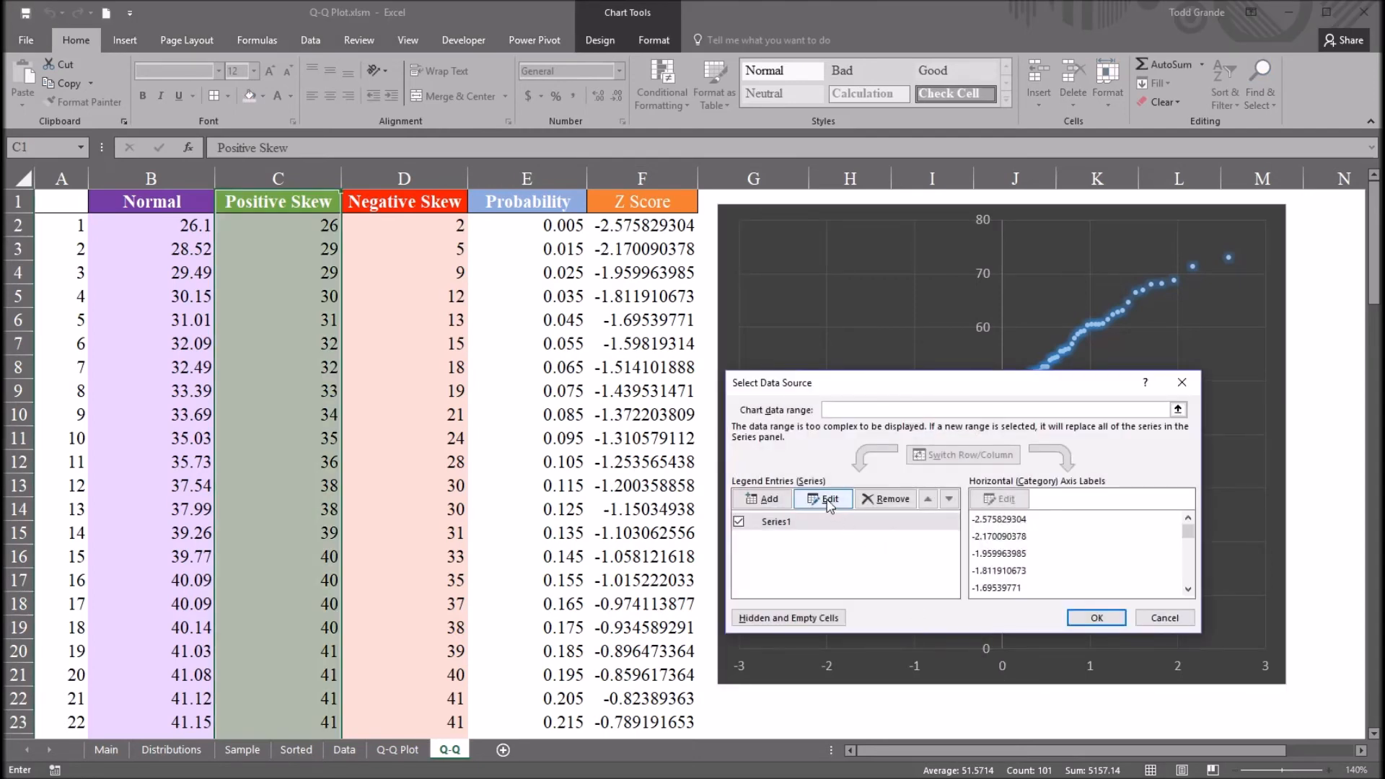
mouse_move(795, 500)
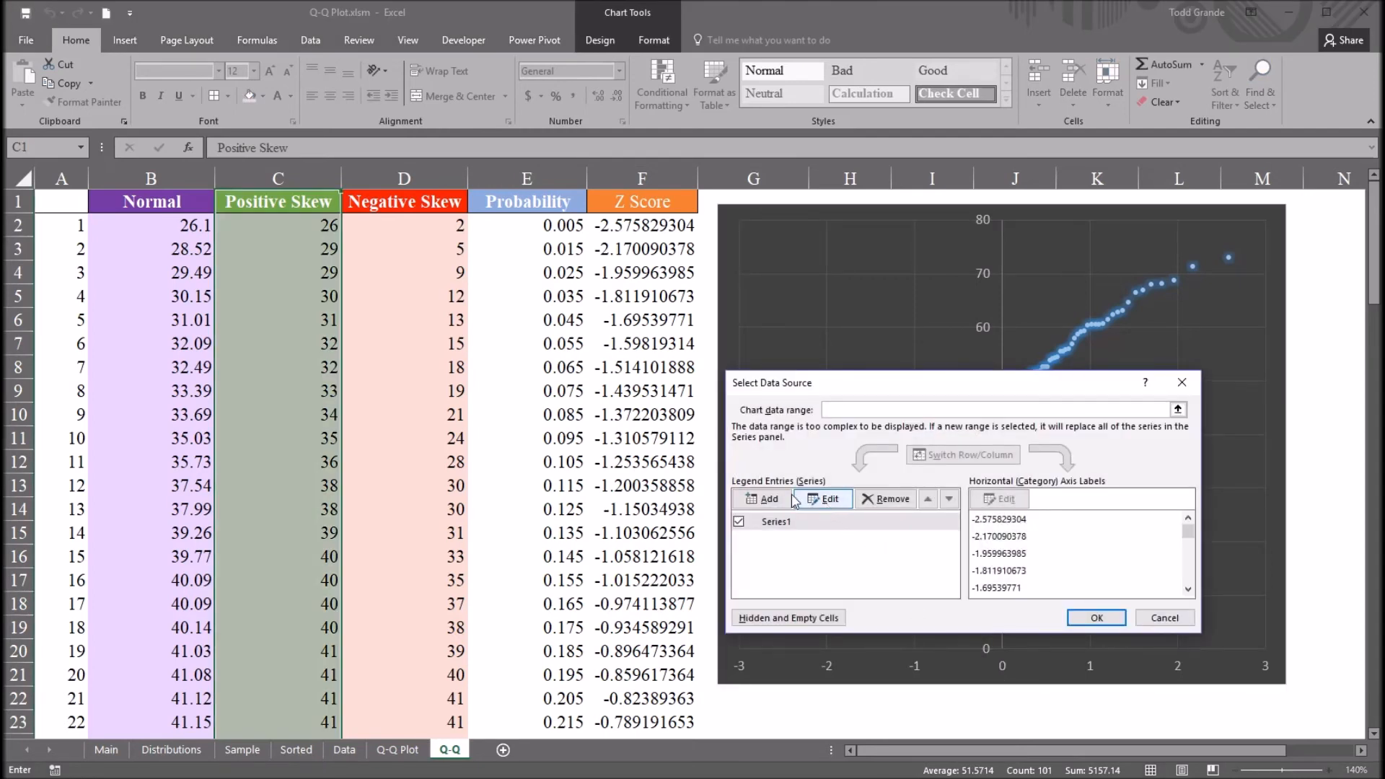
Step: Edit Series1 so its Y values are =Q-Q!$C$2:$C$101, plotting Positive Skew against Z scores
left_click(828, 499)
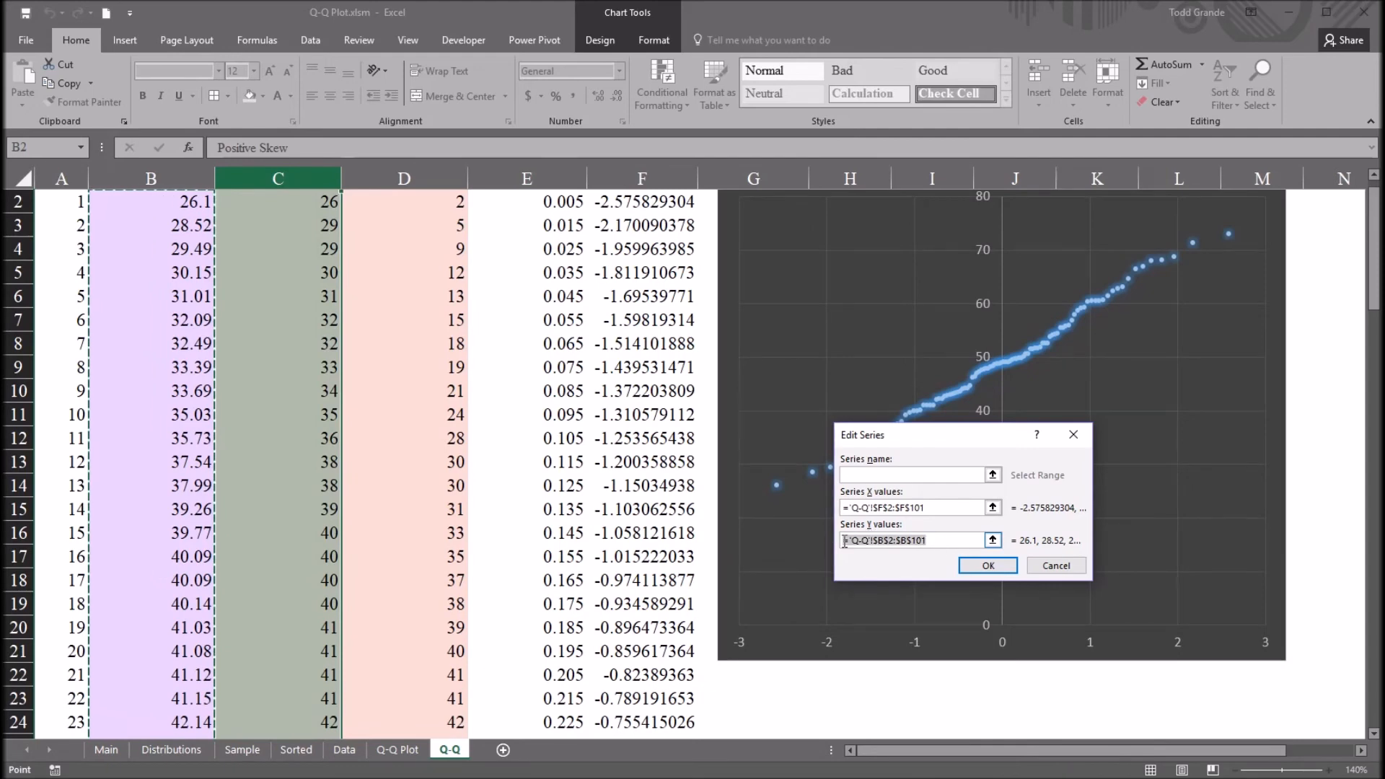
left_click(919, 507)
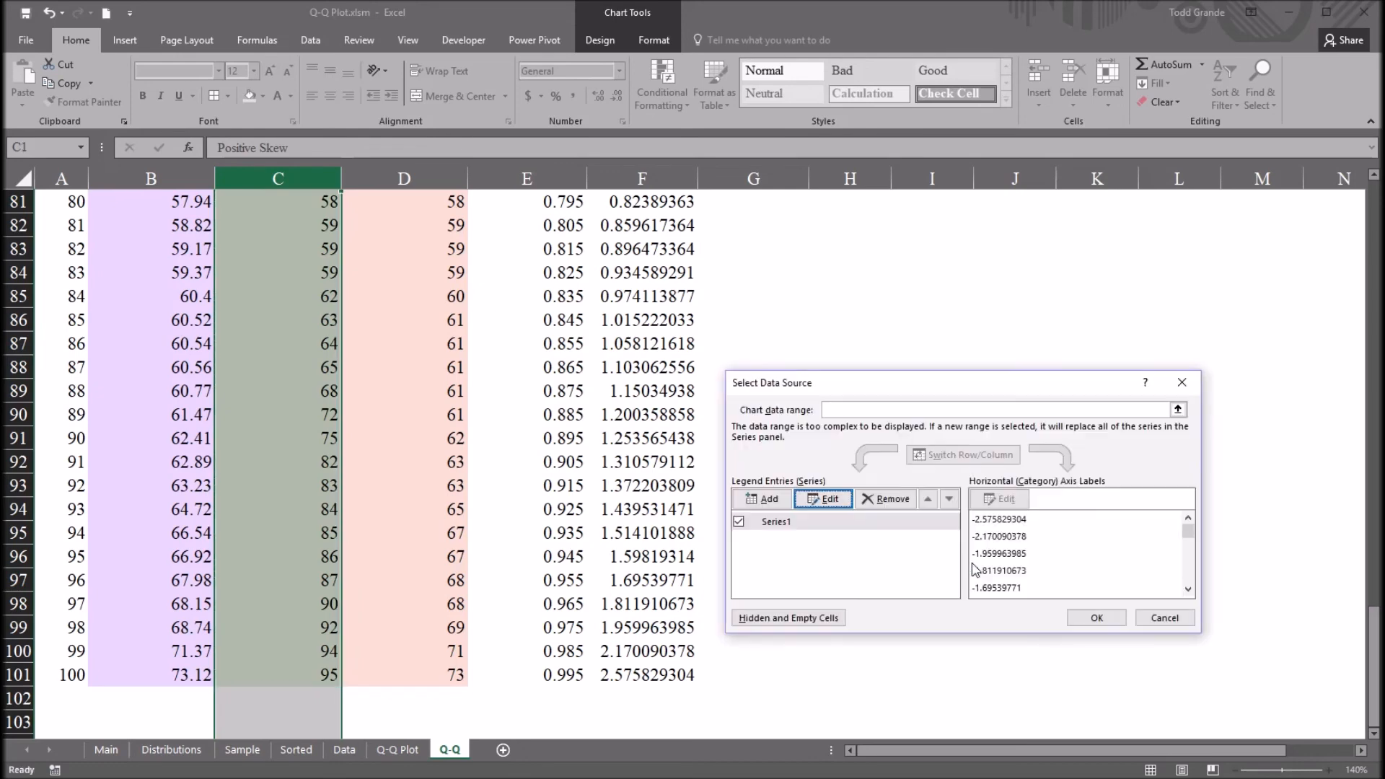
left_click(1095, 617)
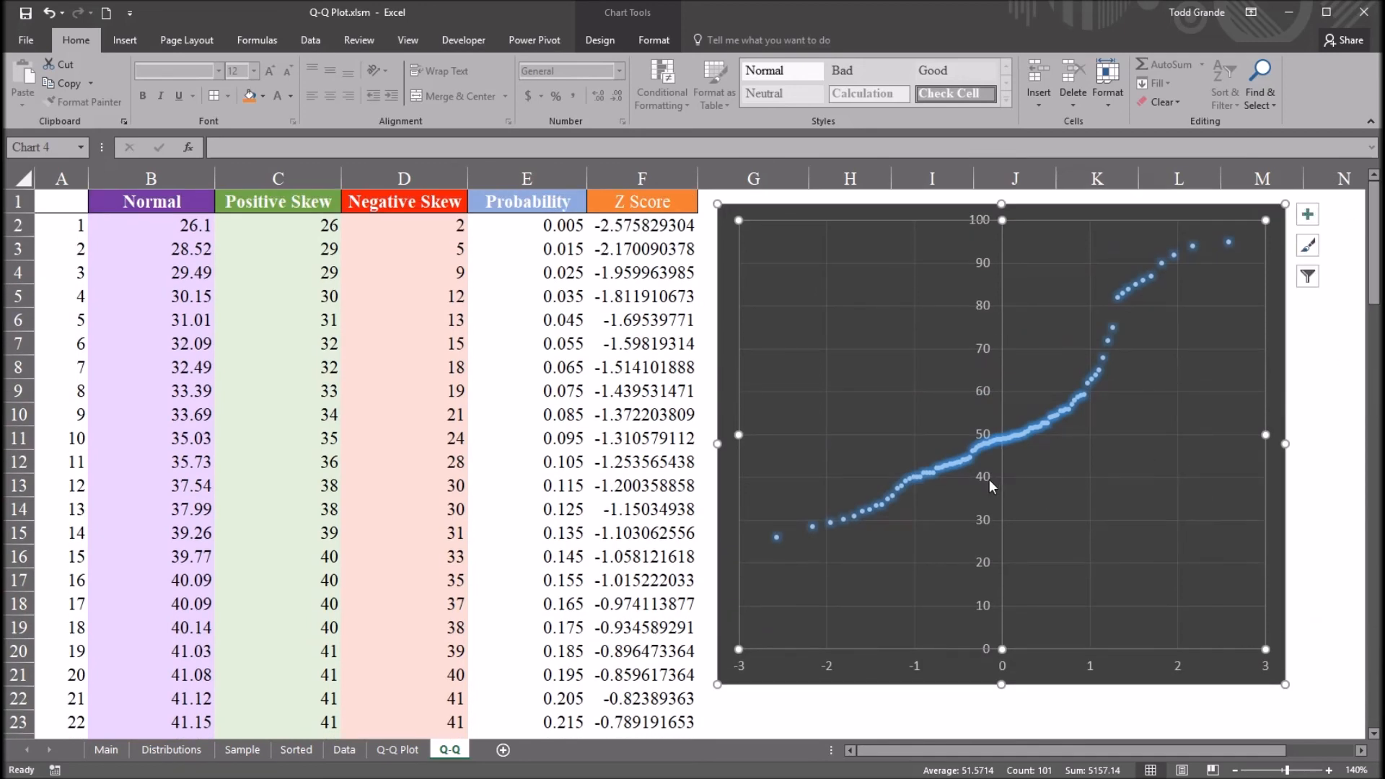
mouse_move(281, 200)
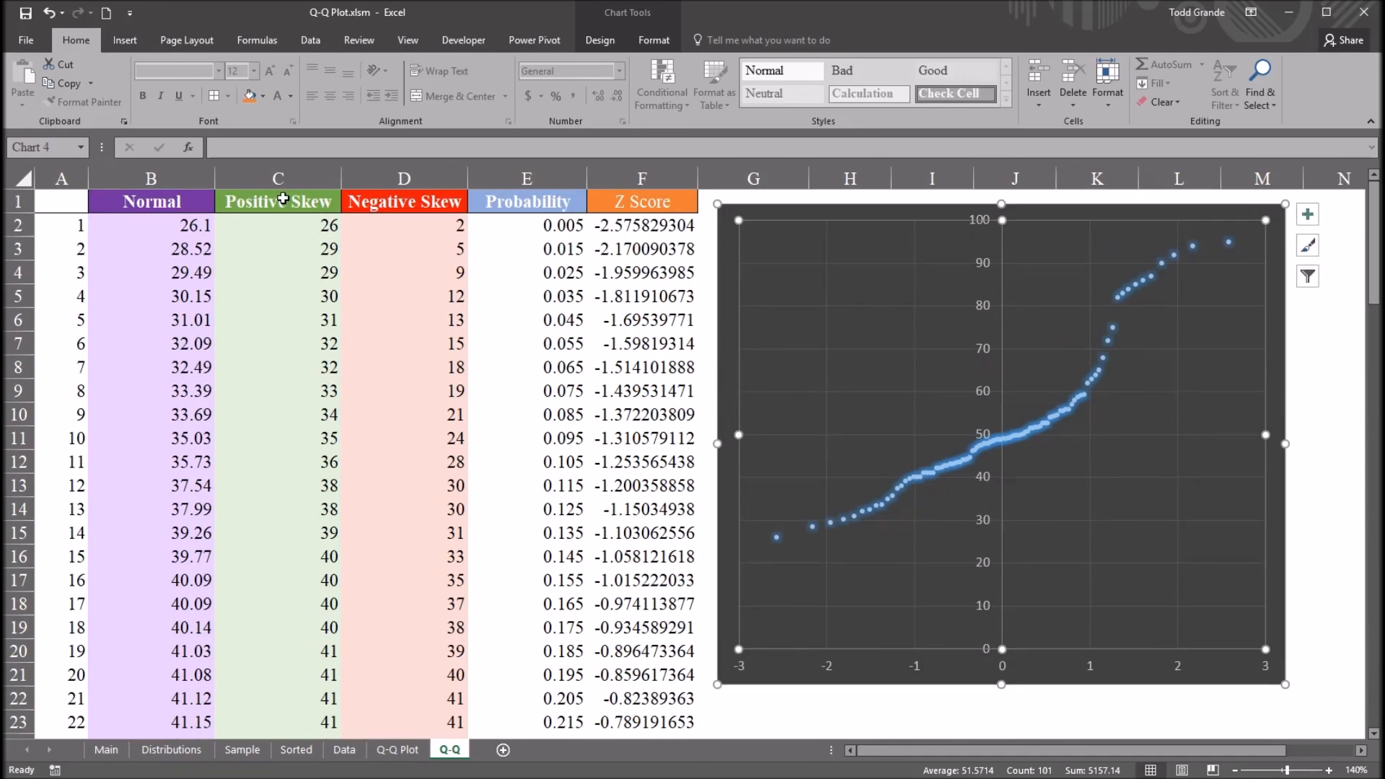
mouse_move(305, 240)
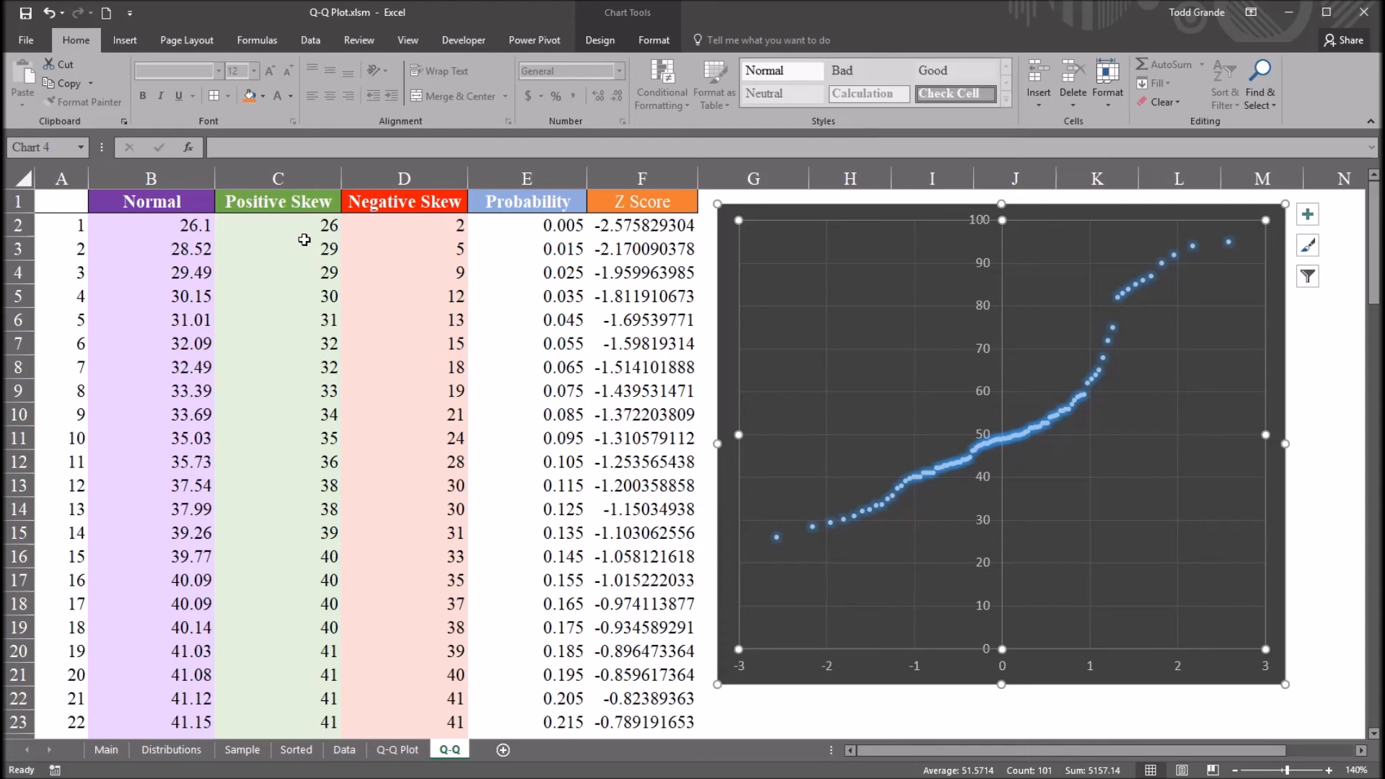
mouse_move(1122, 340)
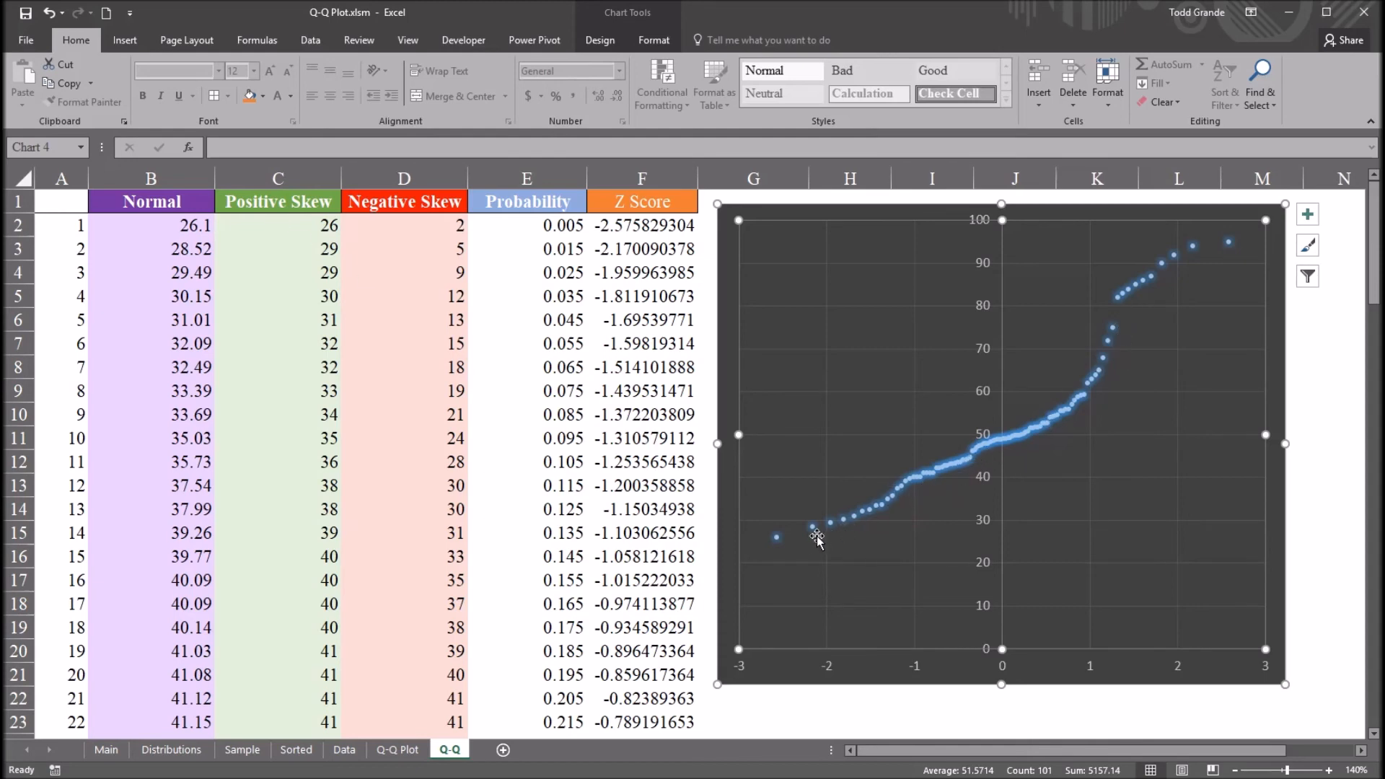
mouse_move(1046, 439)
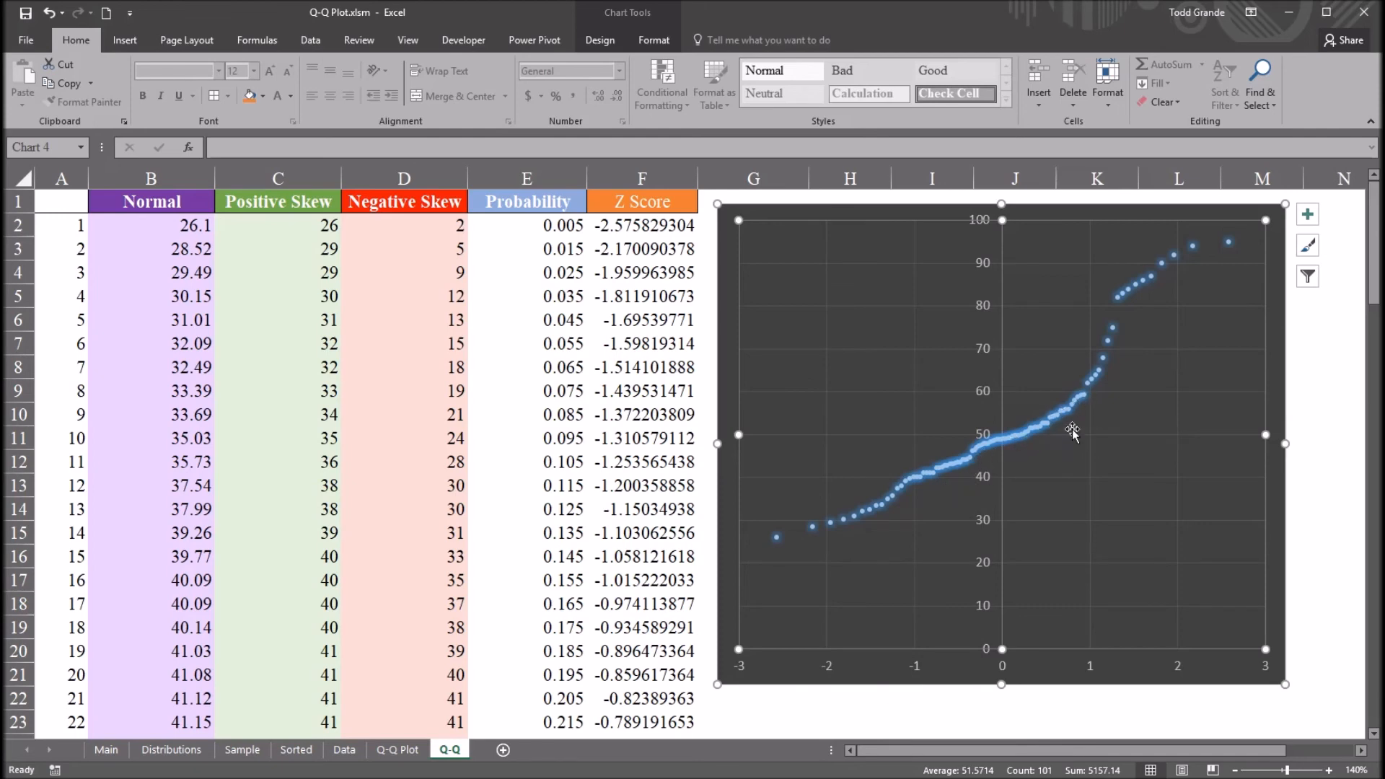
mouse_move(1141, 299)
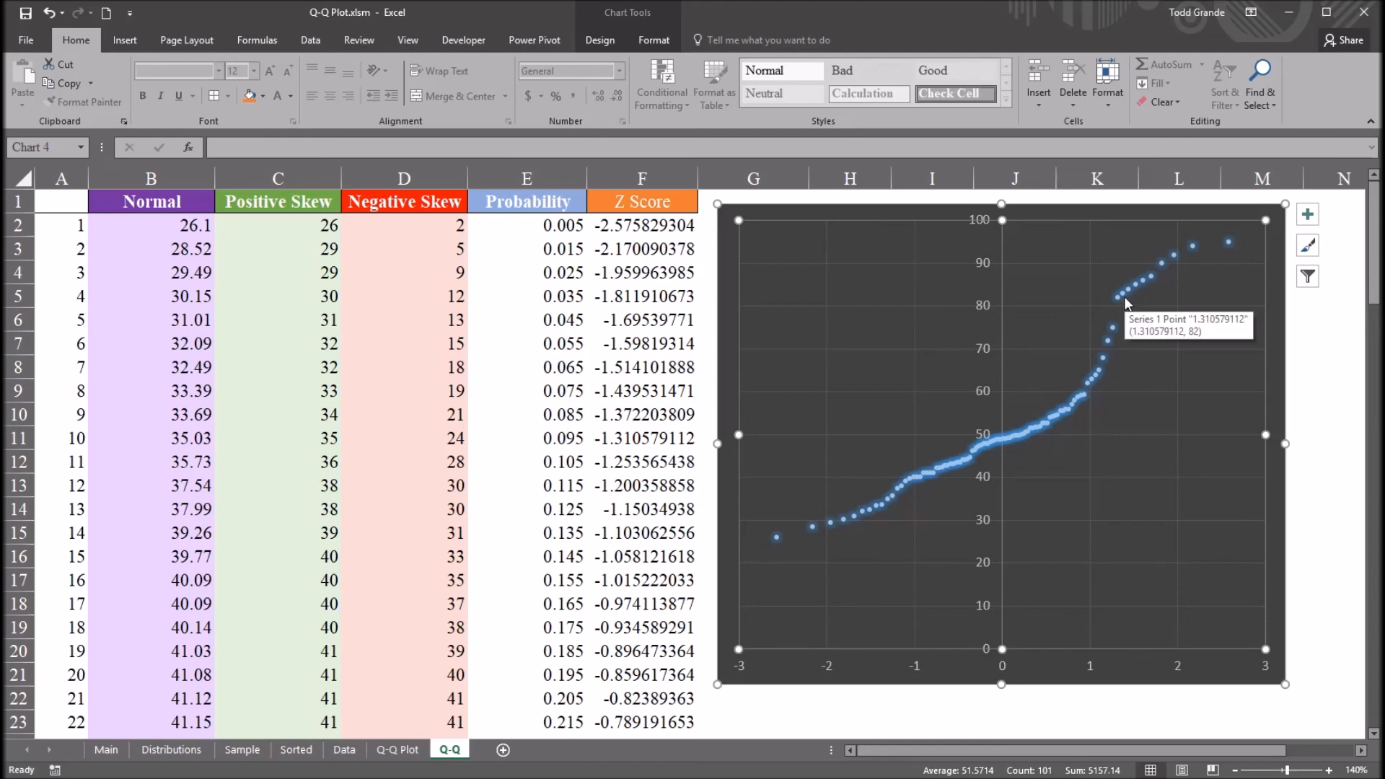
mouse_move(1127, 369)
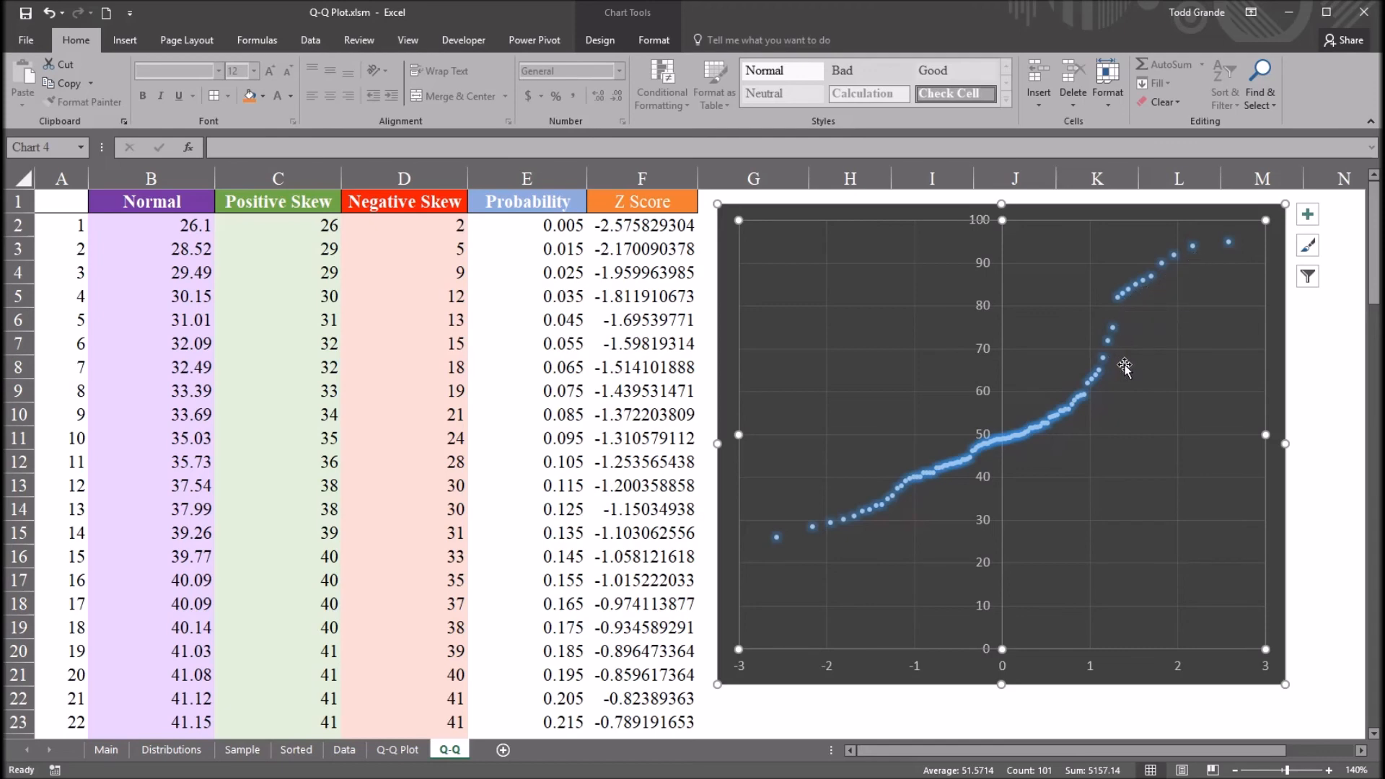
mouse_move(1027, 442)
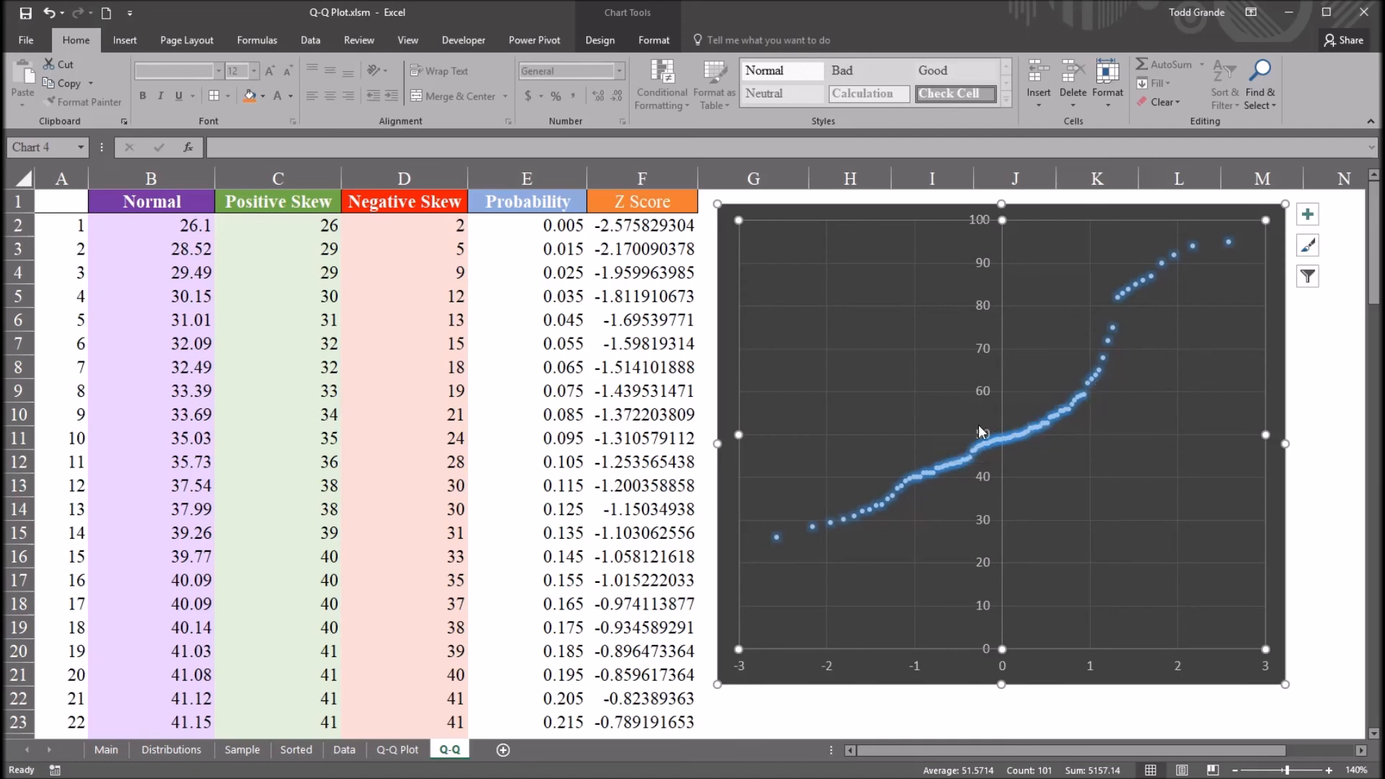
mouse_move(983, 453)
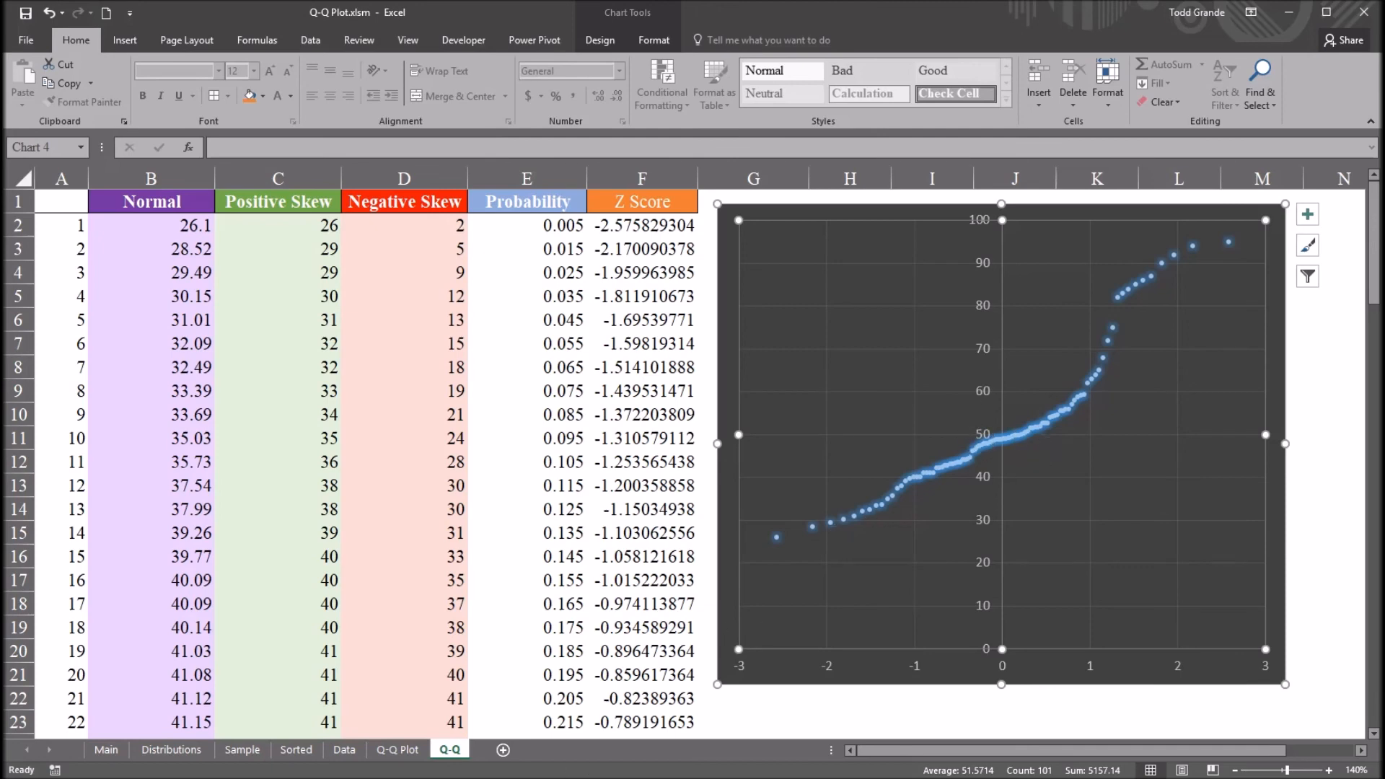
mouse_move(1083, 471)
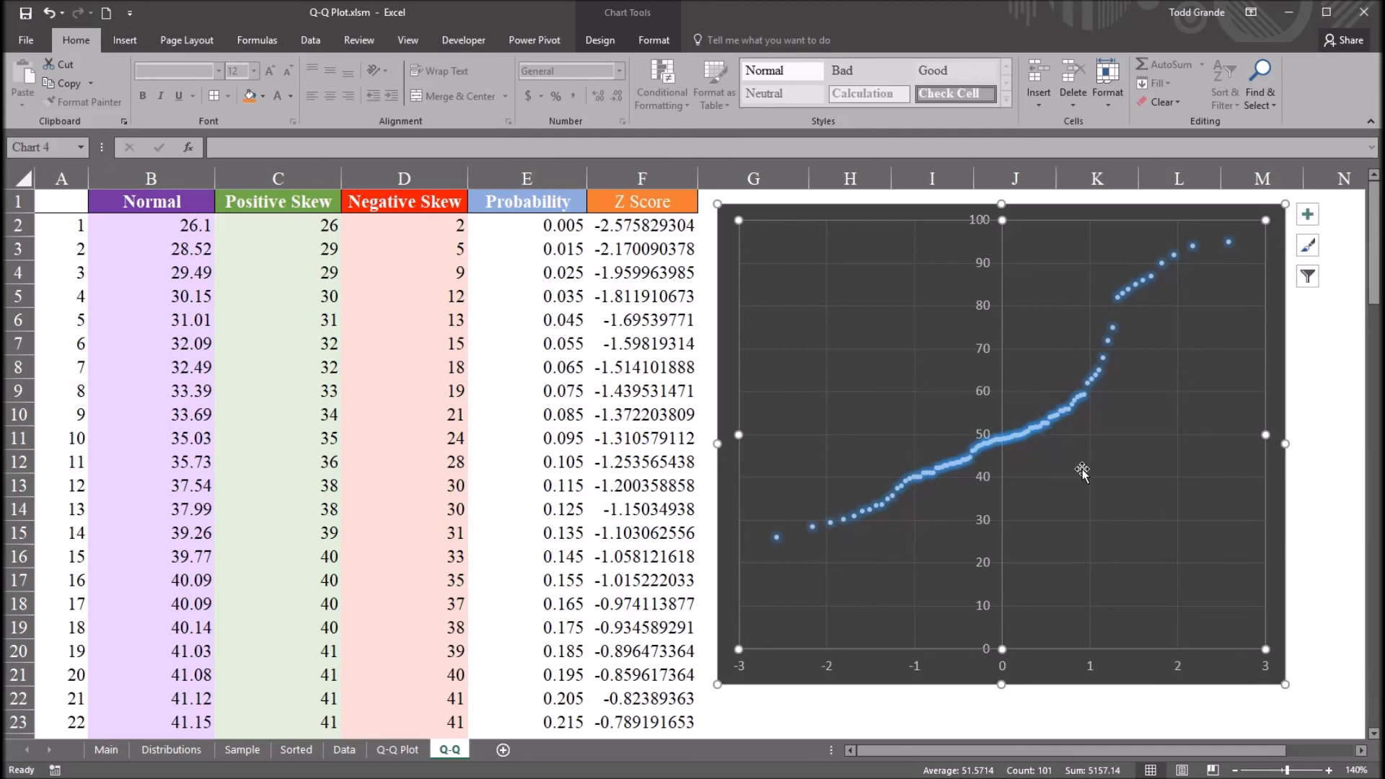
mouse_move(821, 512)
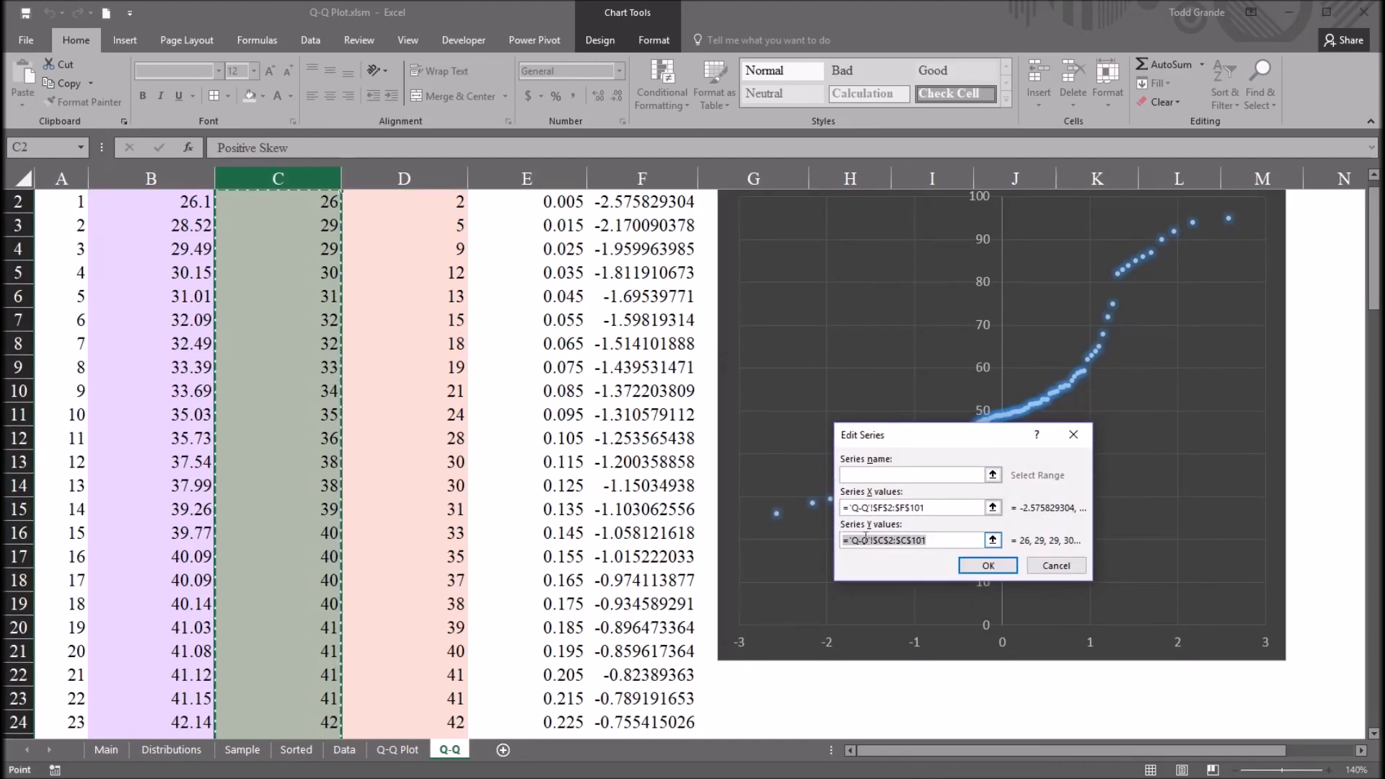
Step: Set Series1 Y values to =Q-Q!$D$2:$D$101 so the chart plots Negative Skew
left_click(915, 540)
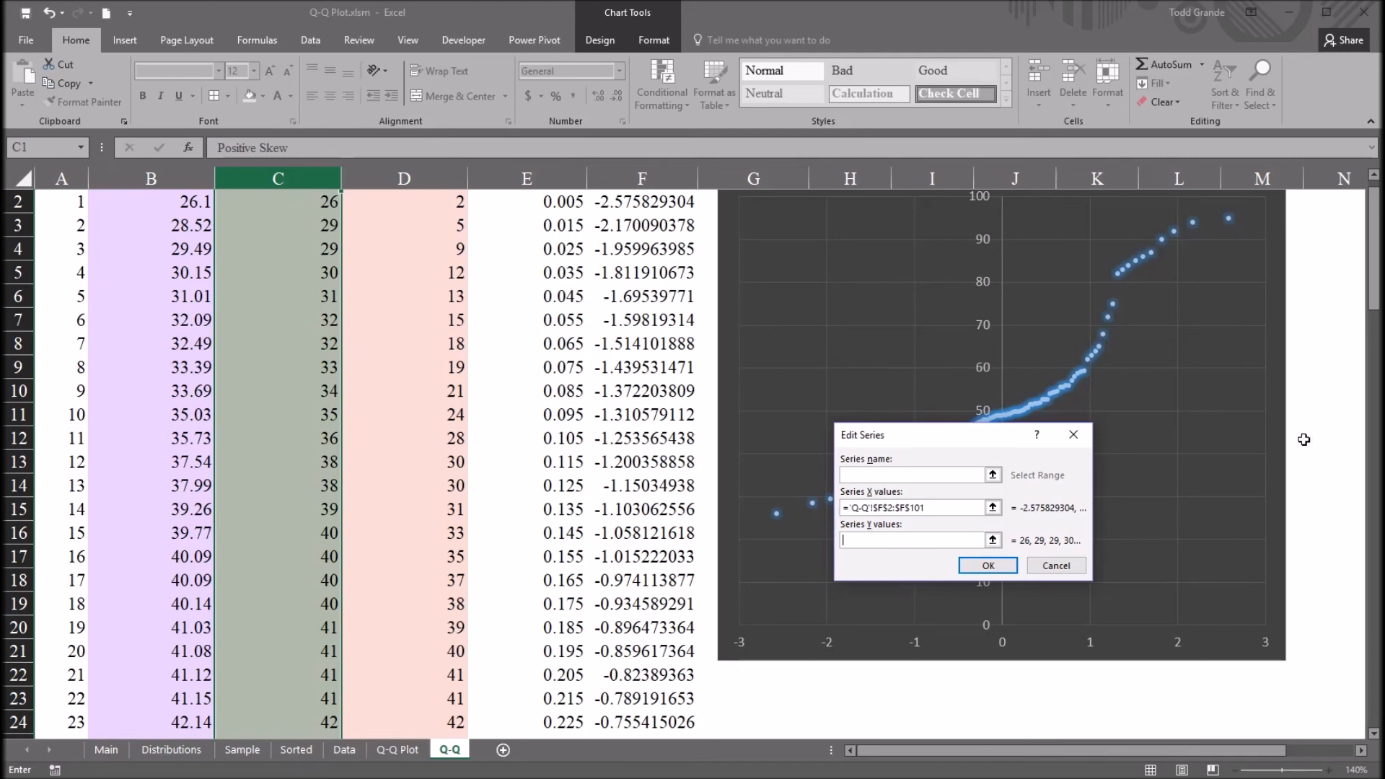
mouse_move(451, 261)
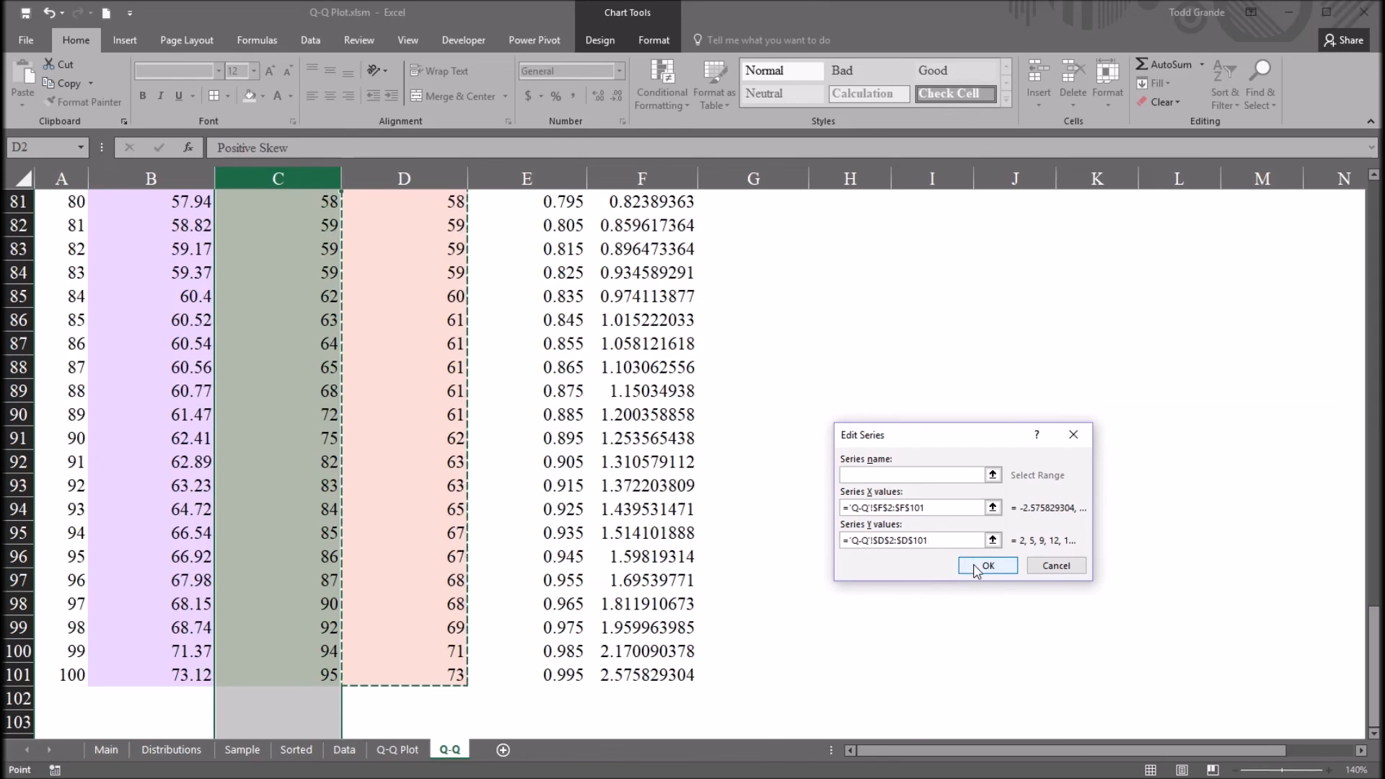
left_click(987, 565)
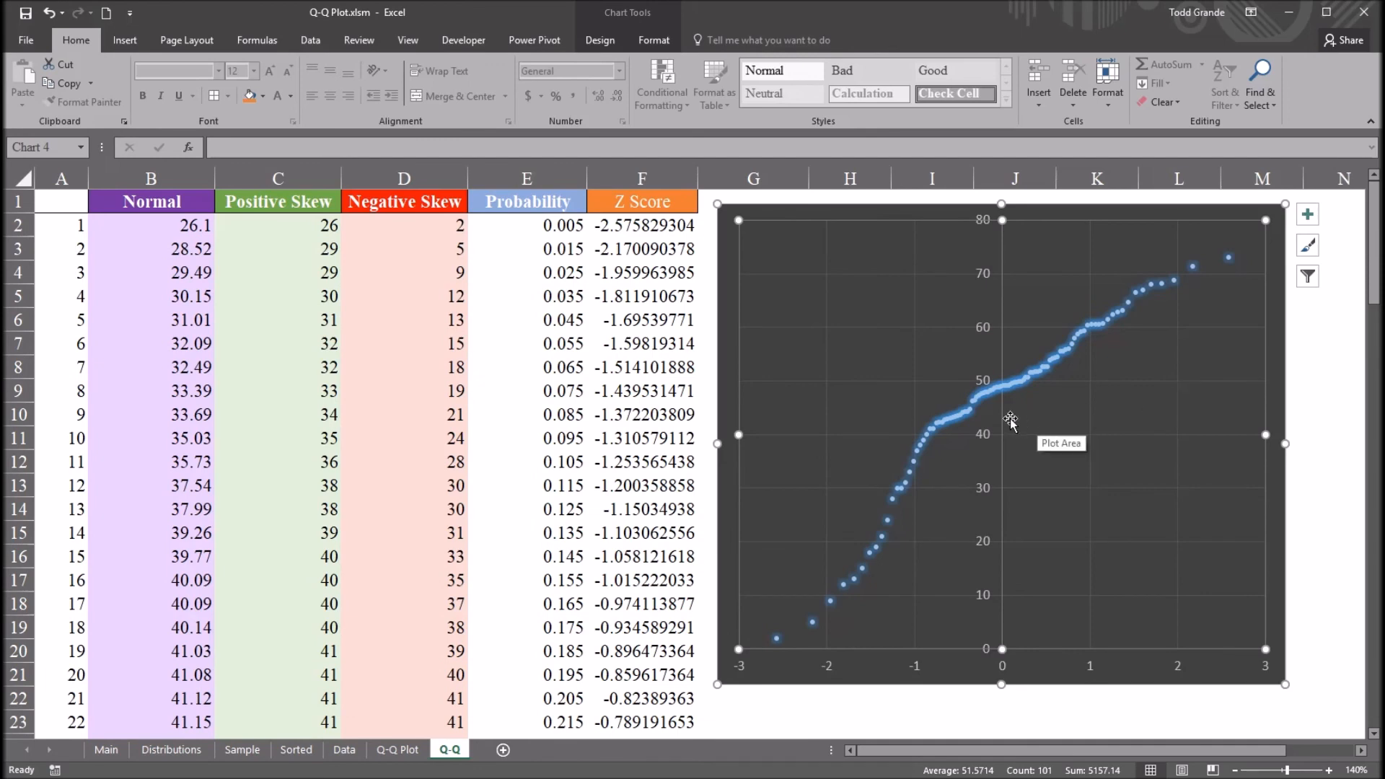
mouse_move(877, 512)
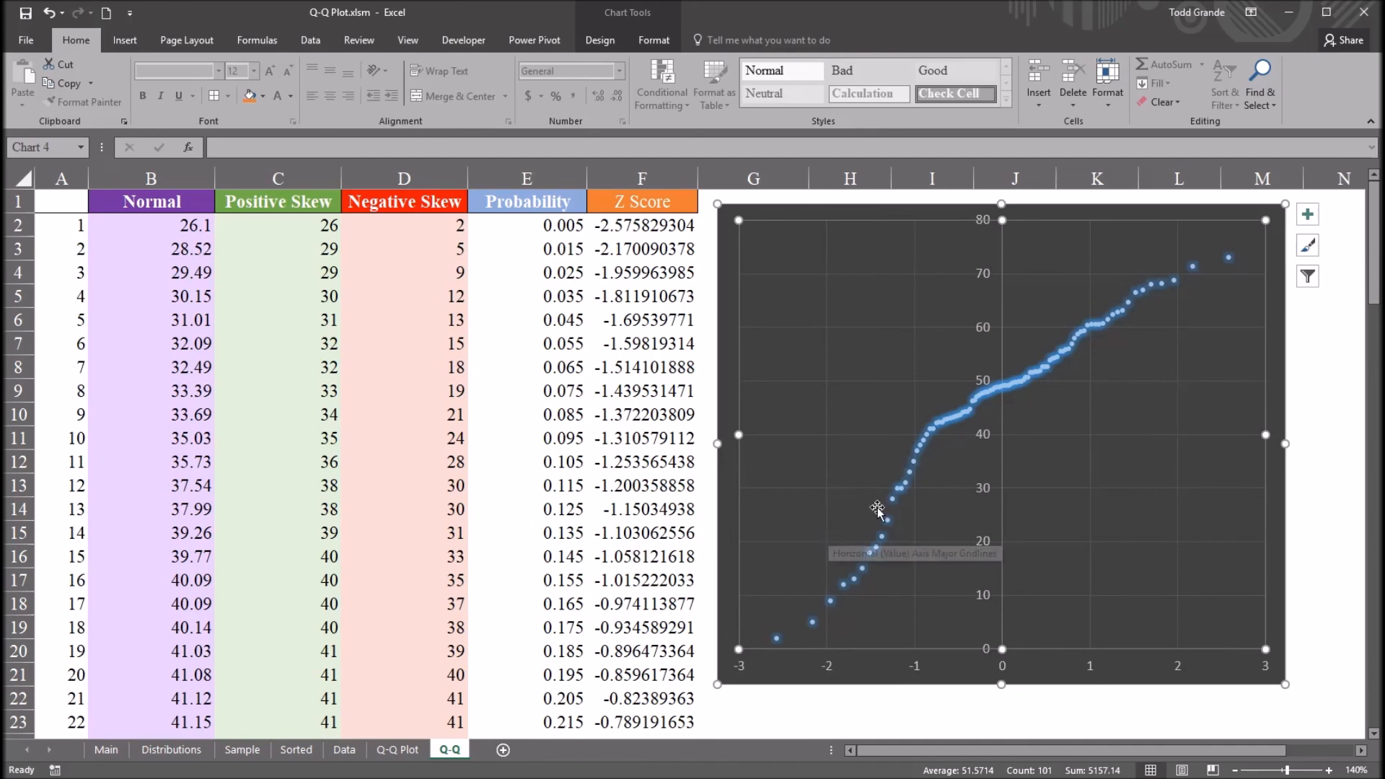
mouse_move(978, 467)
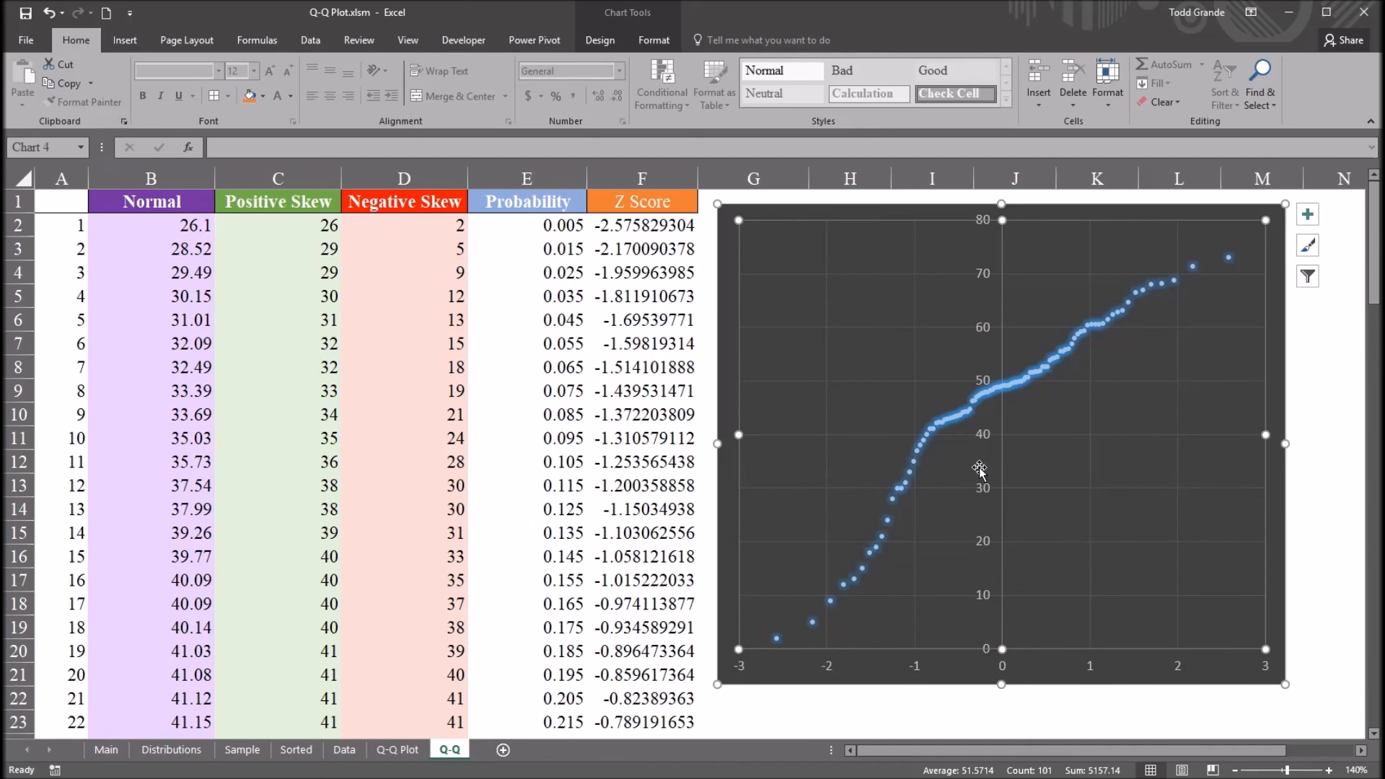
mouse_move(903, 504)
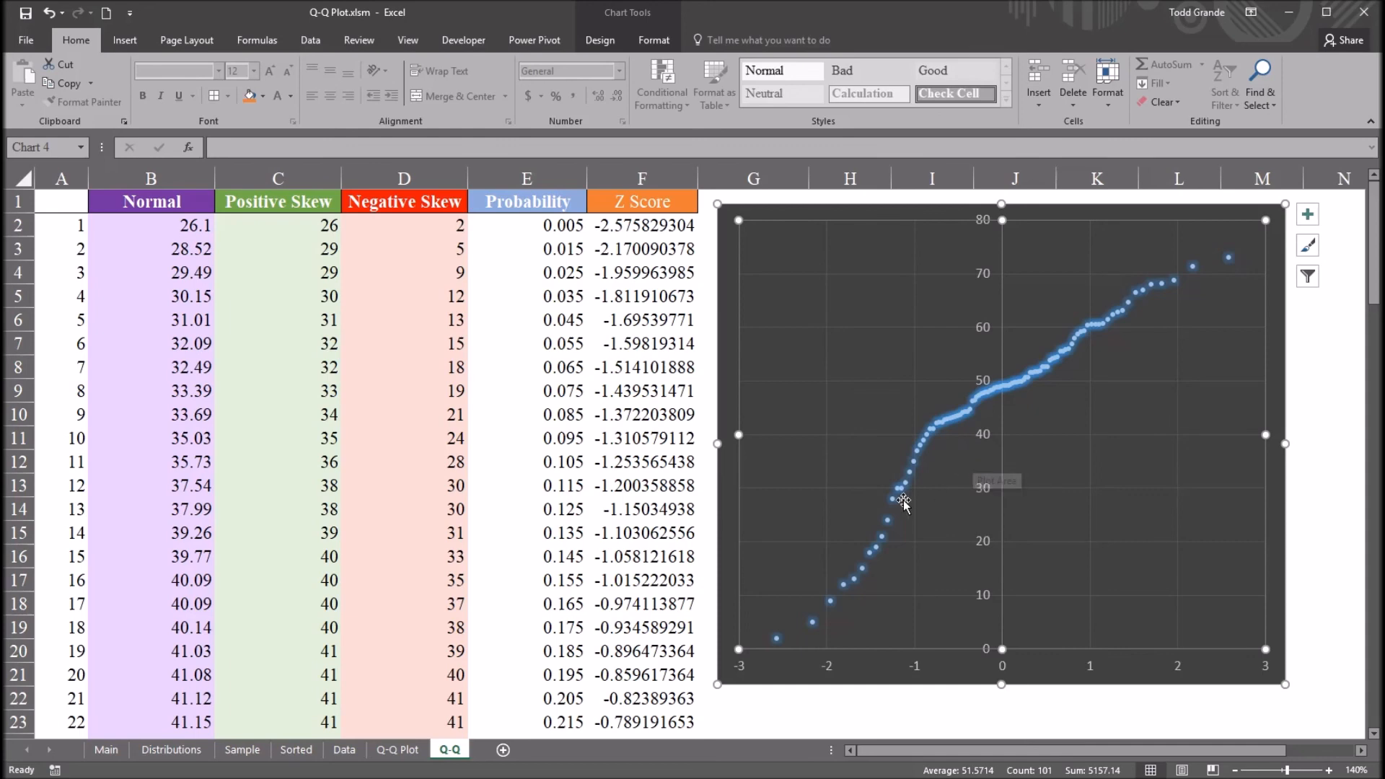
mouse_move(915, 495)
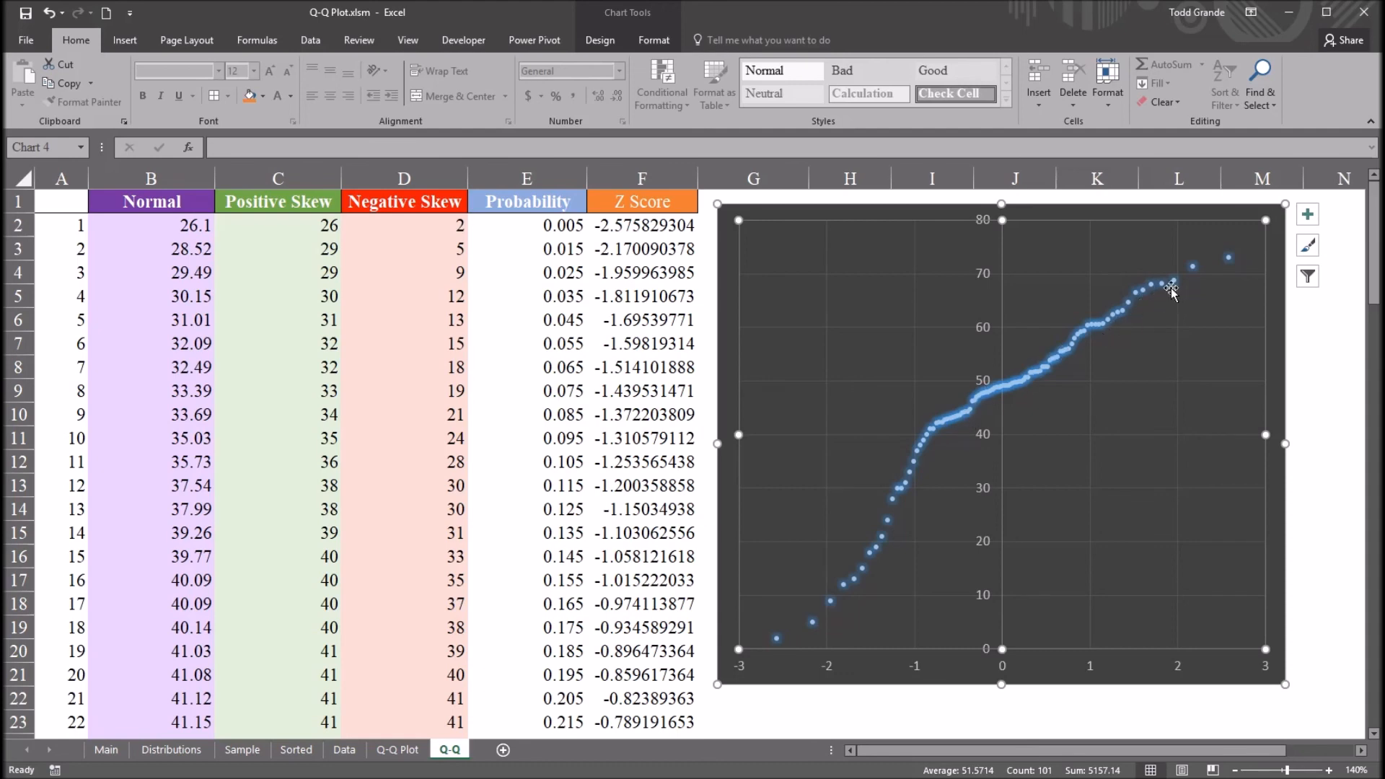
mouse_move(950, 445)
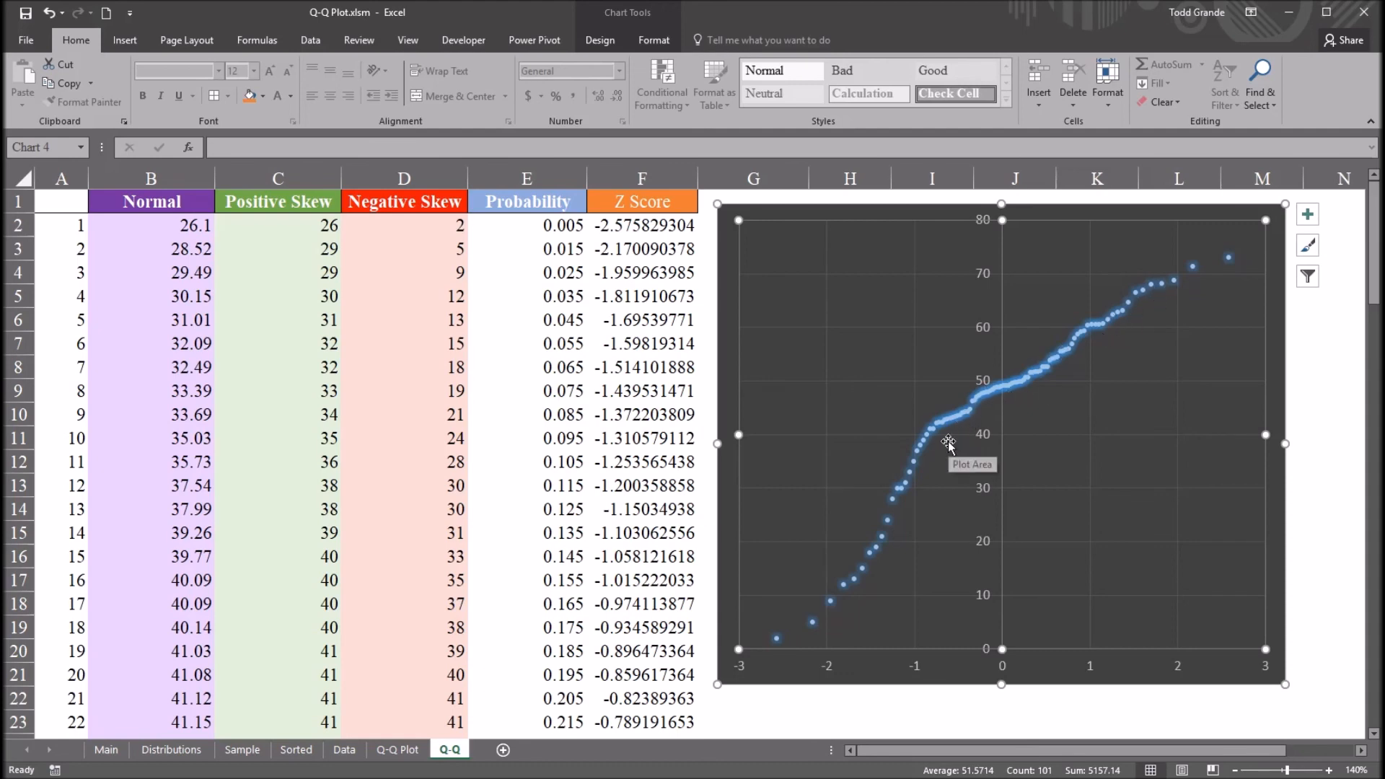
mouse_move(1072, 570)
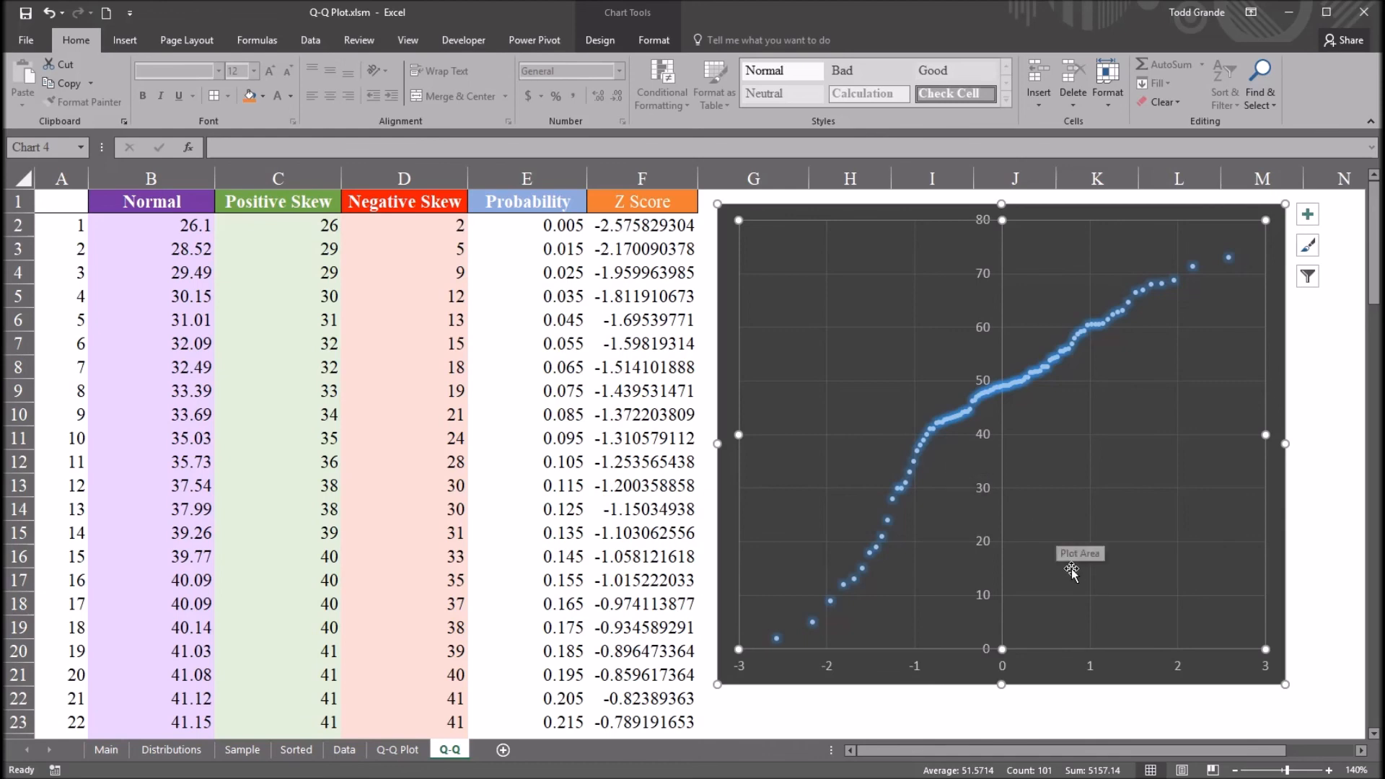
mouse_move(895, 697)
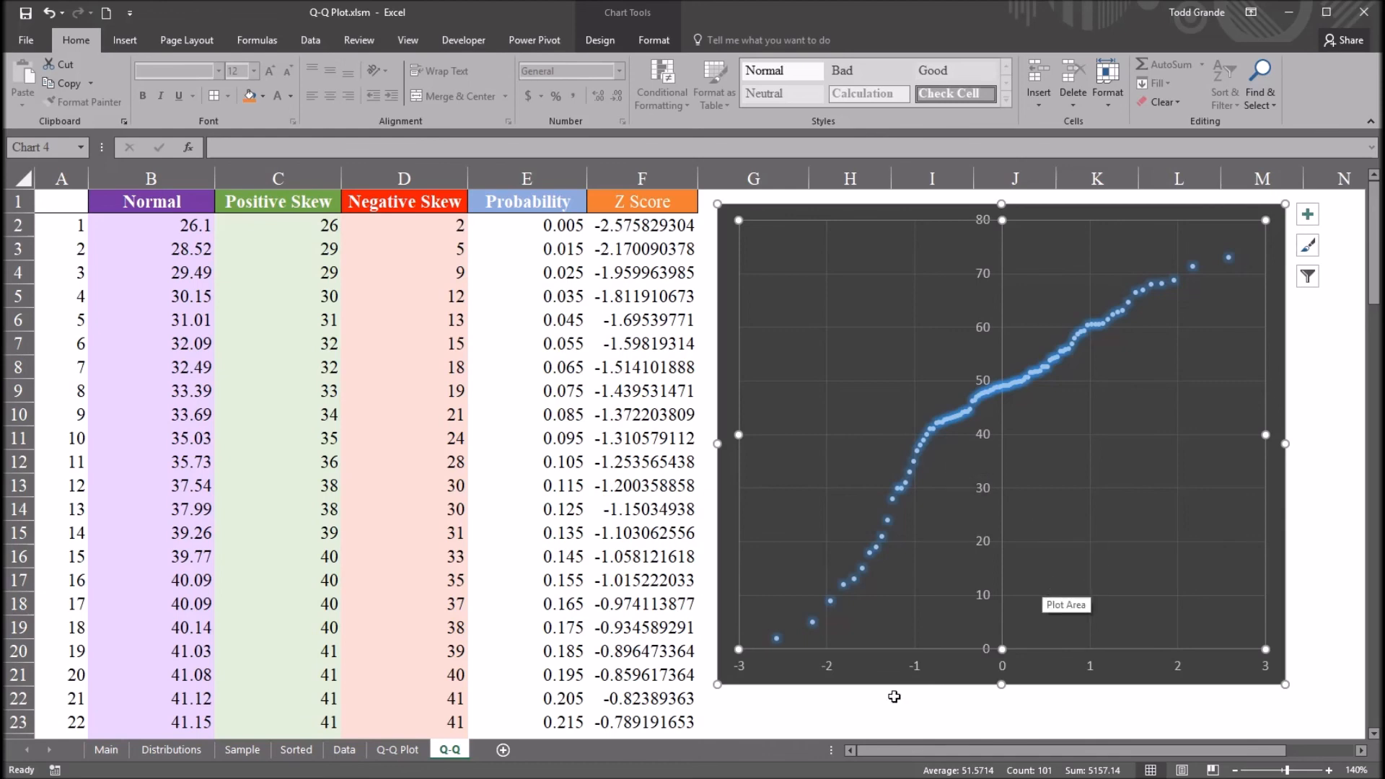
mouse_move(624, 758)
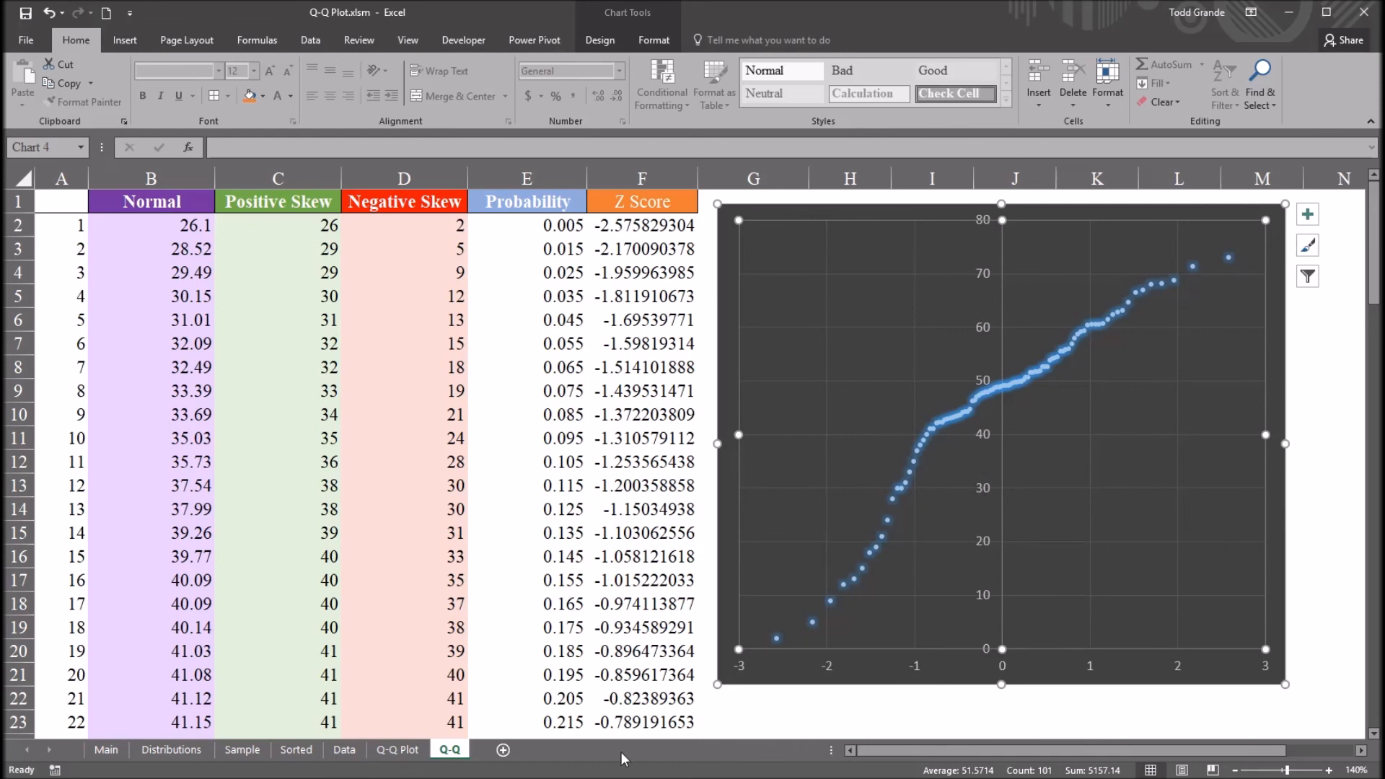